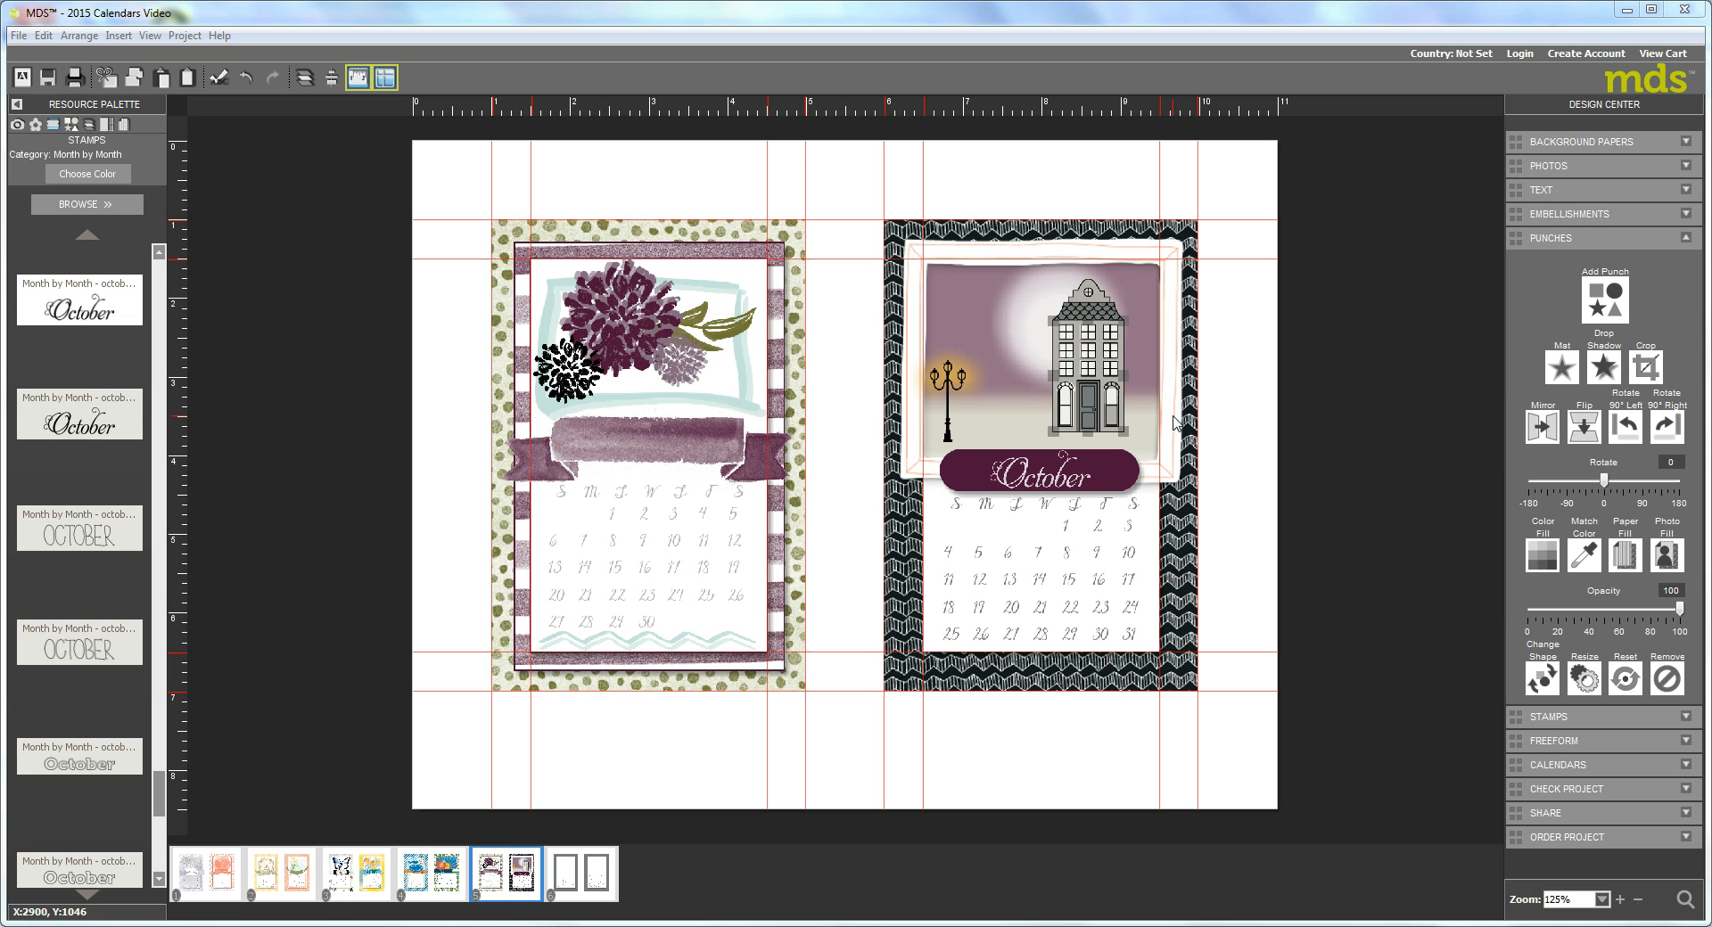
mouse_move(1181, 416)
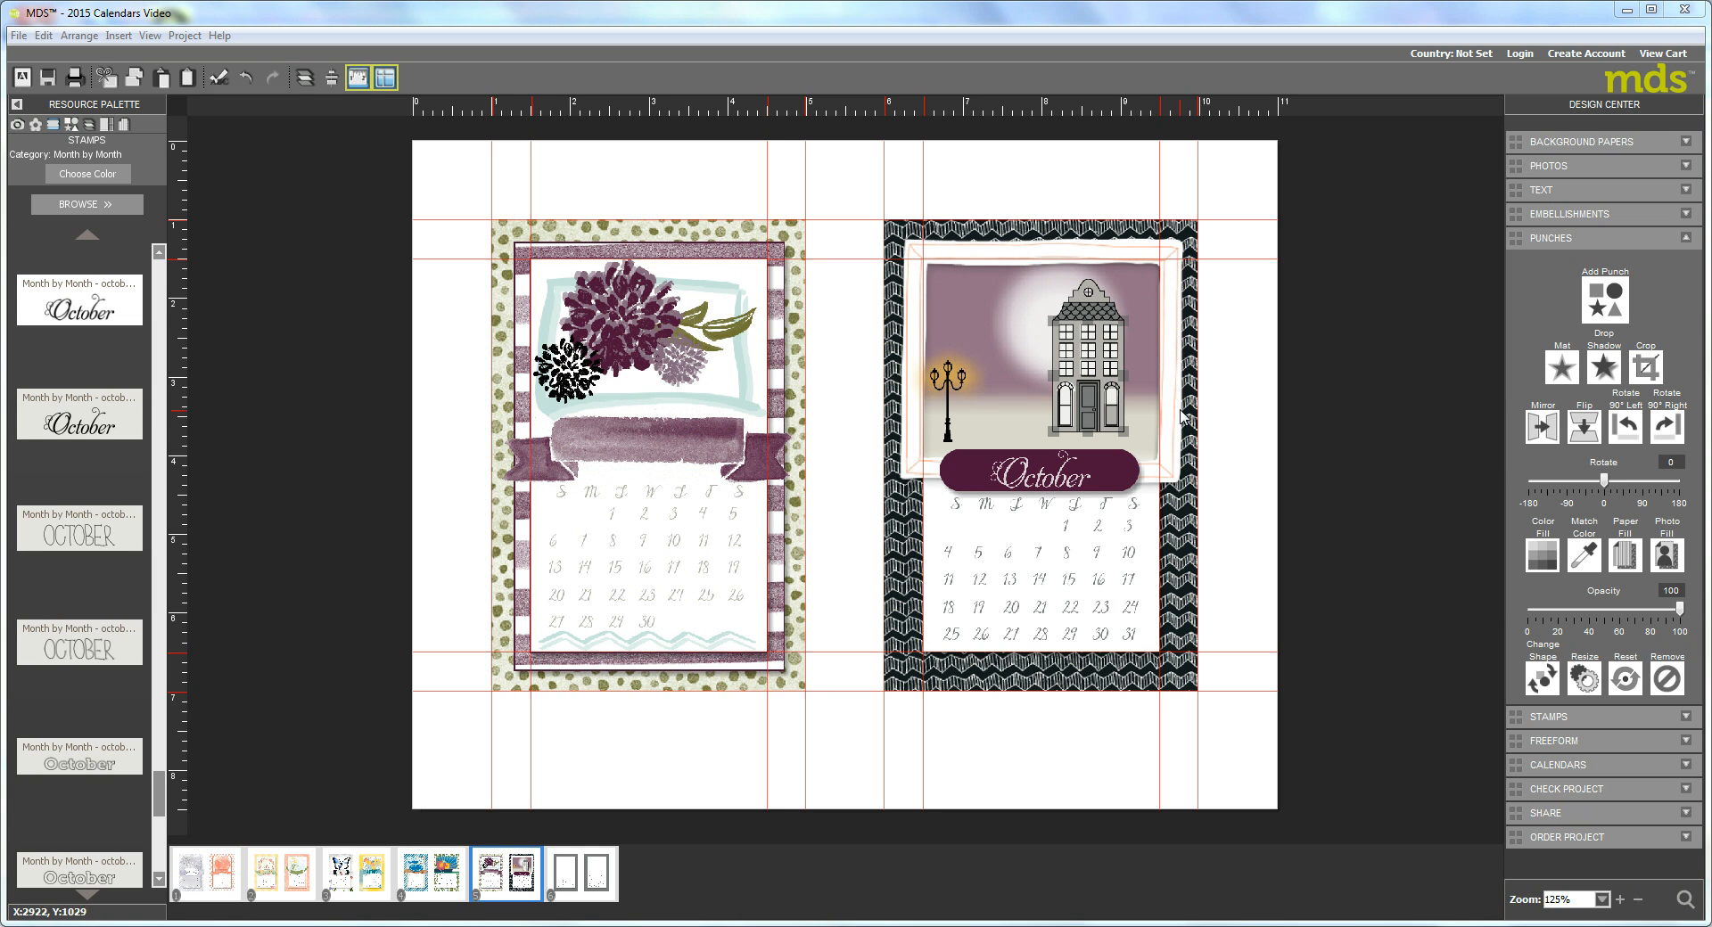
mouse_move(196, 195)
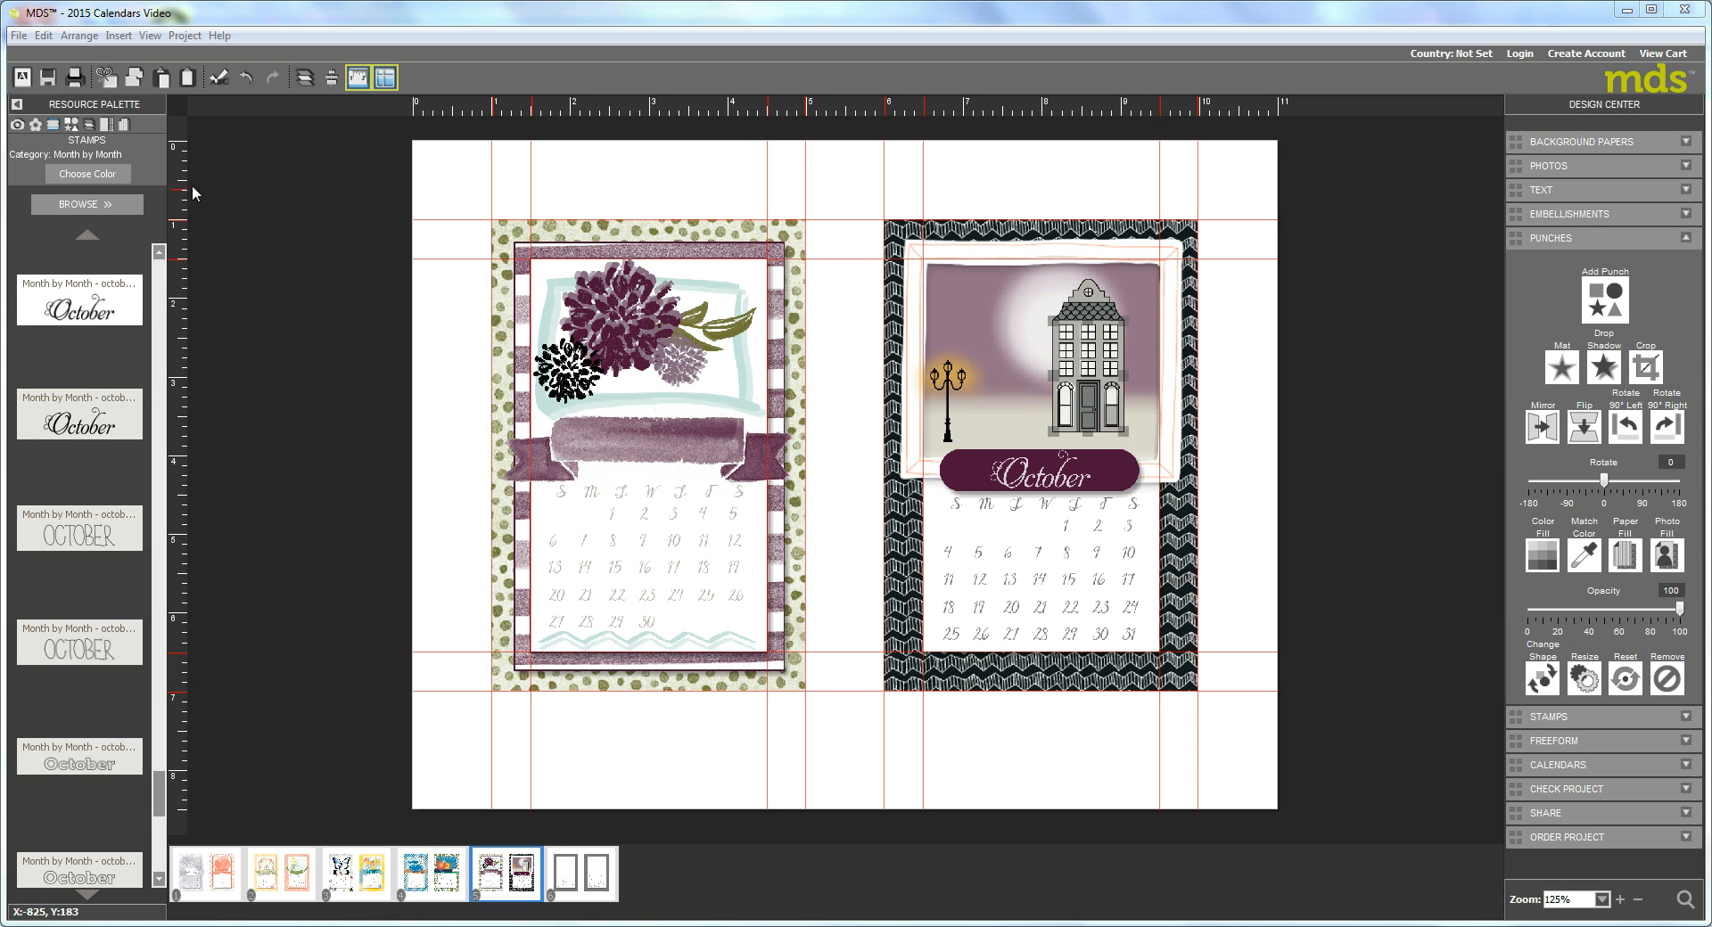
- Load the Love Story Project Life stamp category to browse its stamps
left_click(85, 203)
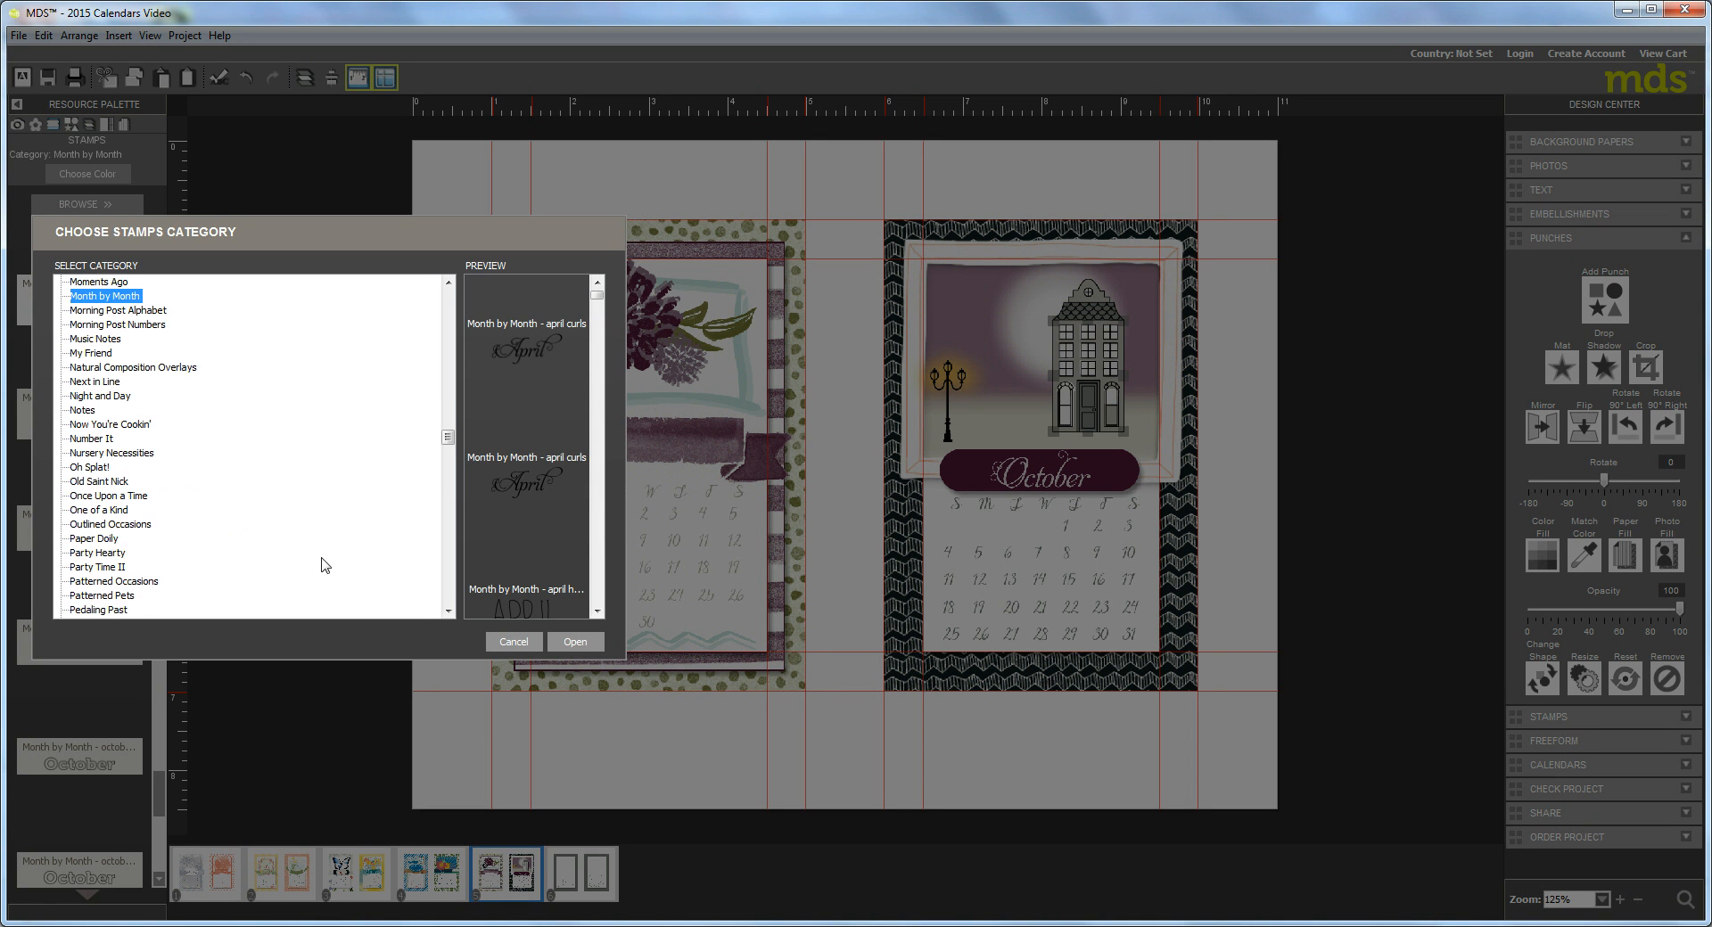
scroll("down", 3)
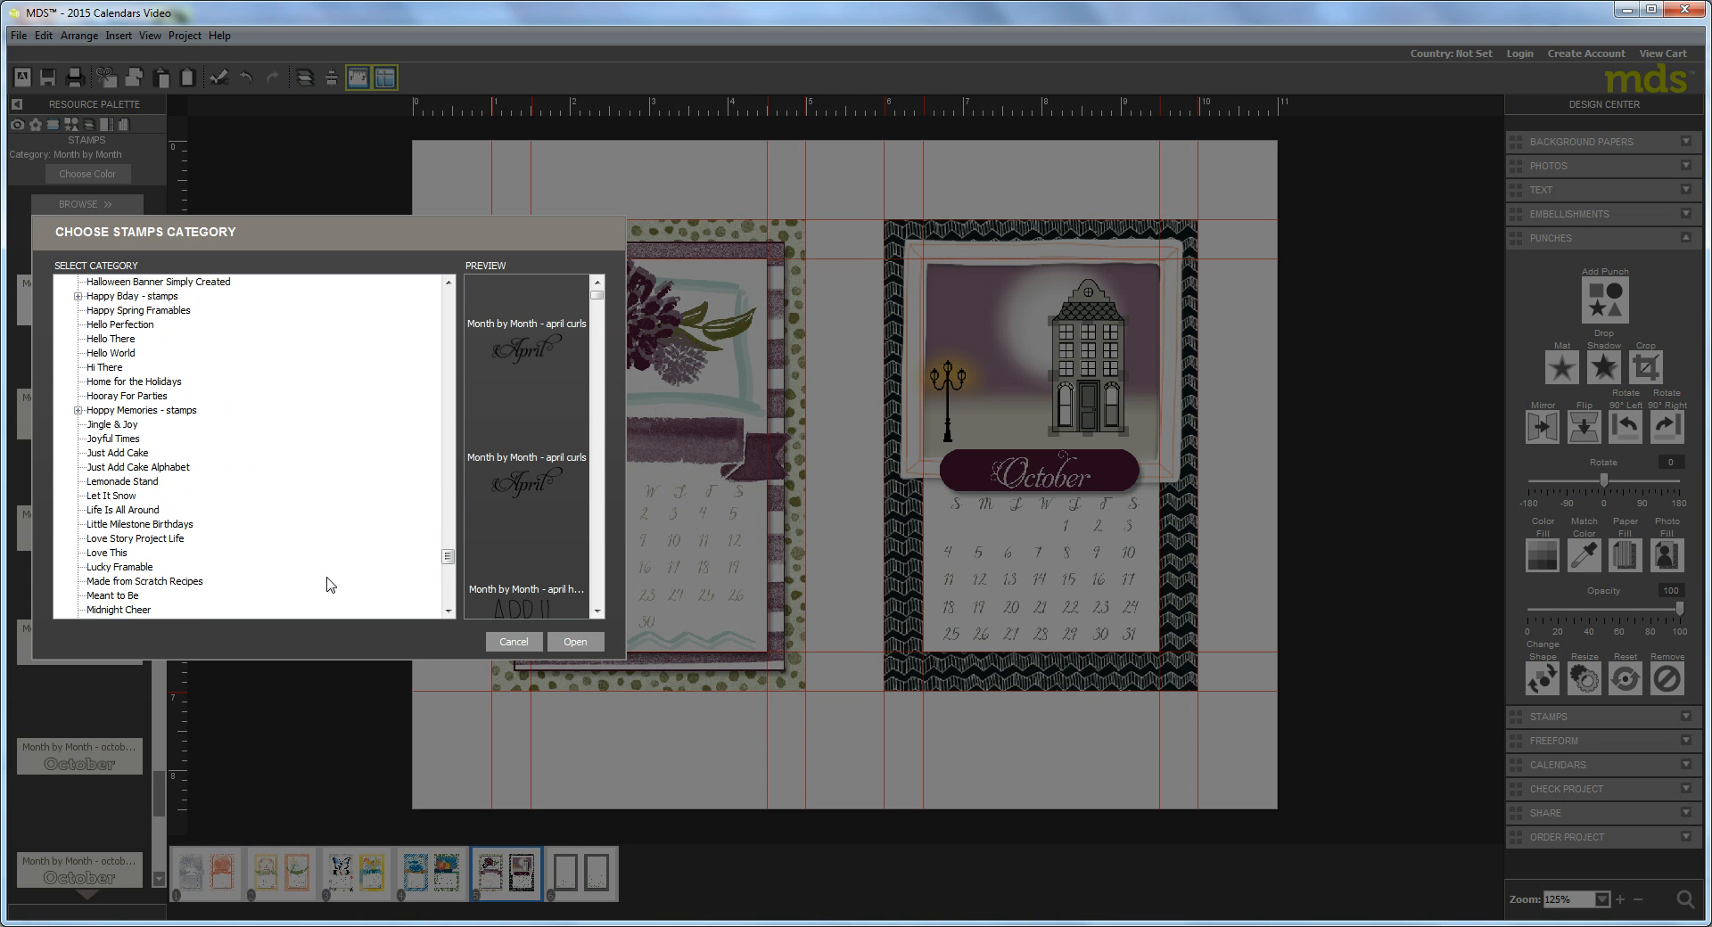
left_click(136, 539)
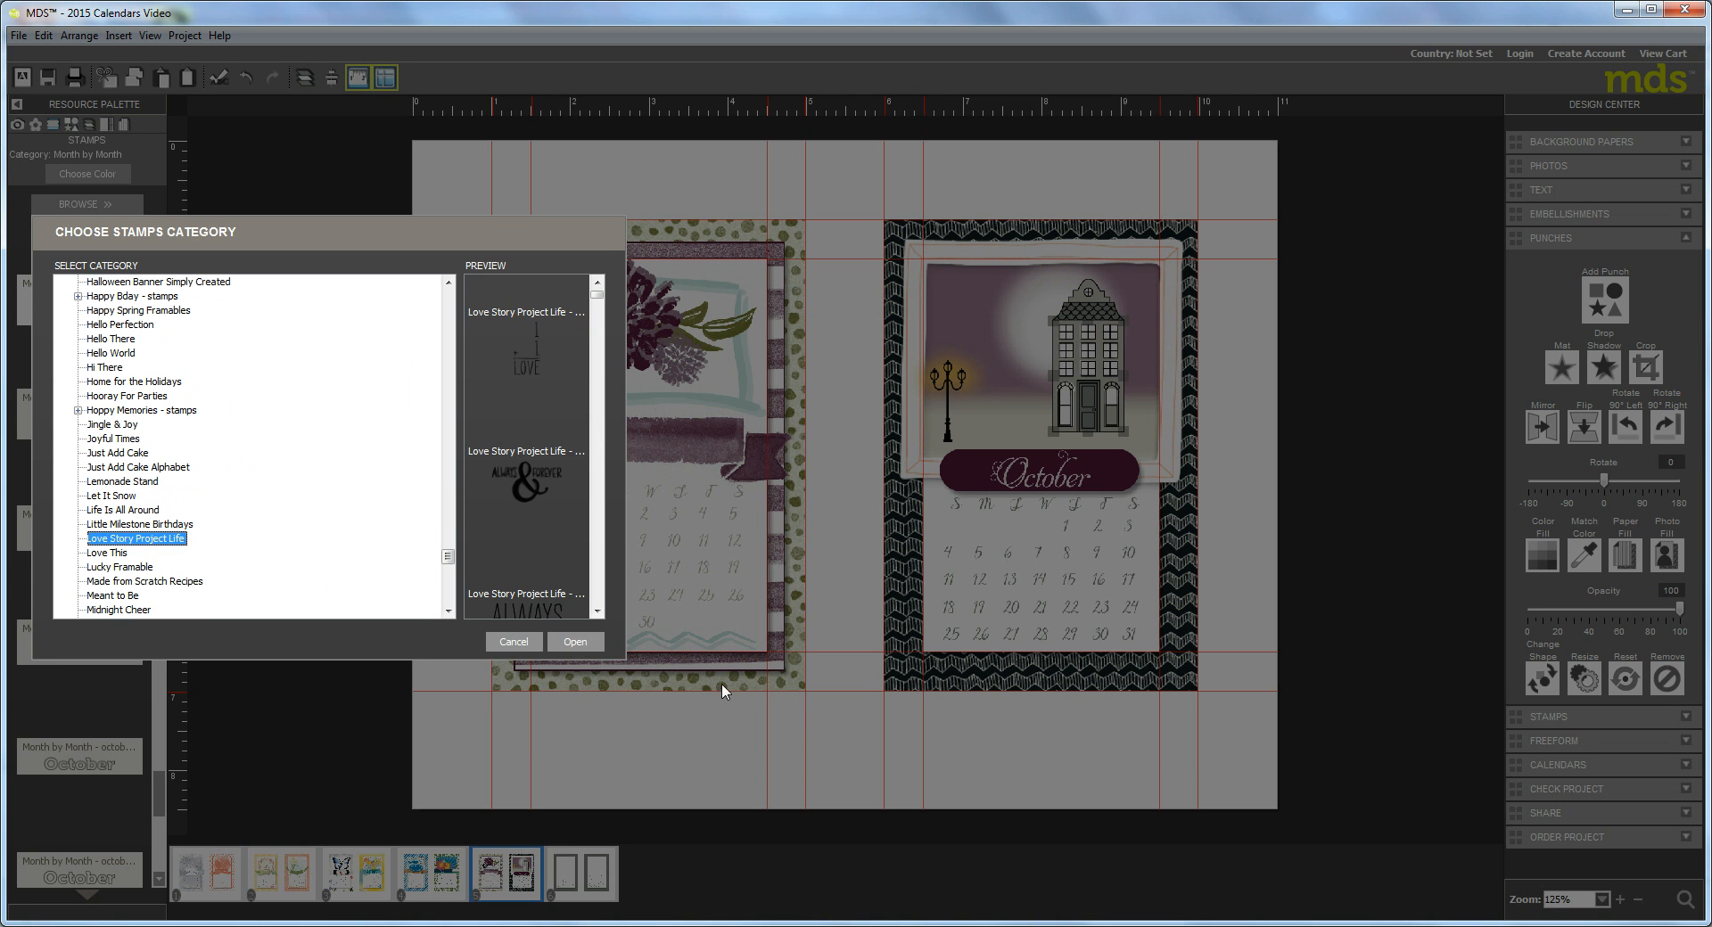
left_click(574, 642)
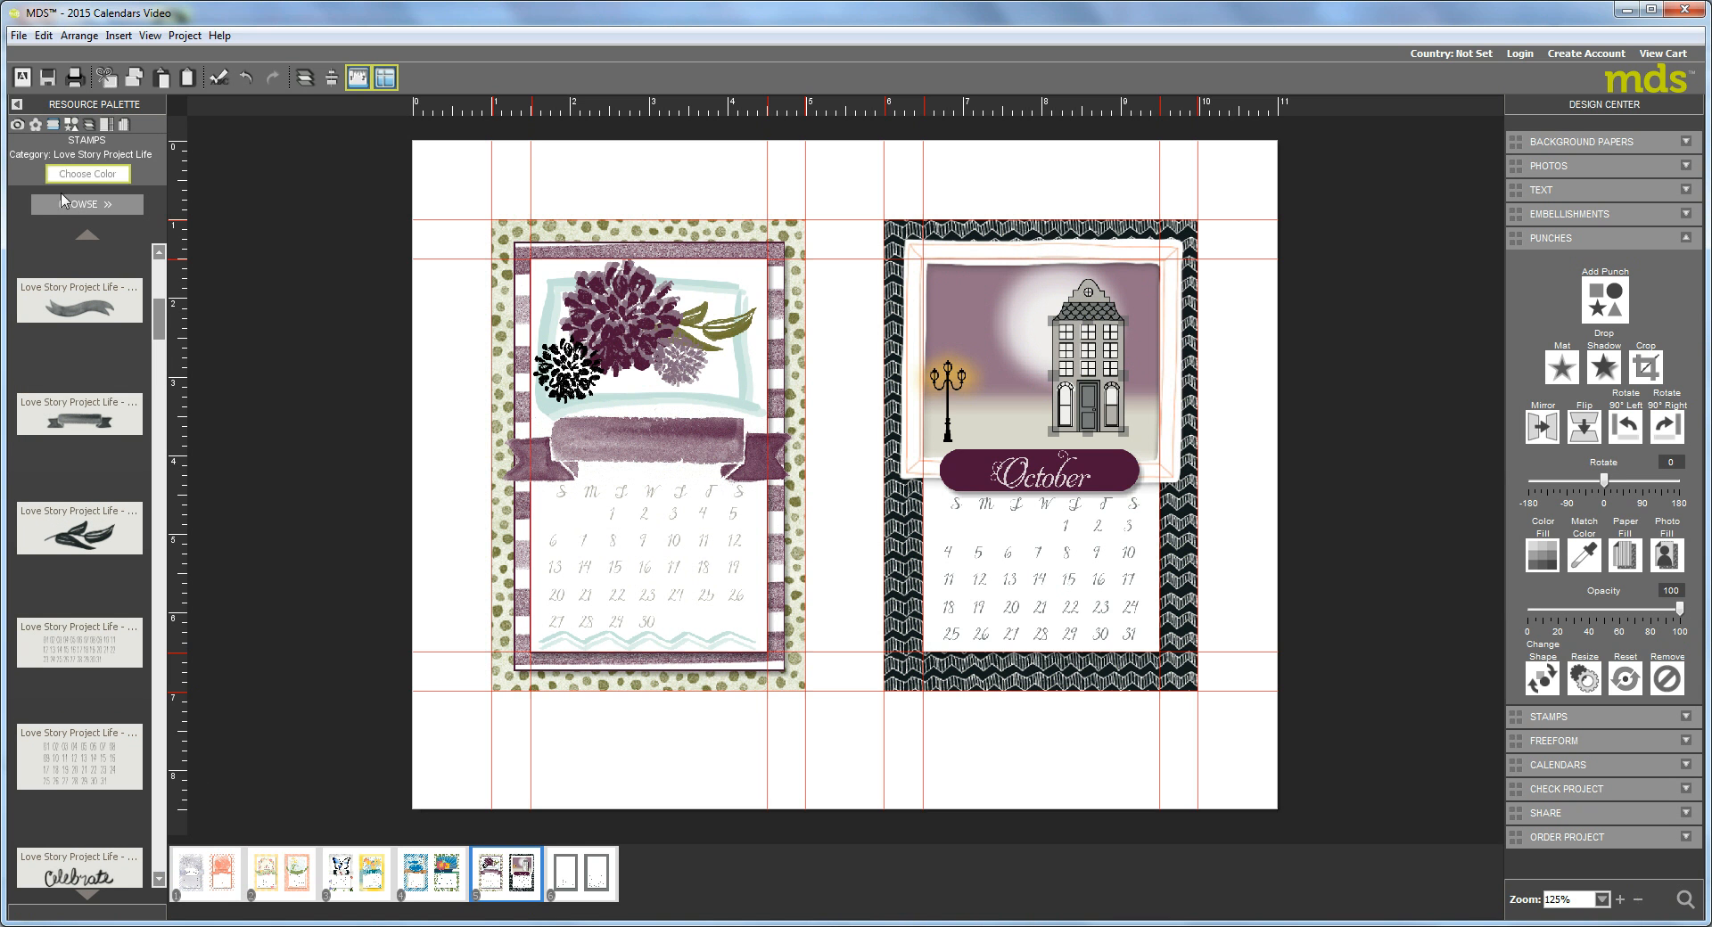
- Choose Holiday Home as the next stamp category from the category list
left_click(88, 205)
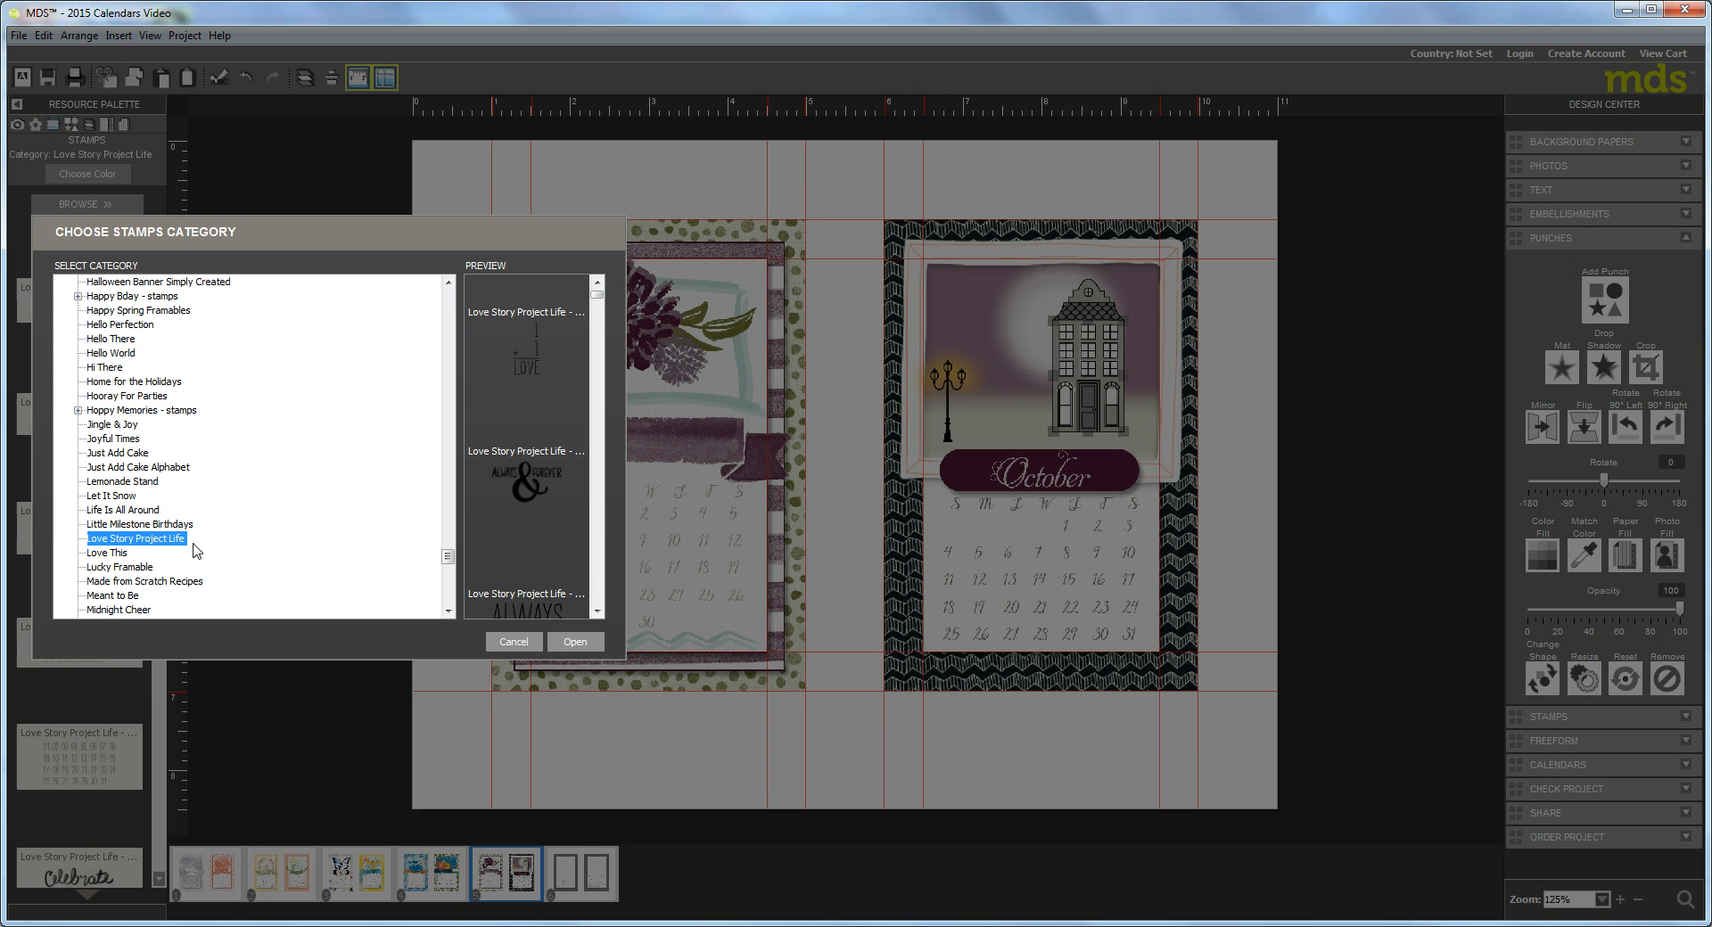
scroll("down", 3)
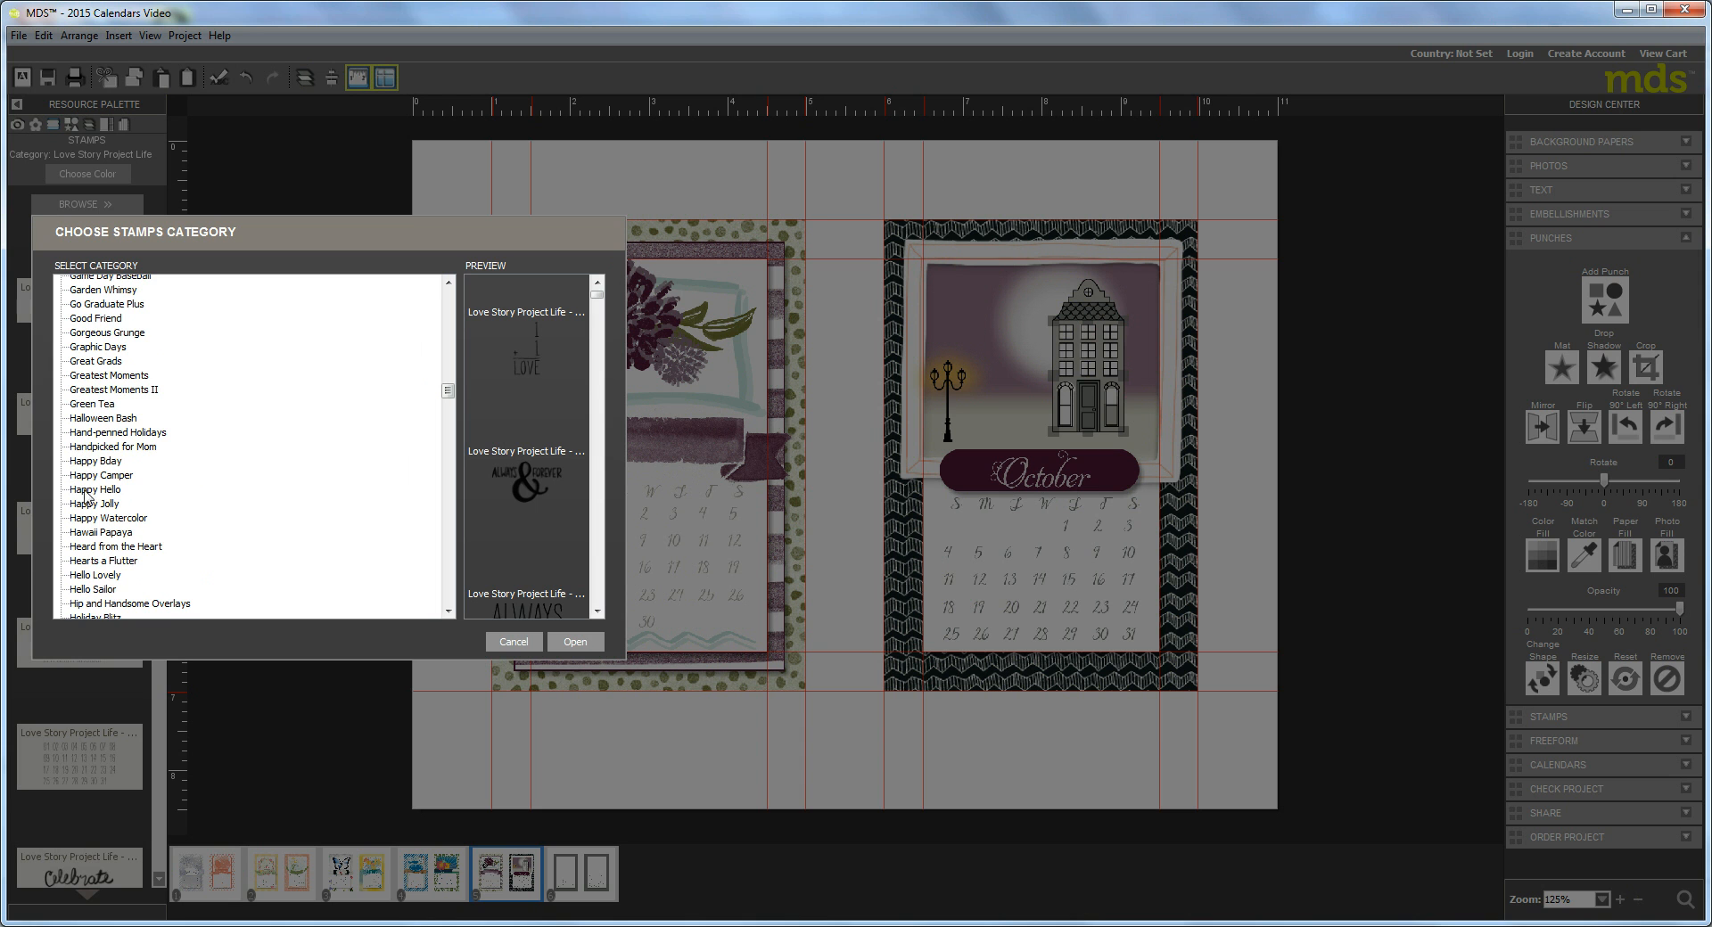
scroll("down", 3)
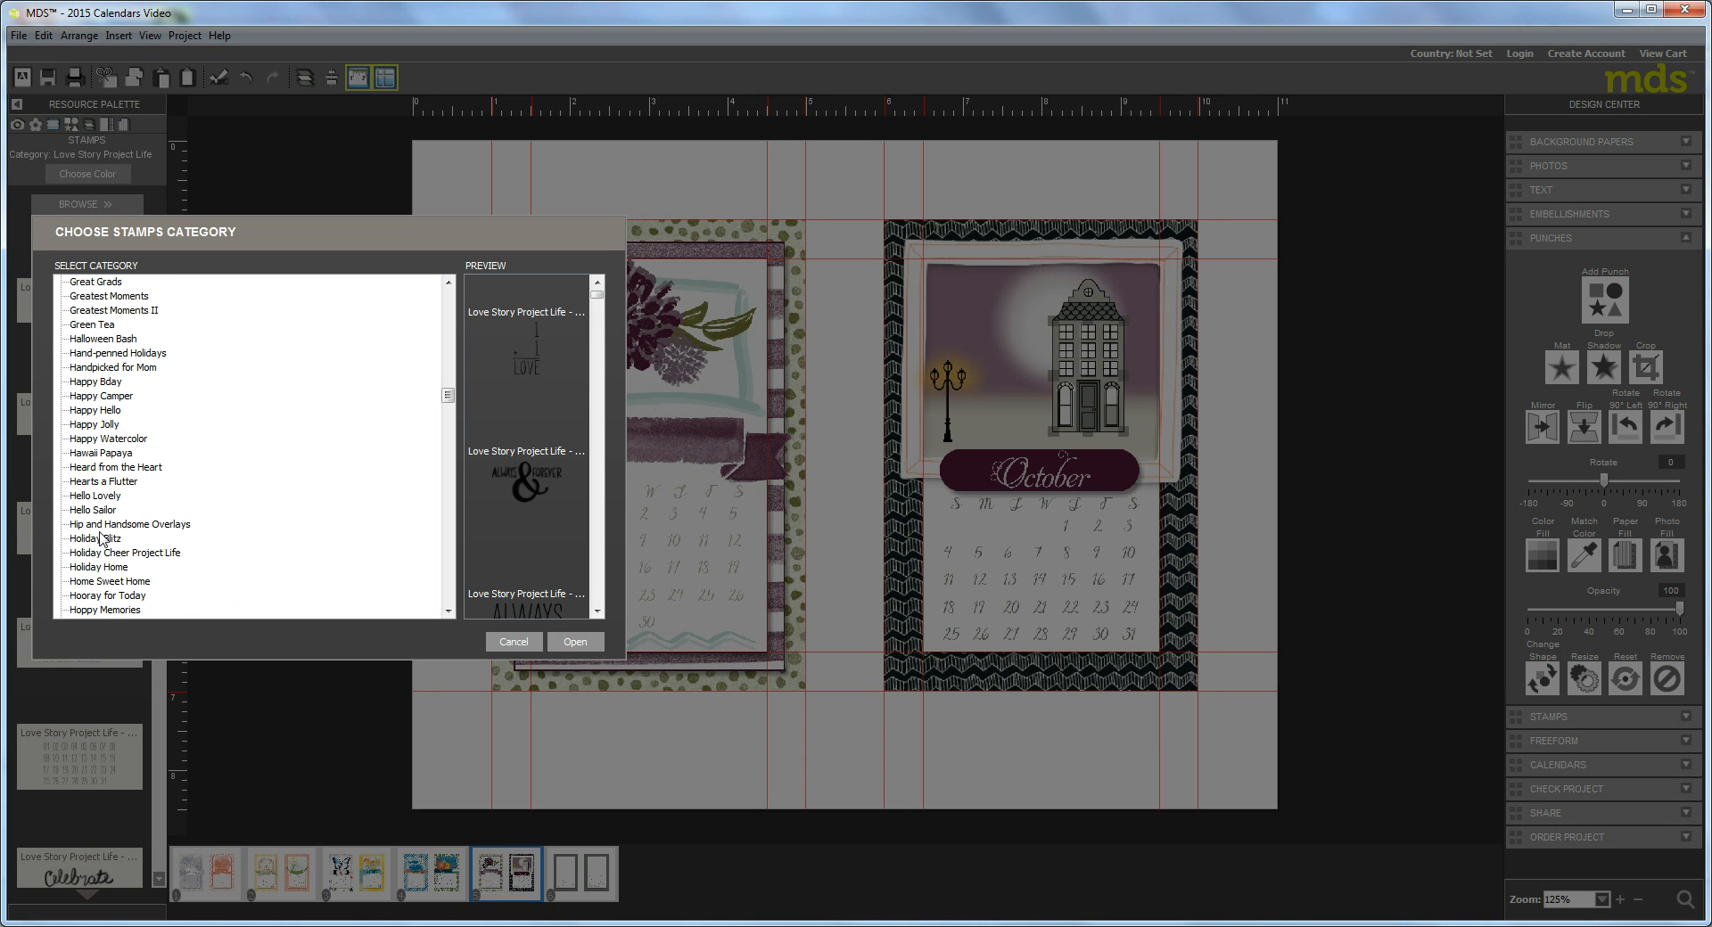
left_click(98, 567)
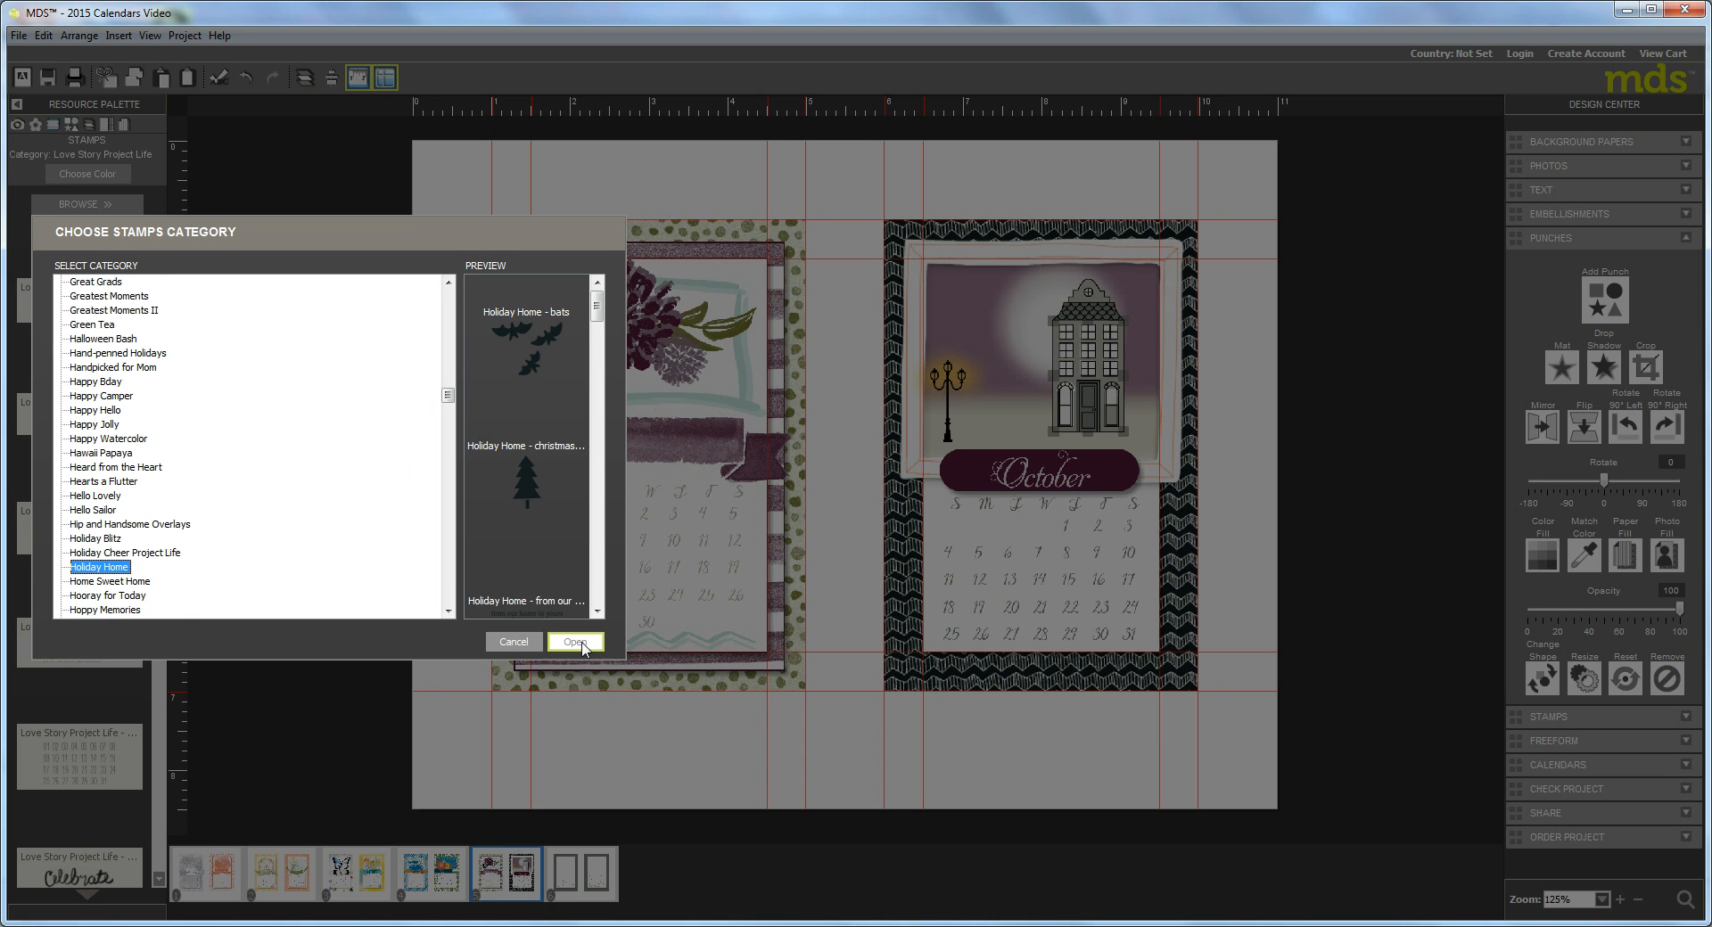
- Load the Holiday Home stamps, place the bats beside the house and crop them smaller
left_click(574, 642)
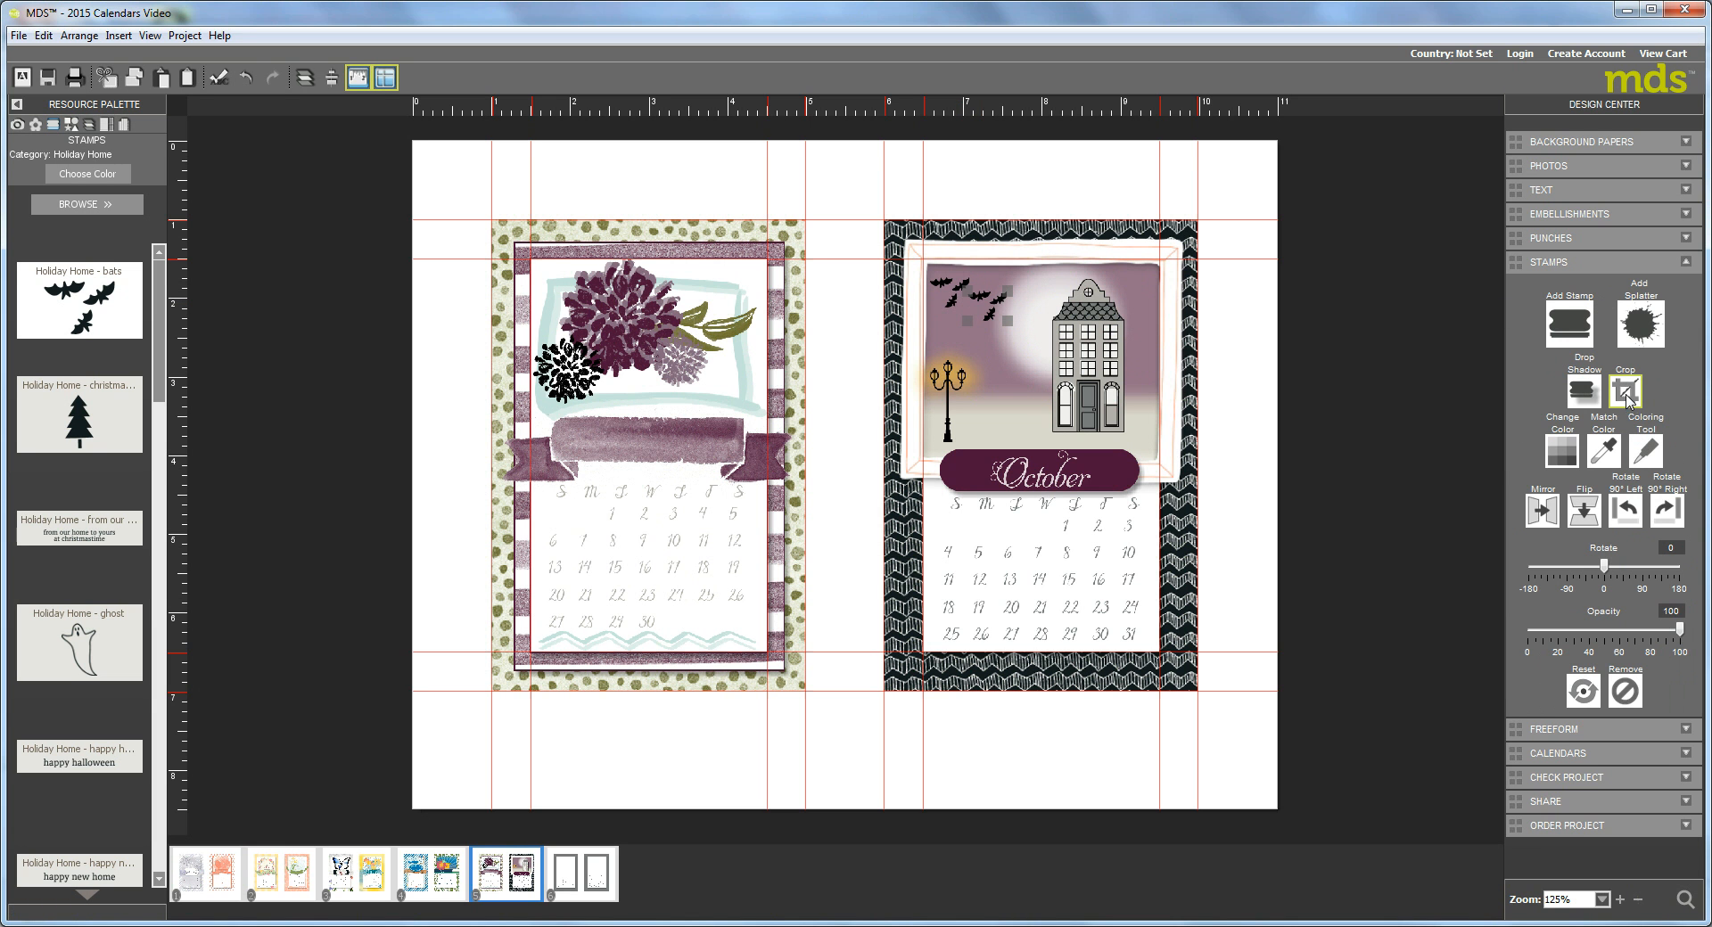
left_click(1619, 391)
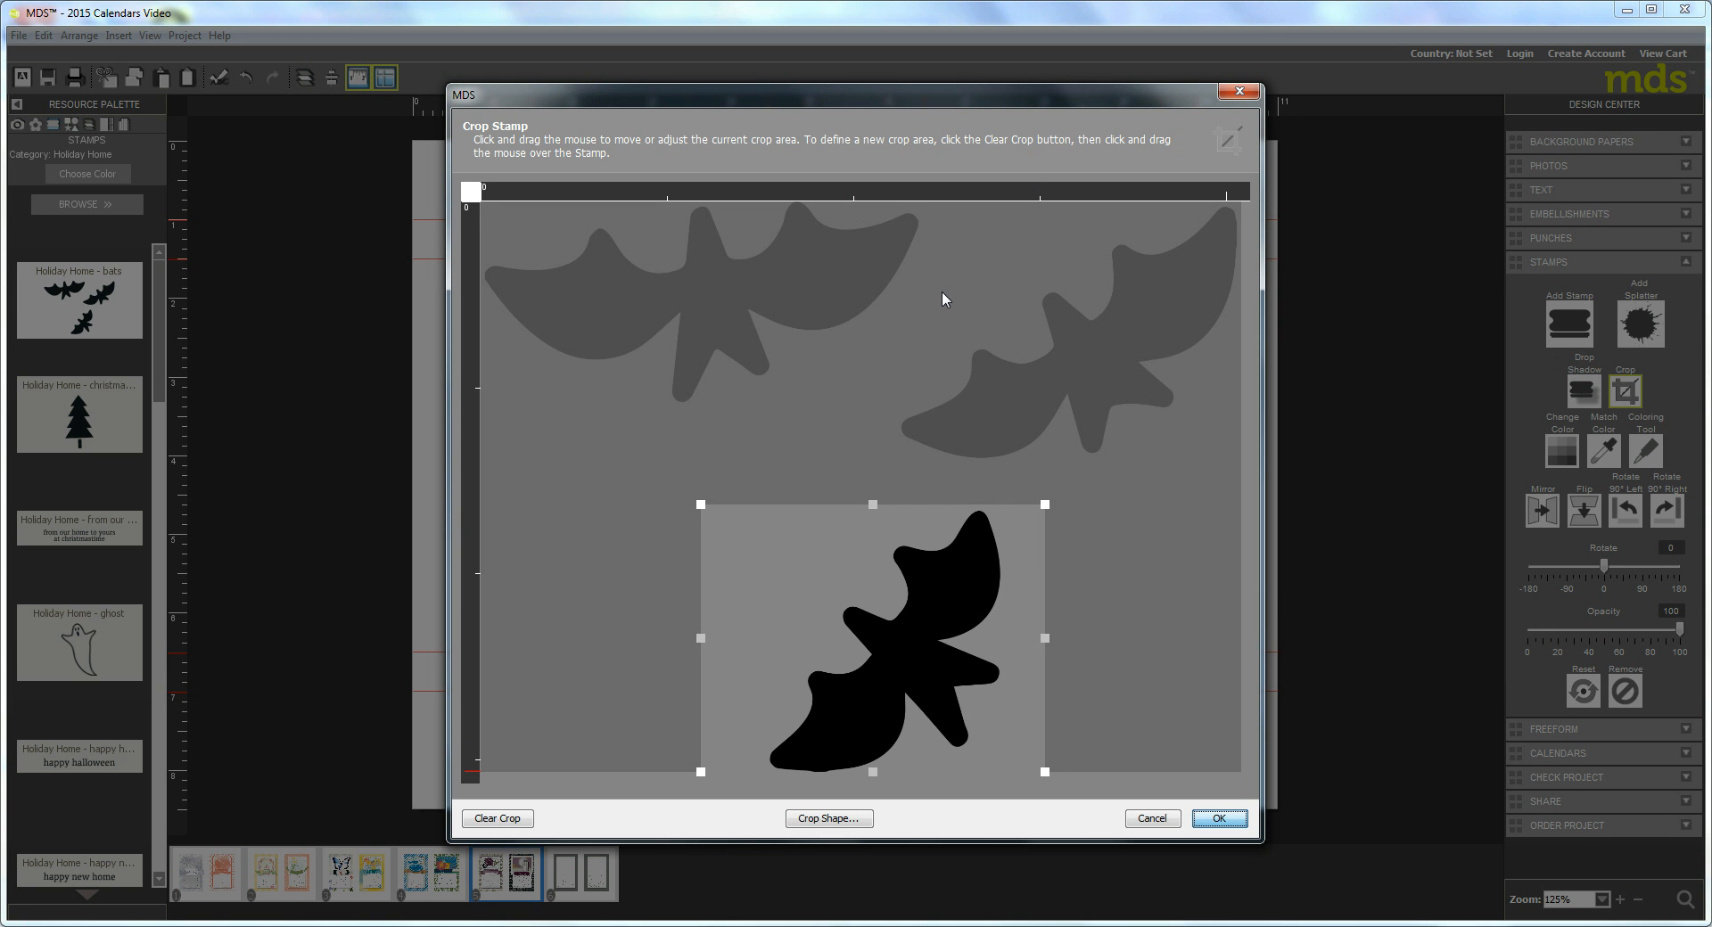
left_click(1219, 819)
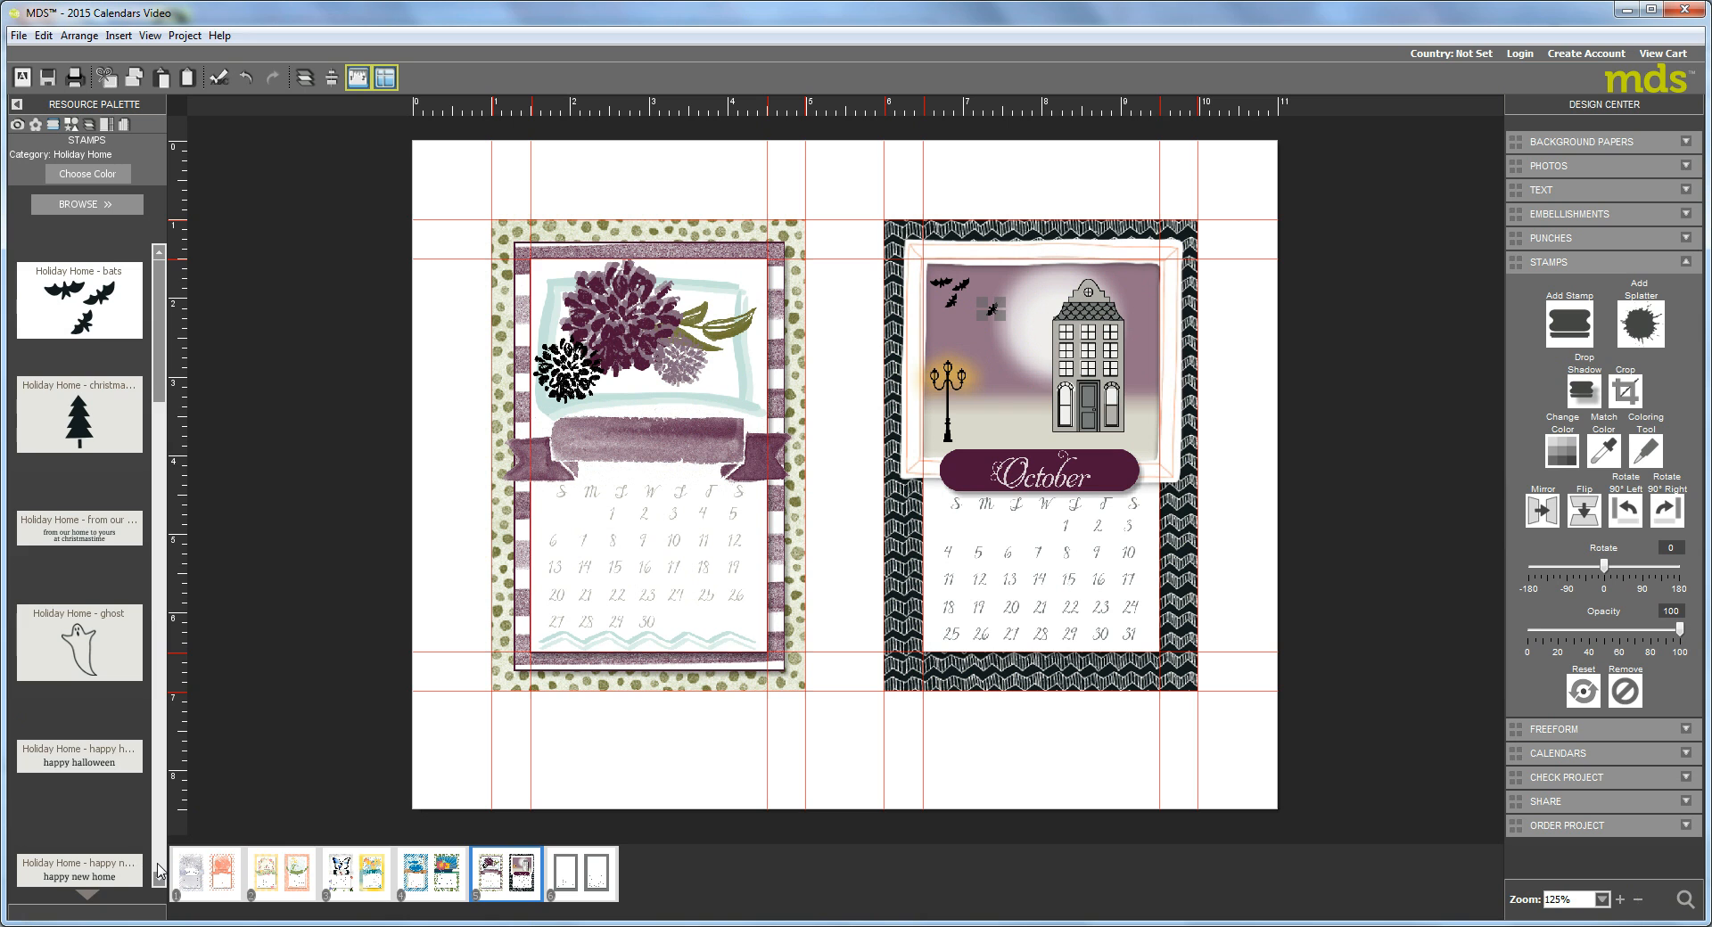
- Add a pumpkin and a recoloured Square Punch, sending the square behind the pumpkin
scroll("down", 3)
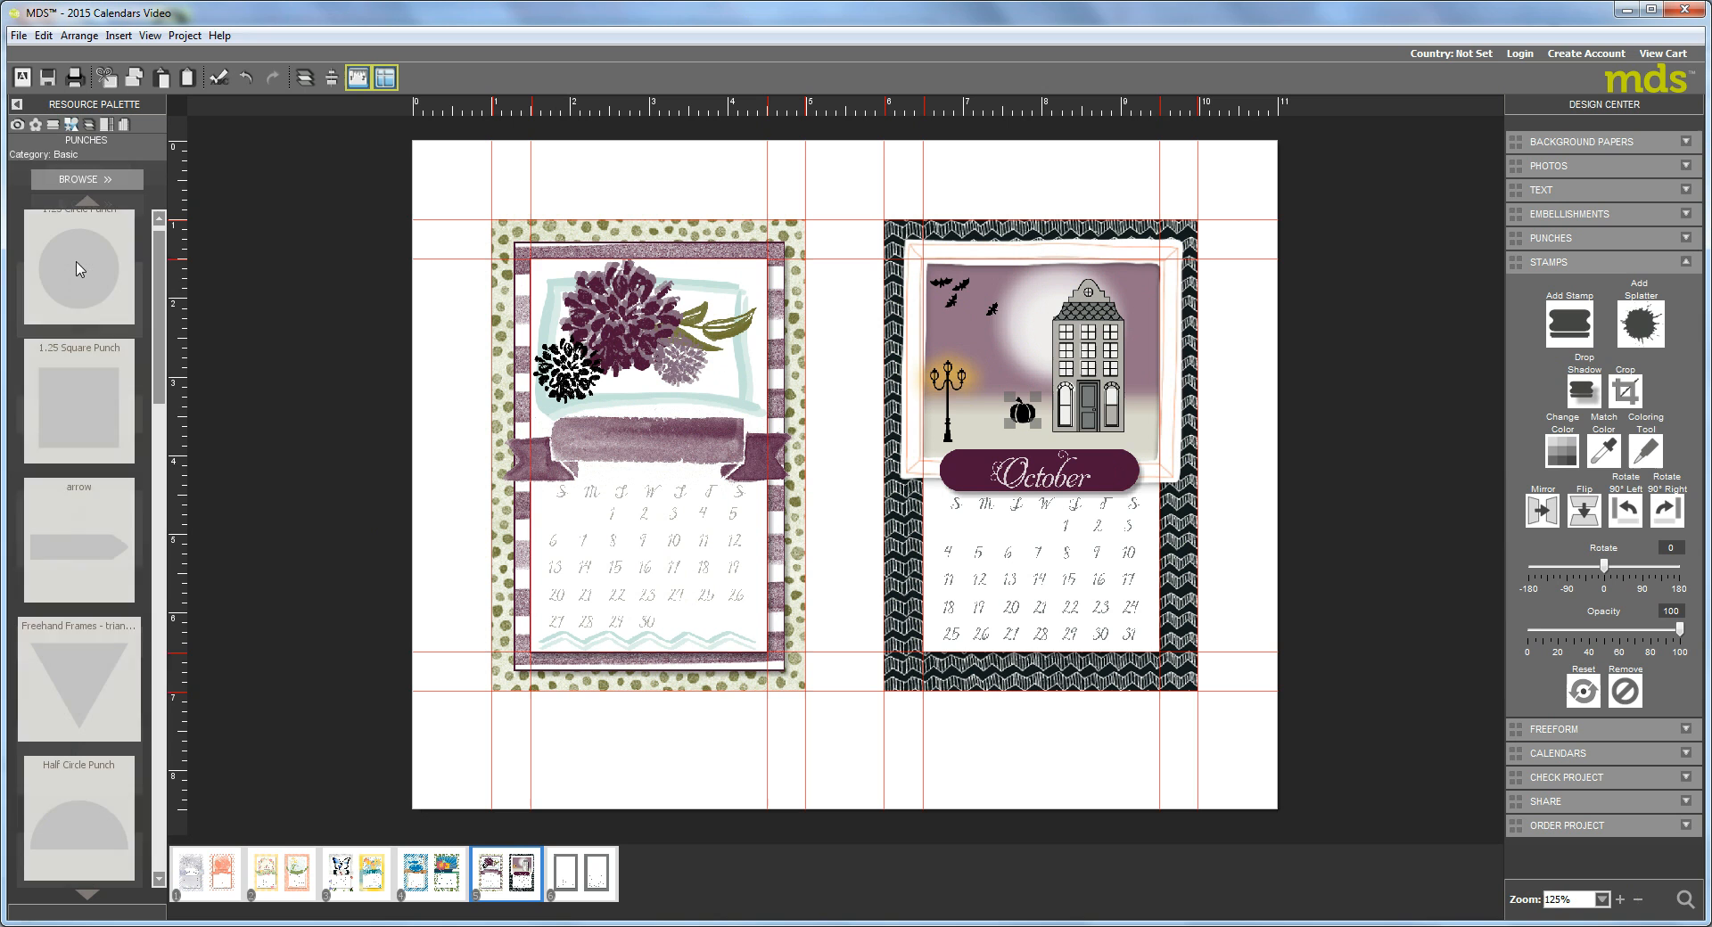
scroll("down", 3)
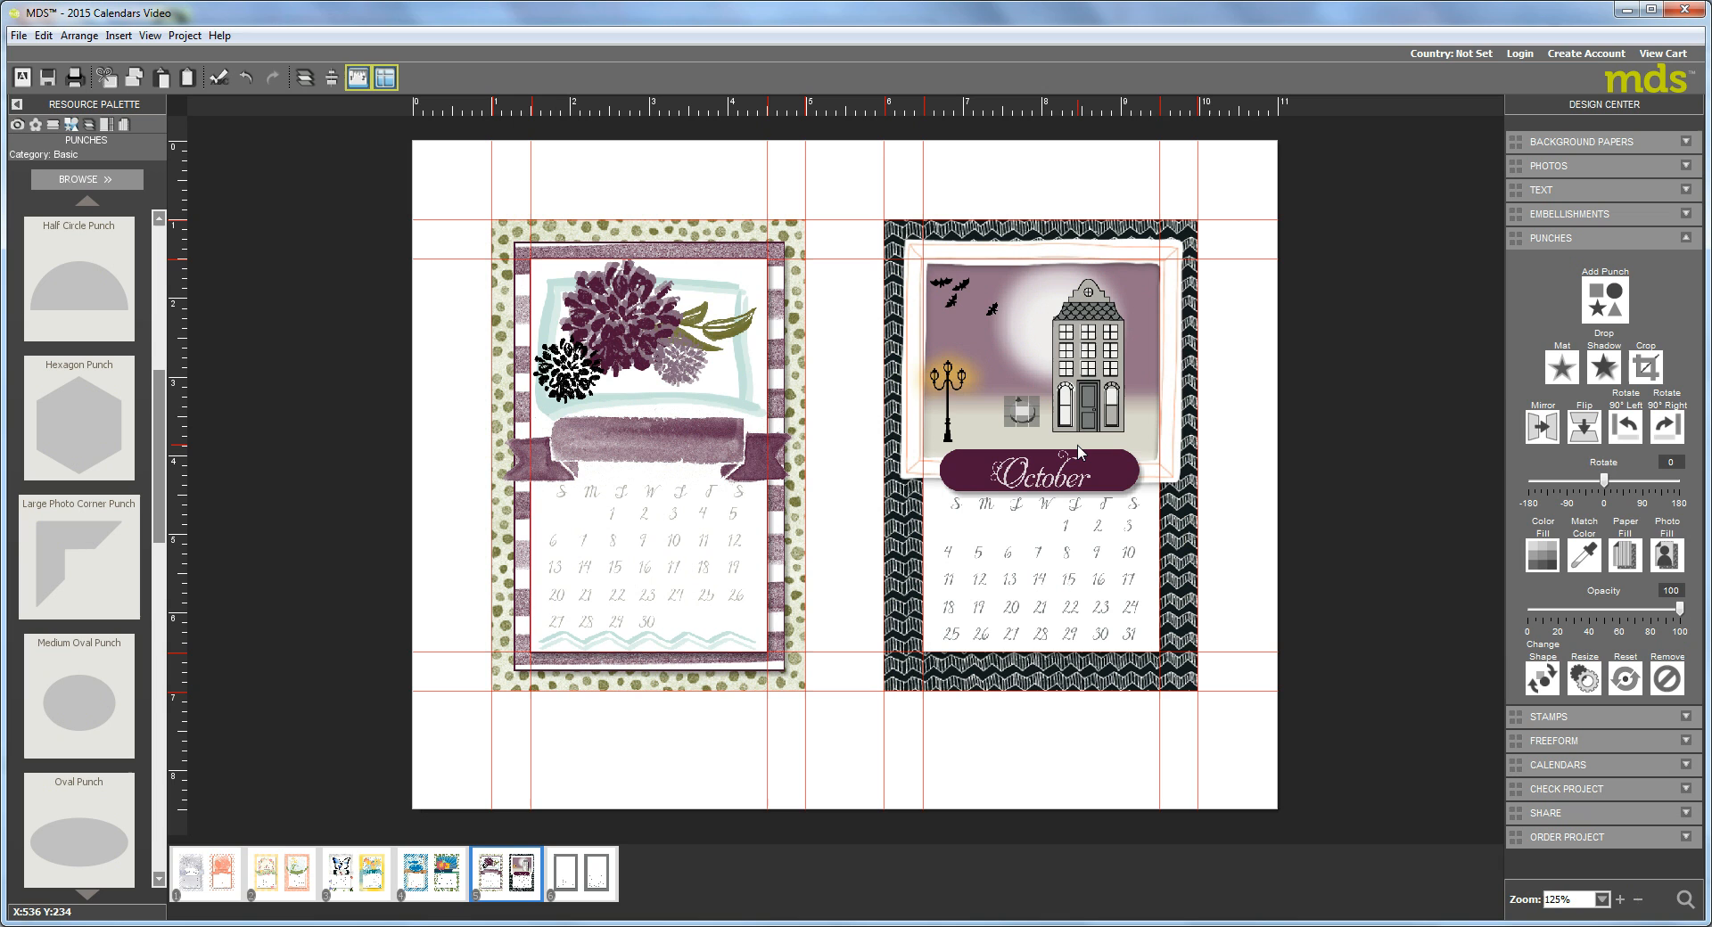
mouse_move(1323, 339)
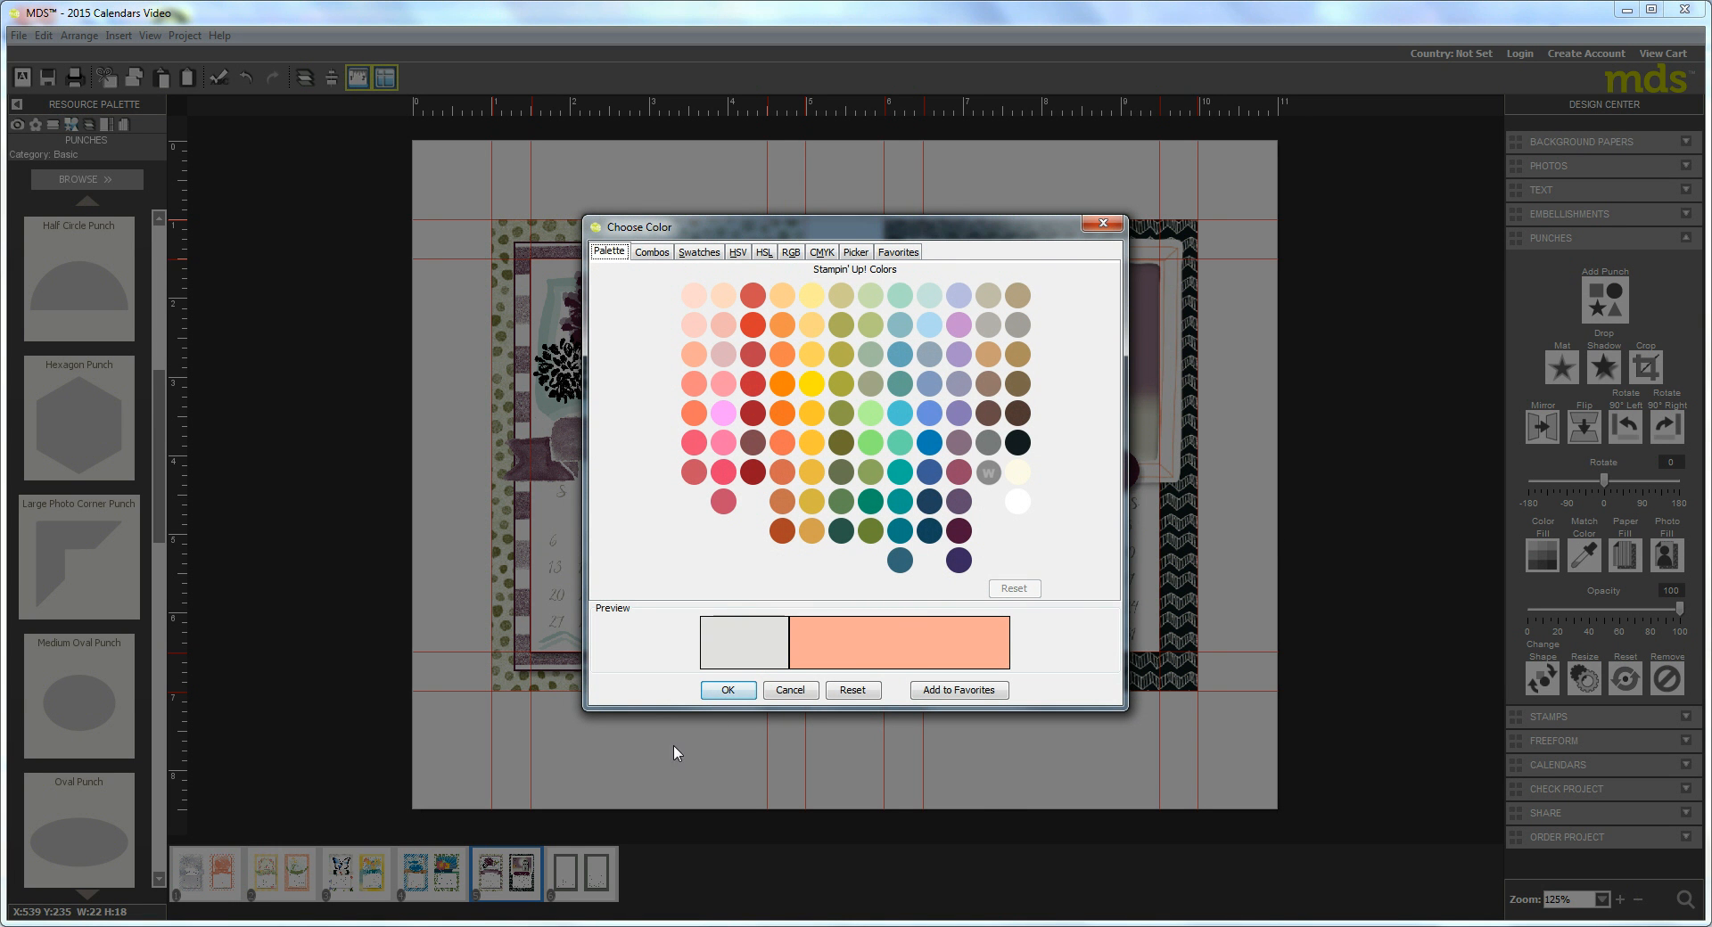
left_click(728, 690)
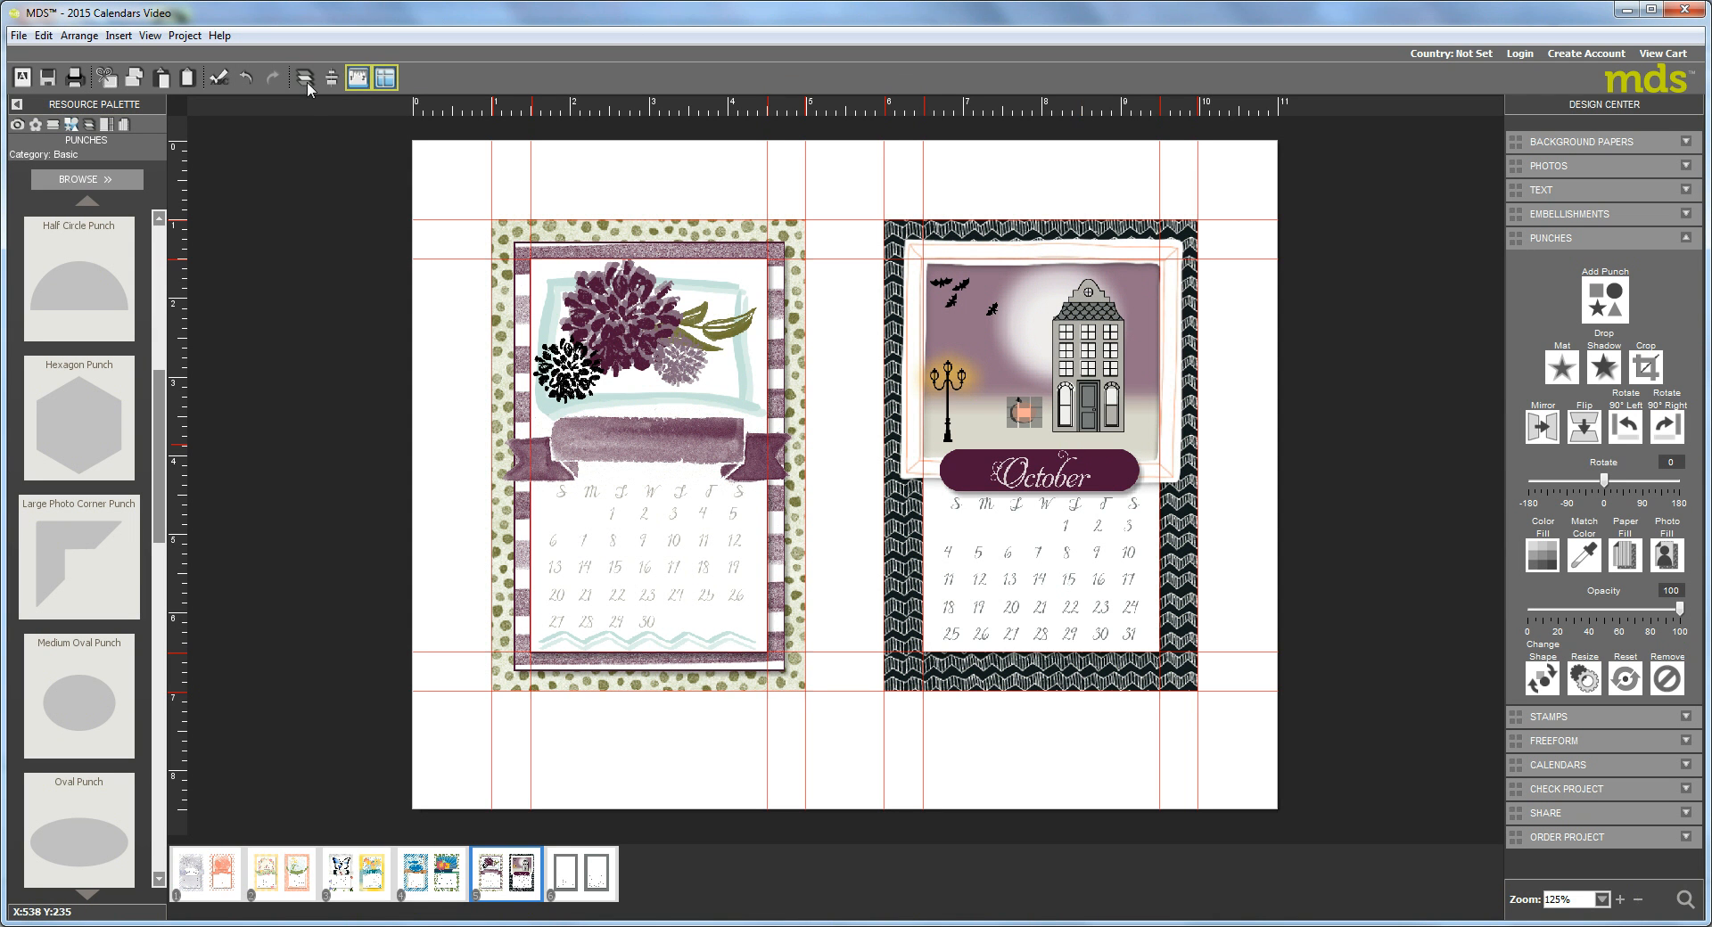
left_click(308, 76)
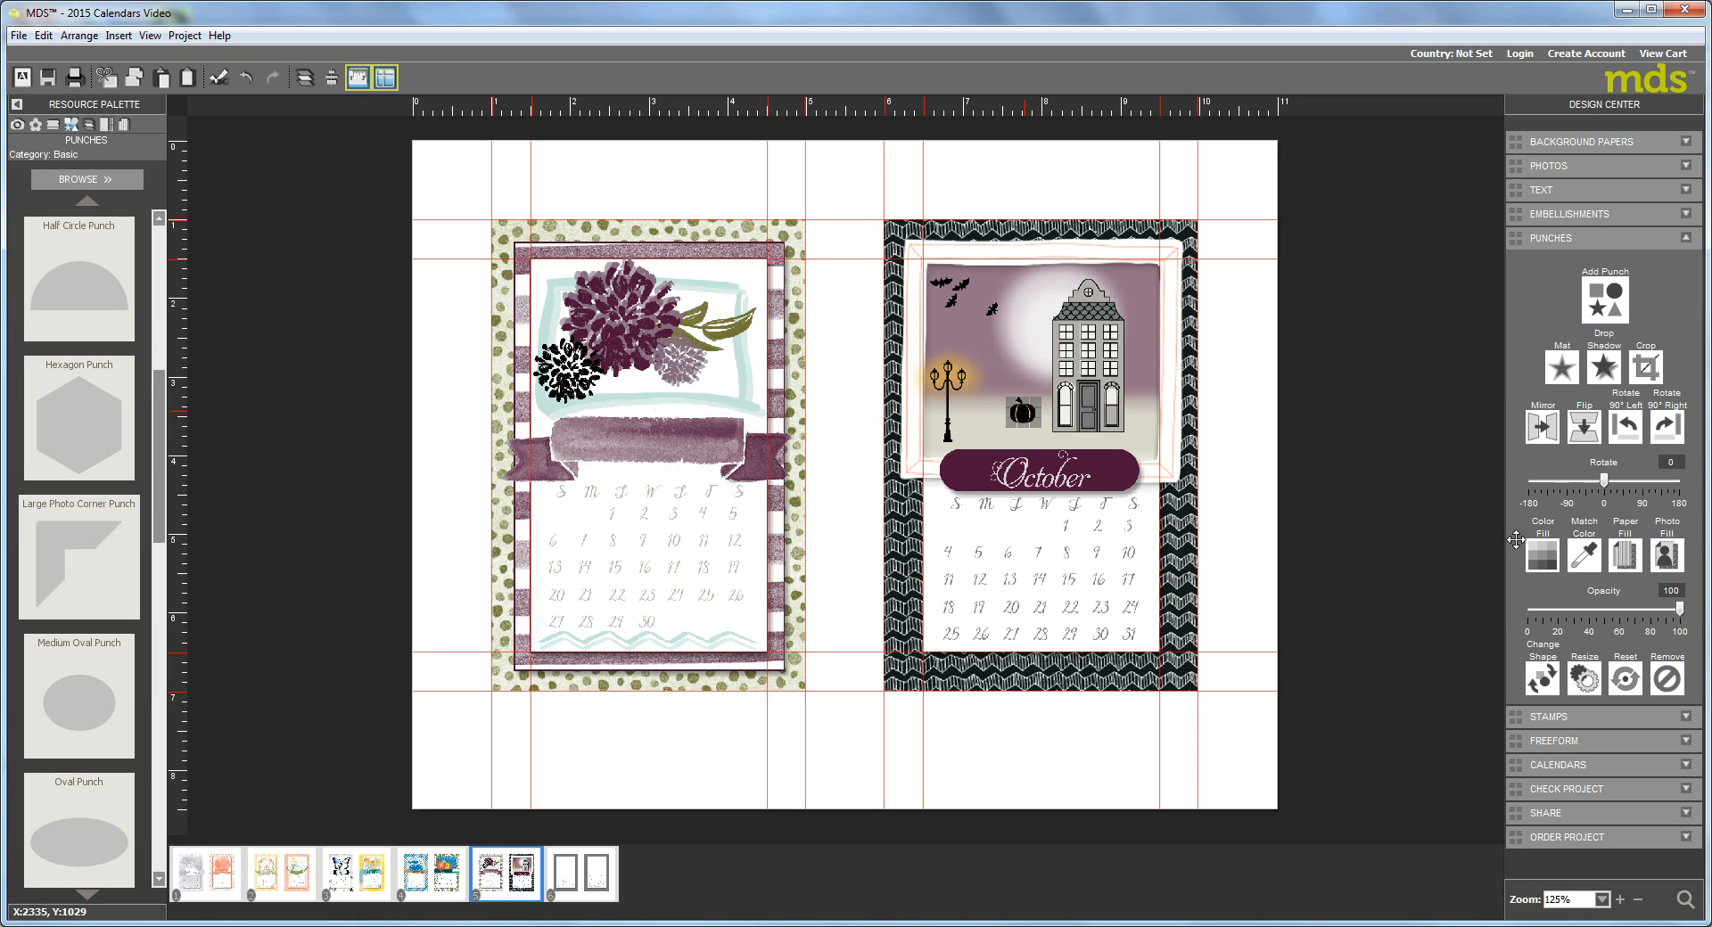
- Recolour the pumpkin stamp orange and bring up its Stamp Image Coloring editor
left_click(1552, 262)
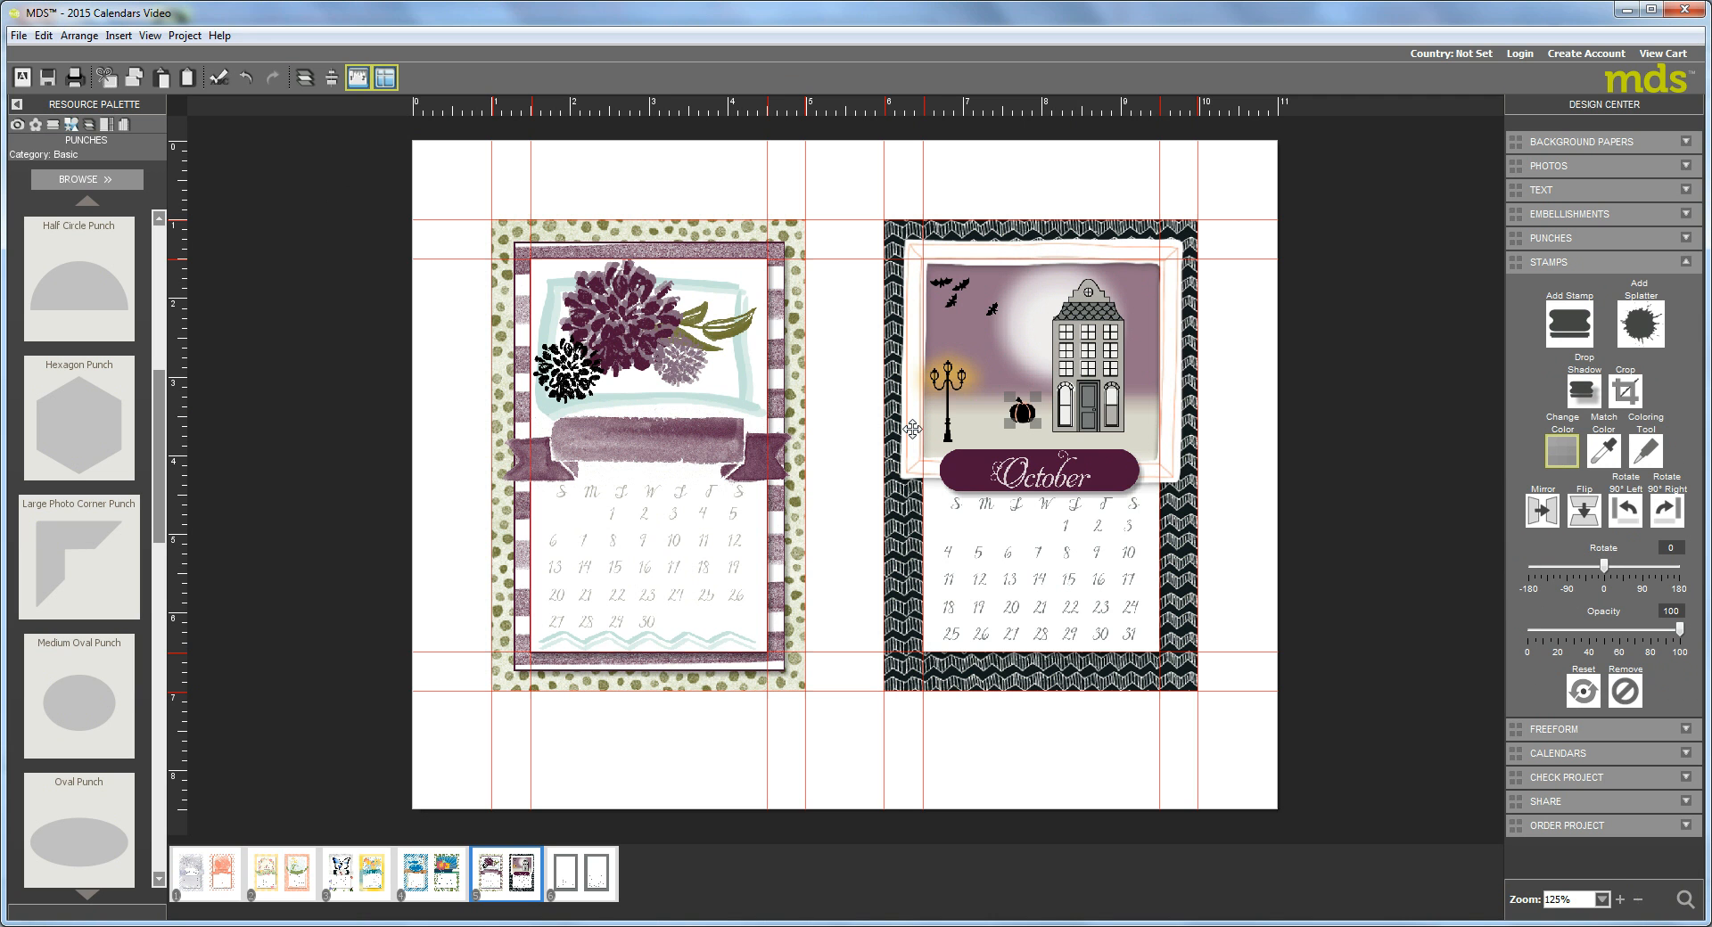
left_click(1562, 449)
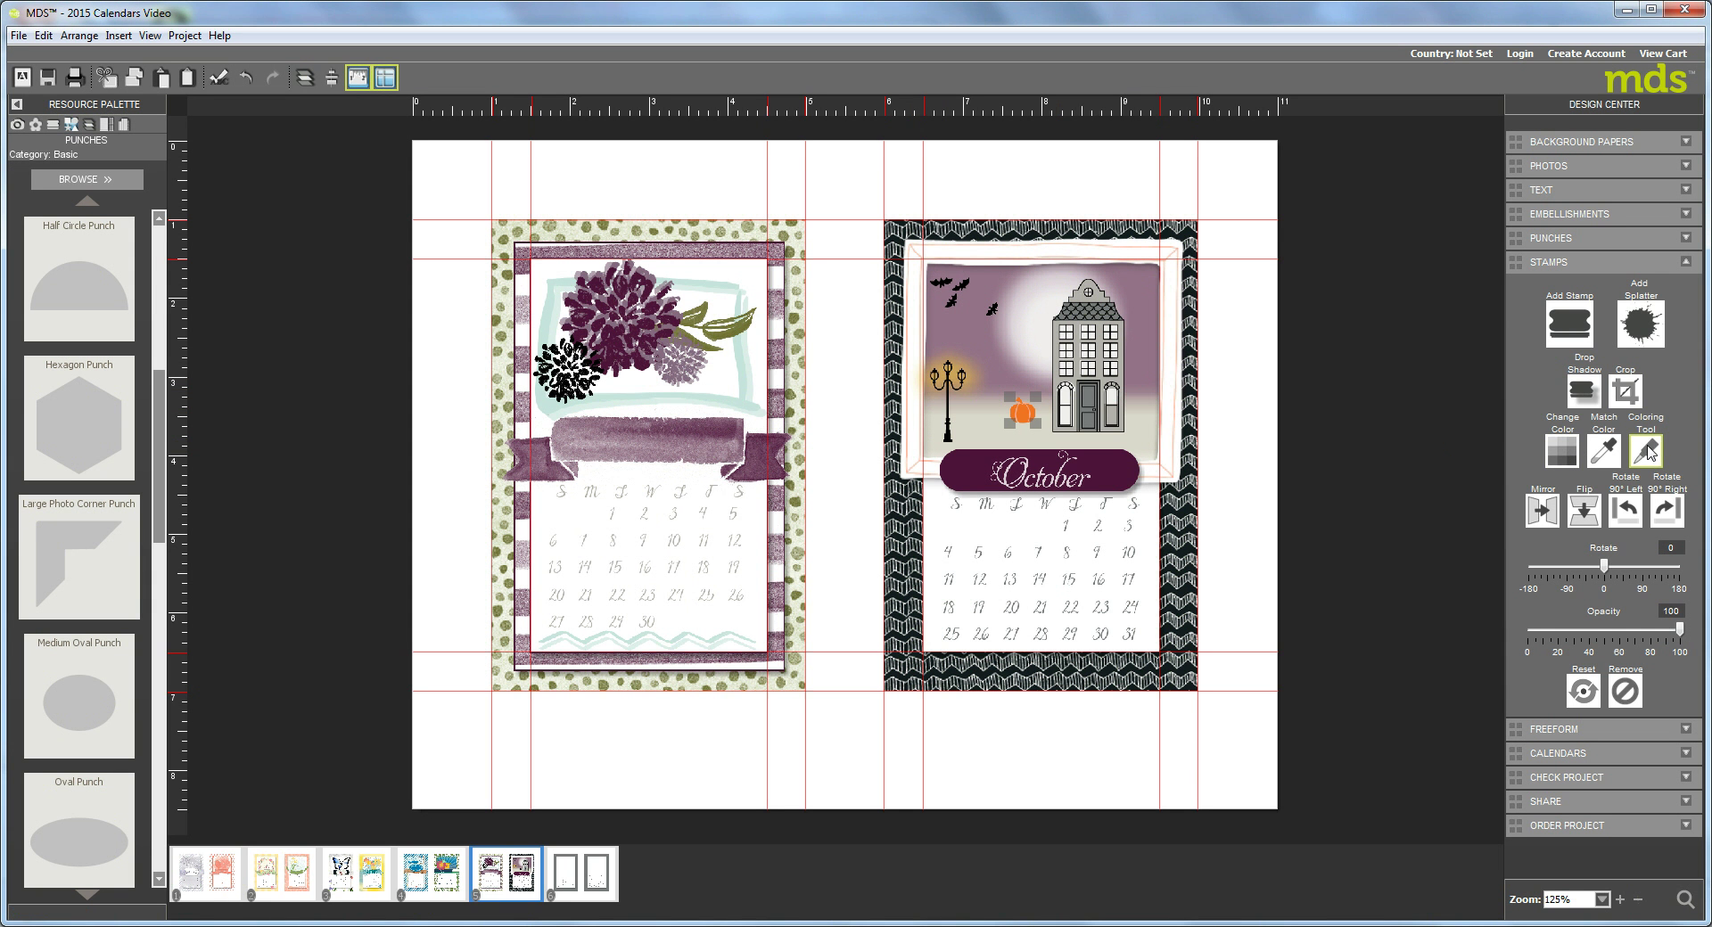
left_click(1644, 437)
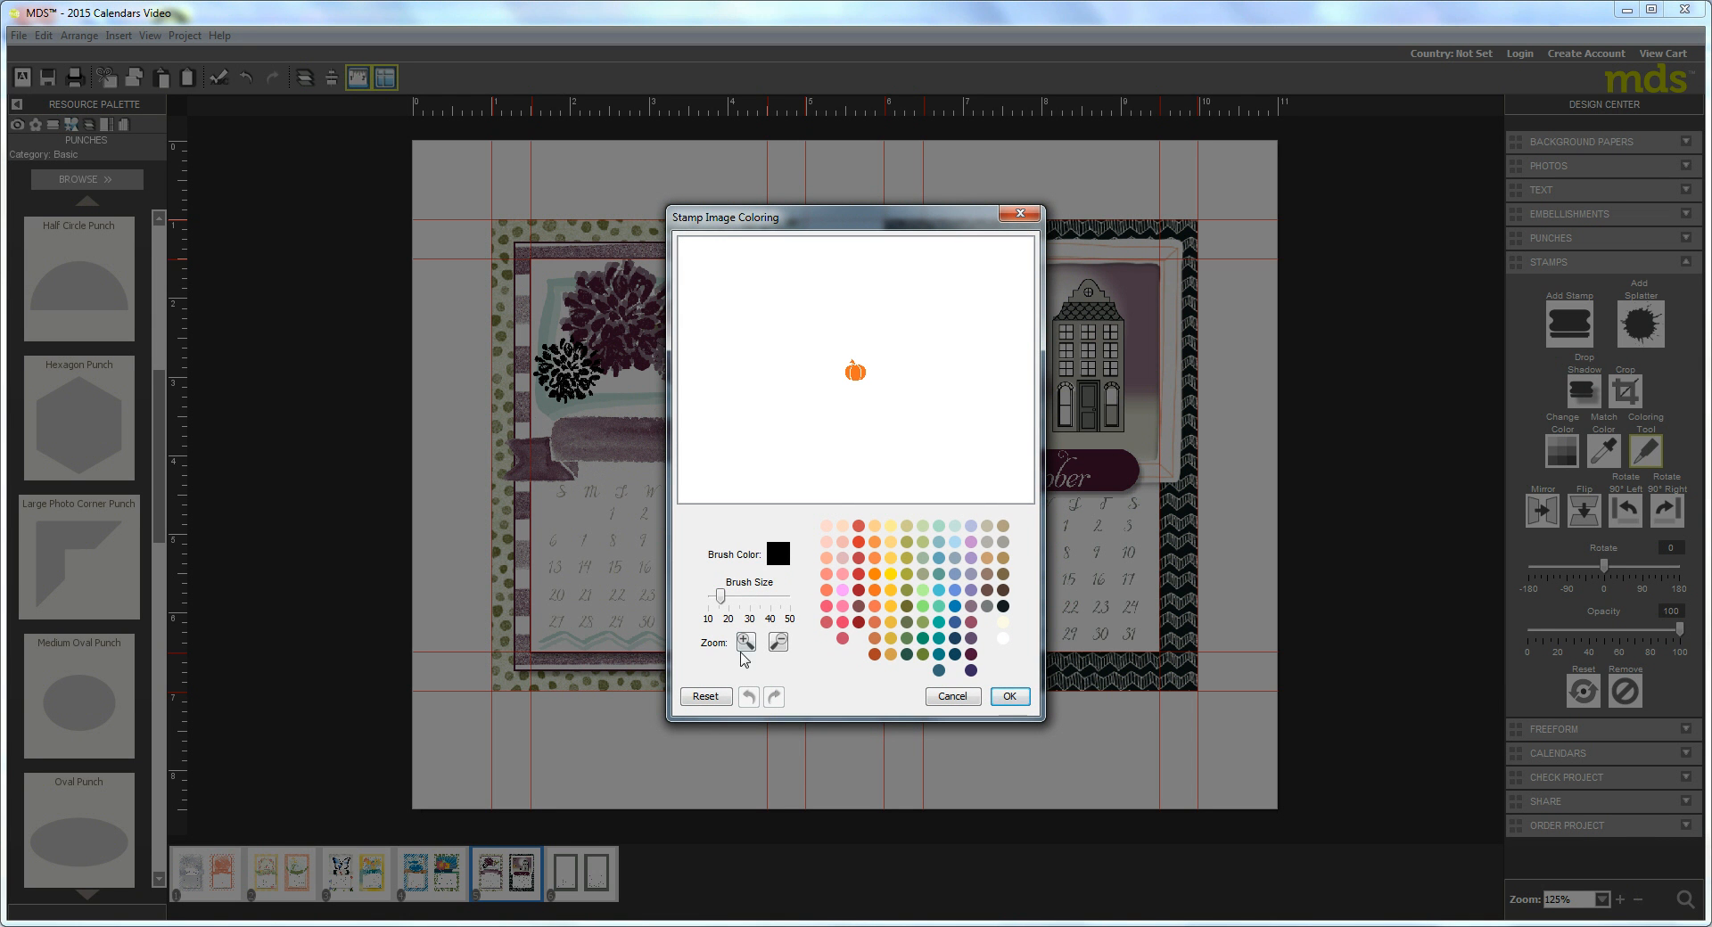
- Paint the pumpkin stem olive brown in the enlarged preview and confirm
left_click(746, 642)
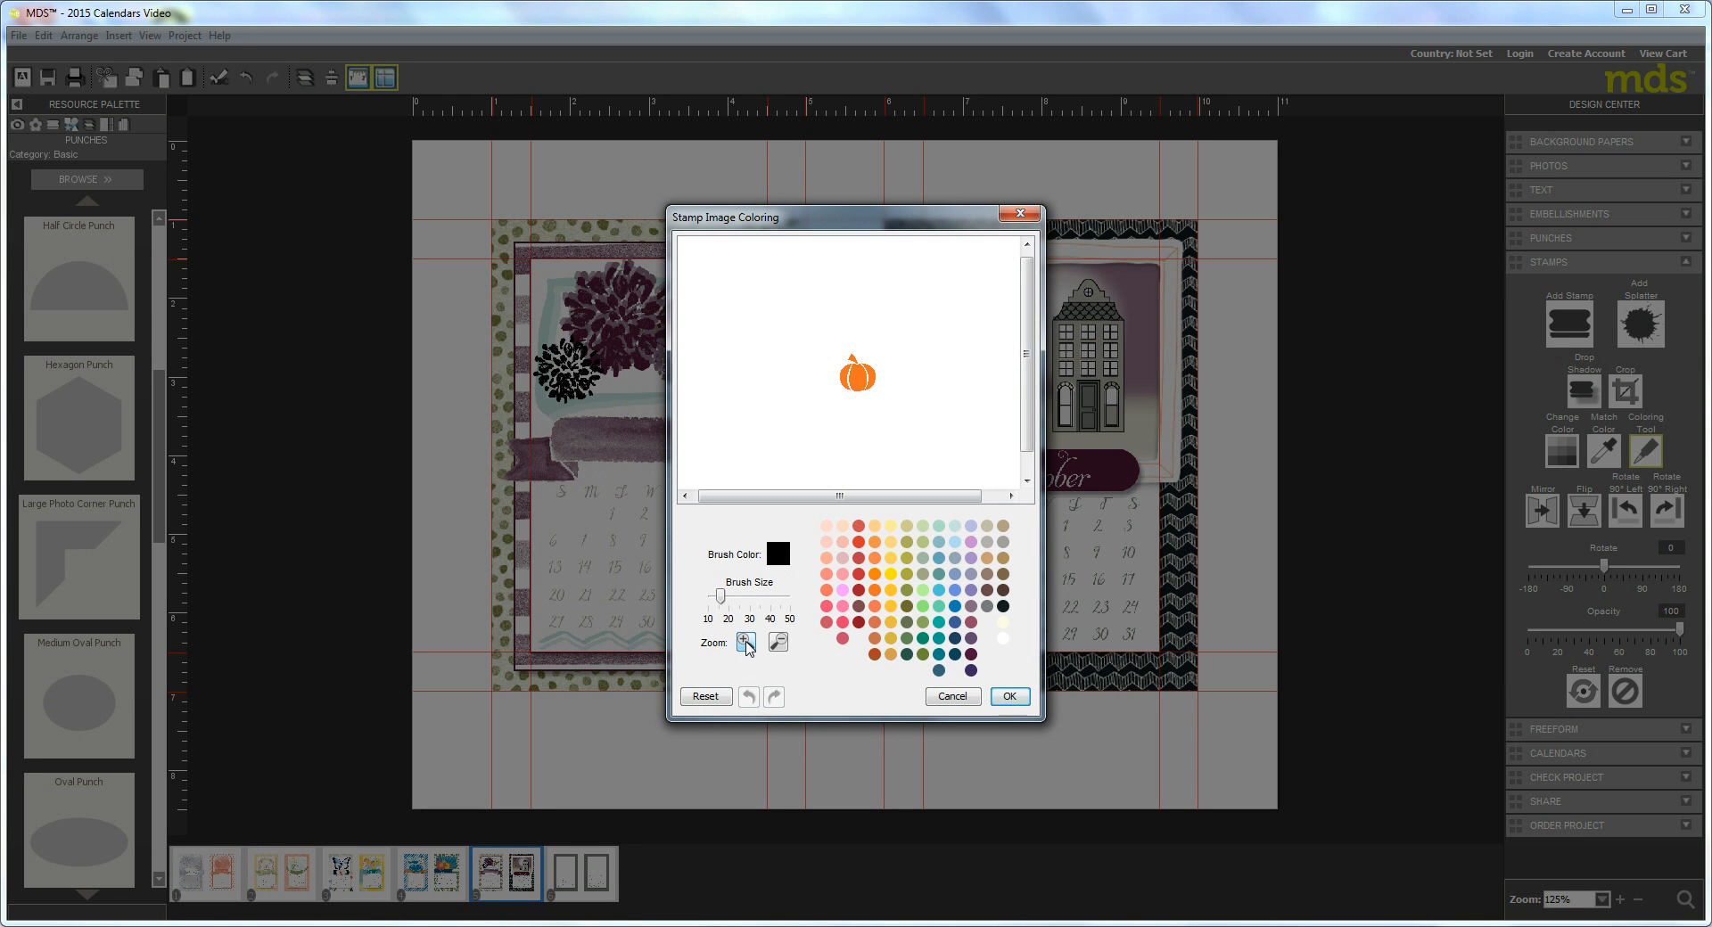
left_click(745, 642)
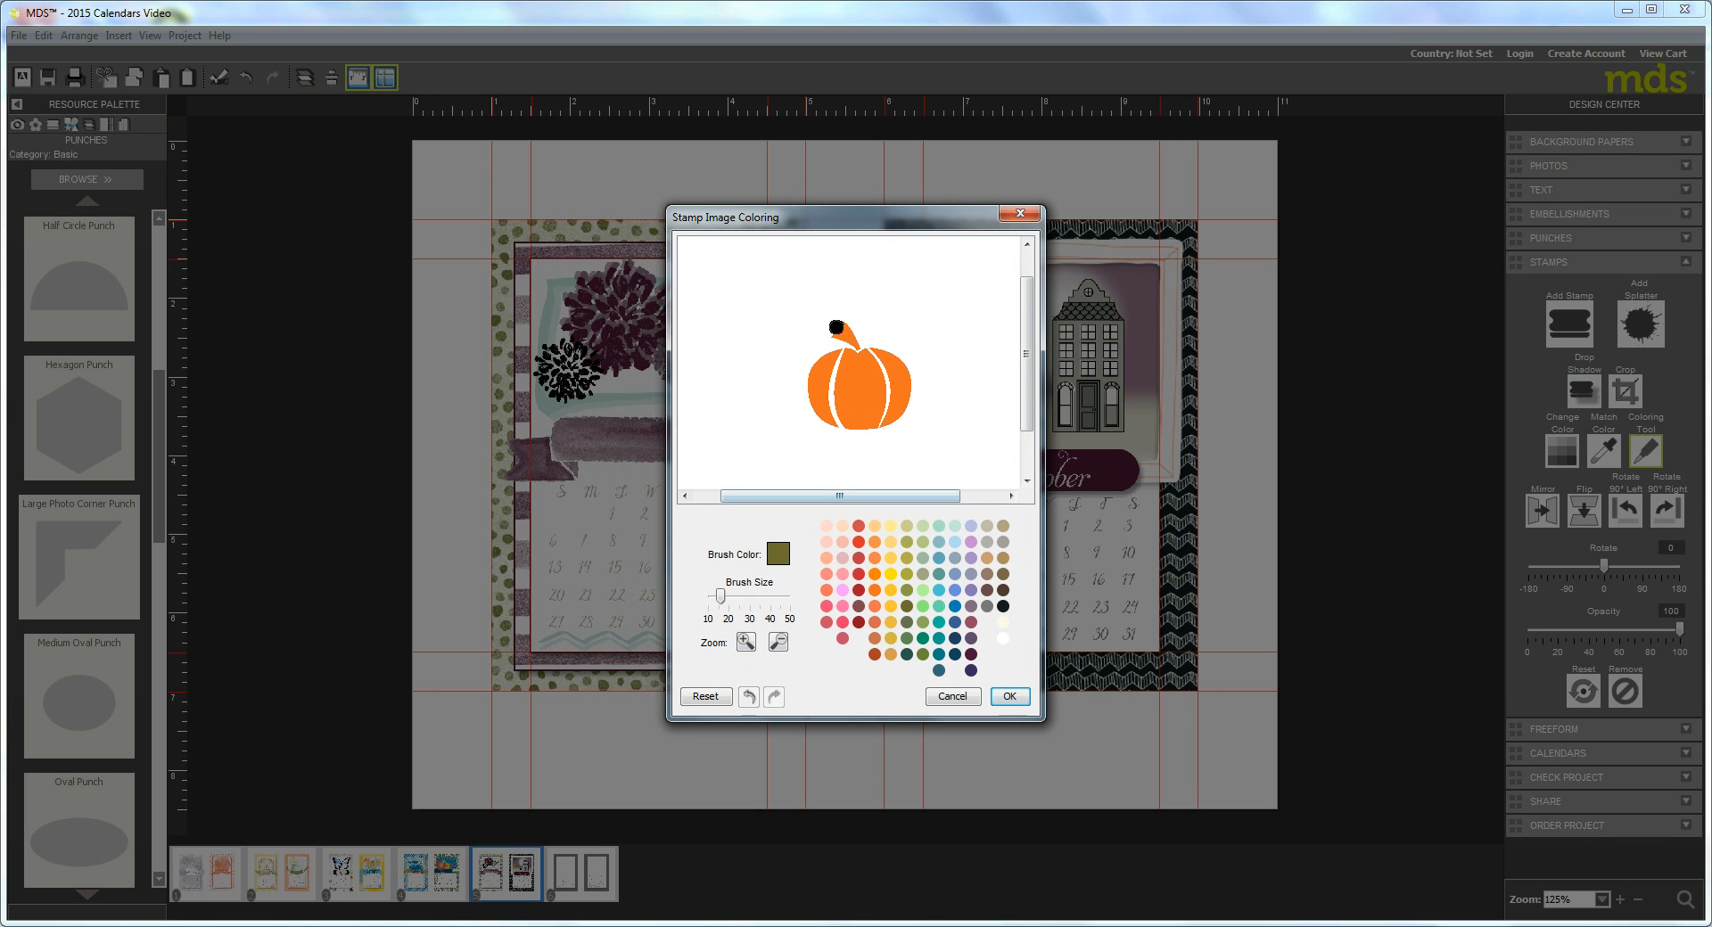
left_click(842, 354)
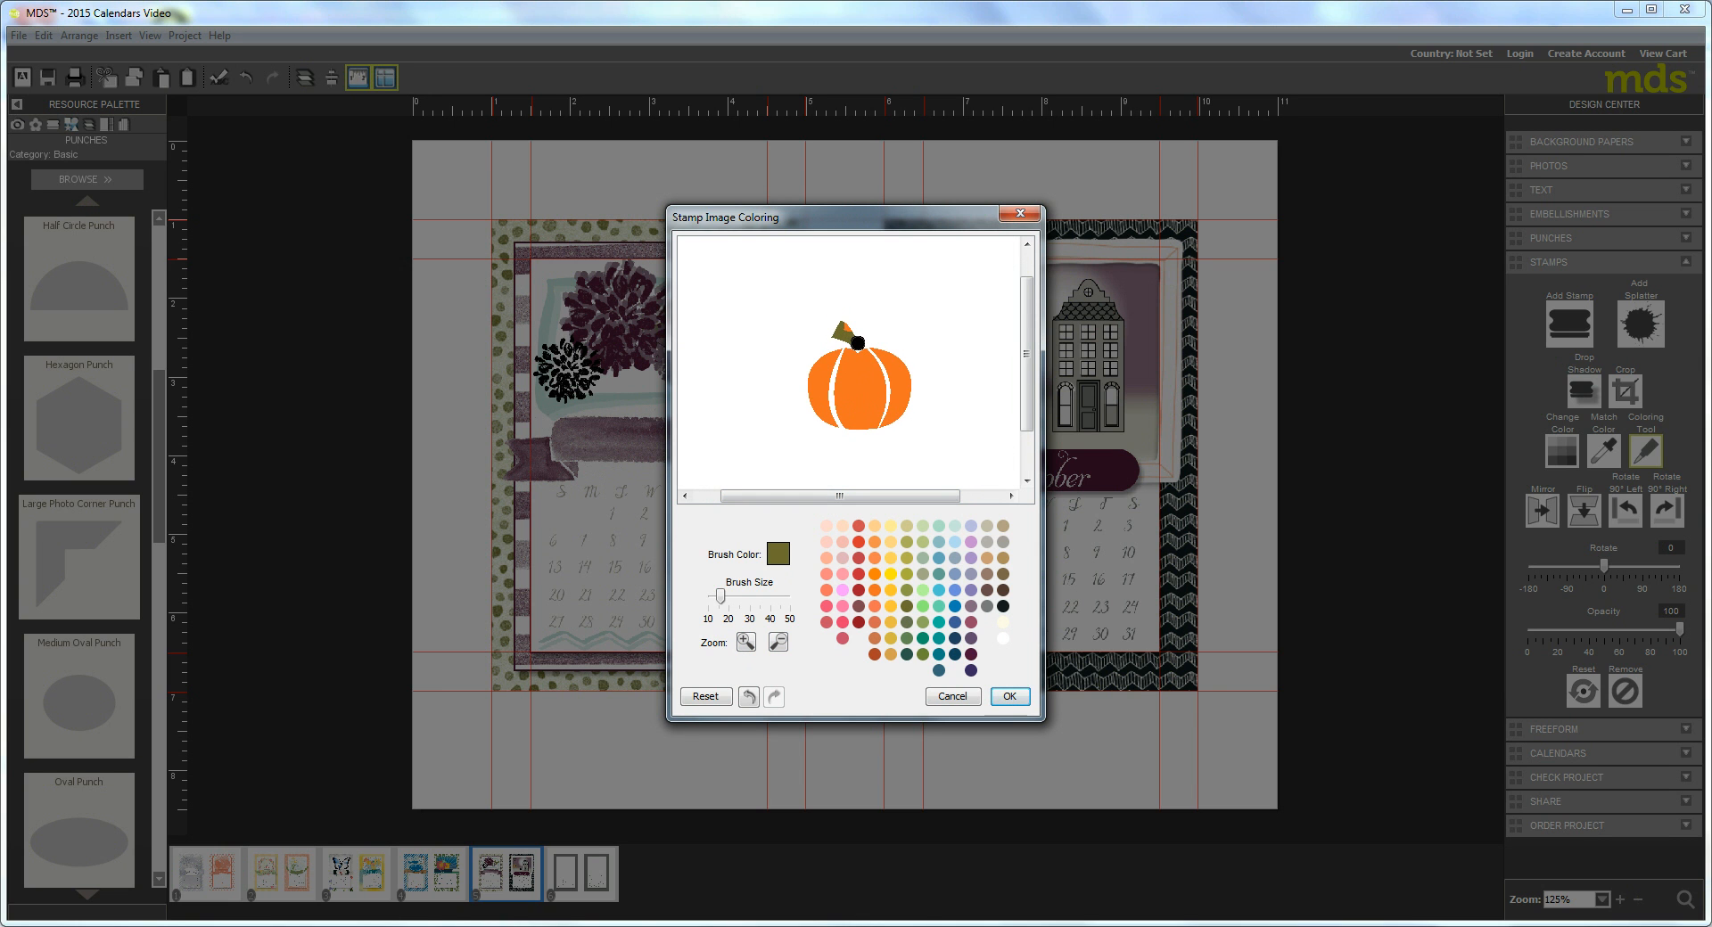
left_click(1009, 698)
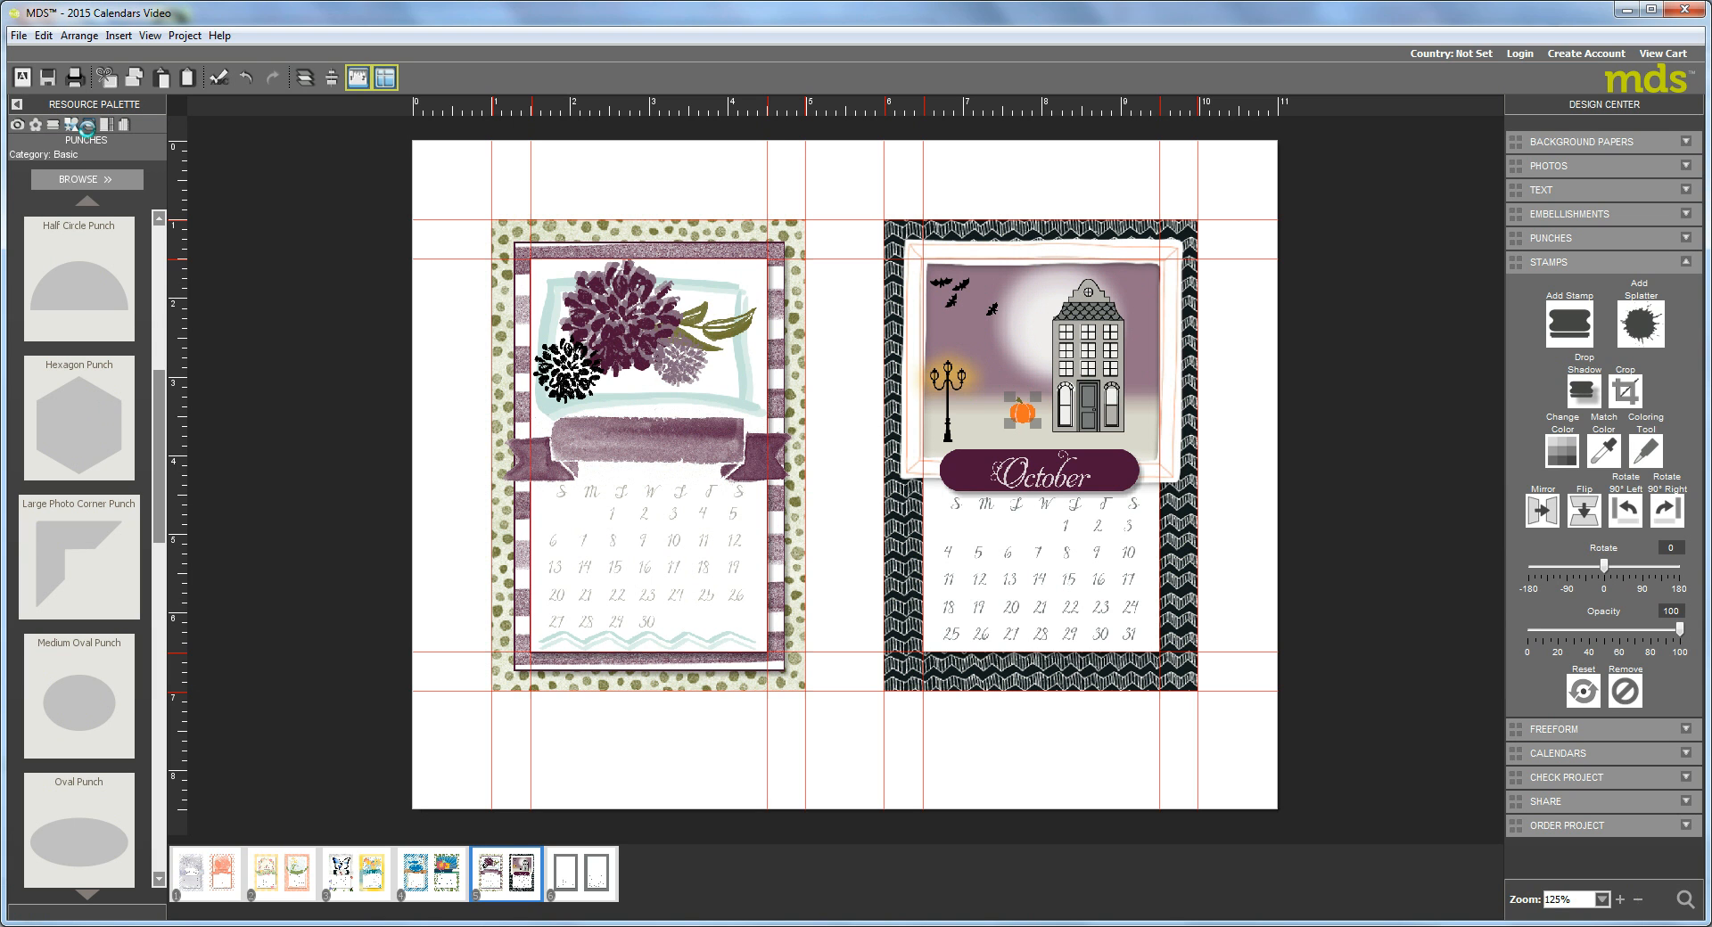
mouse_move(82, 366)
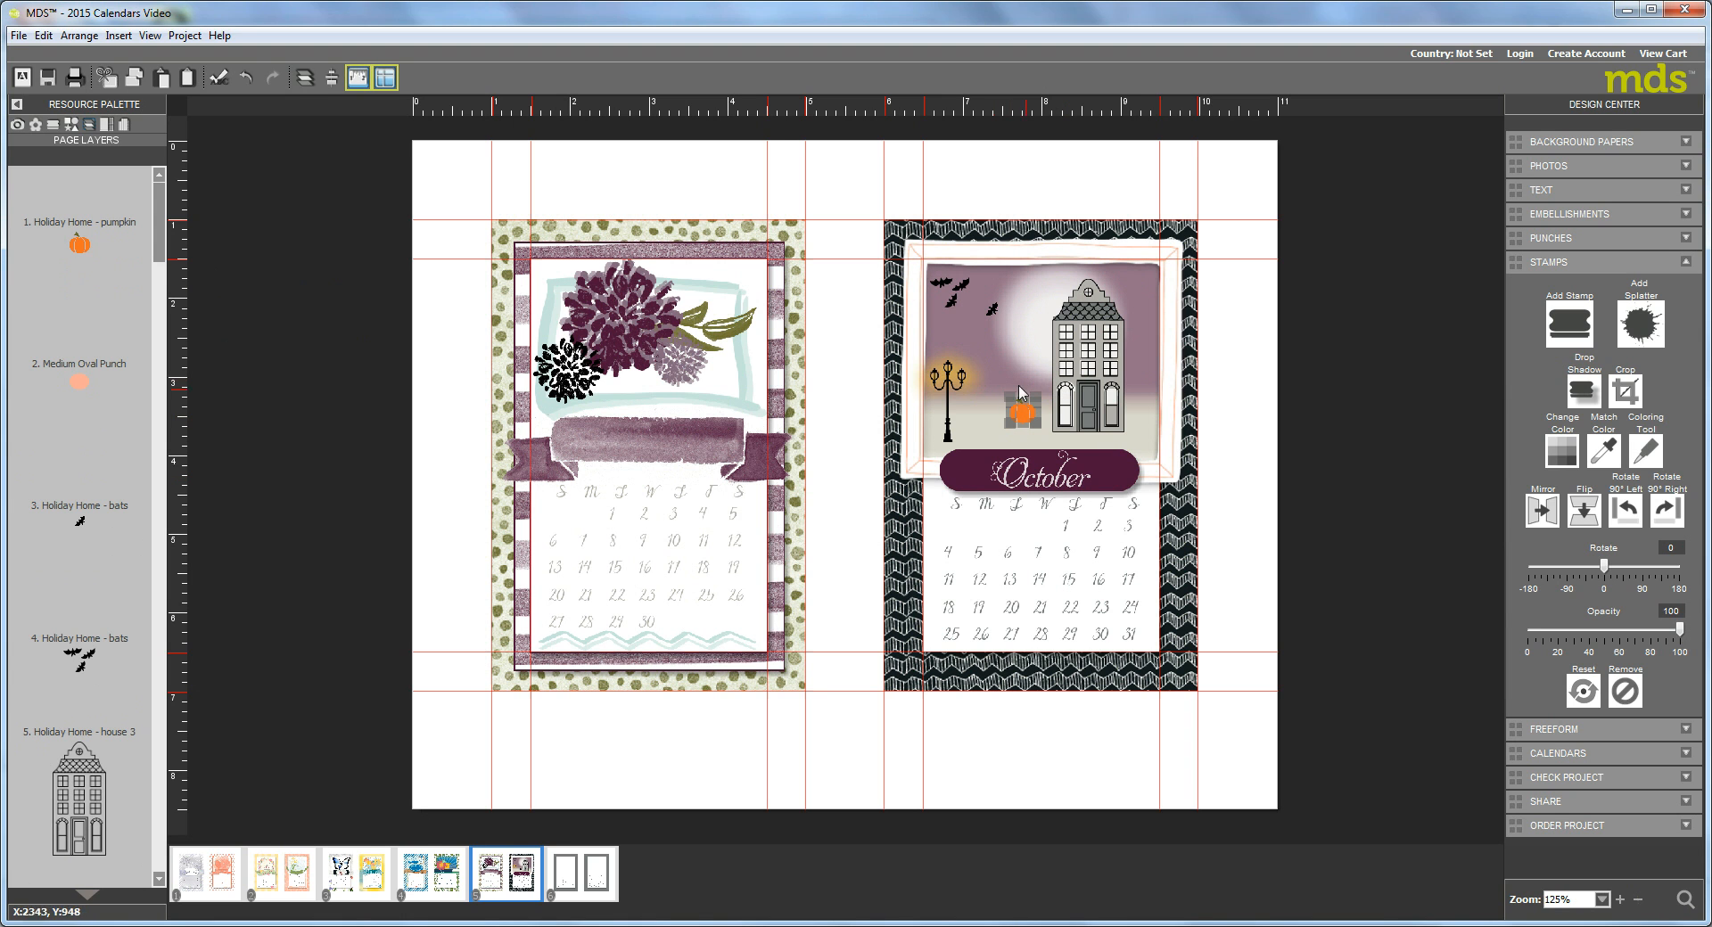
- Group the pumpkin with its shape via Arrange > Group and copy it beside the house
left_click(75, 35)
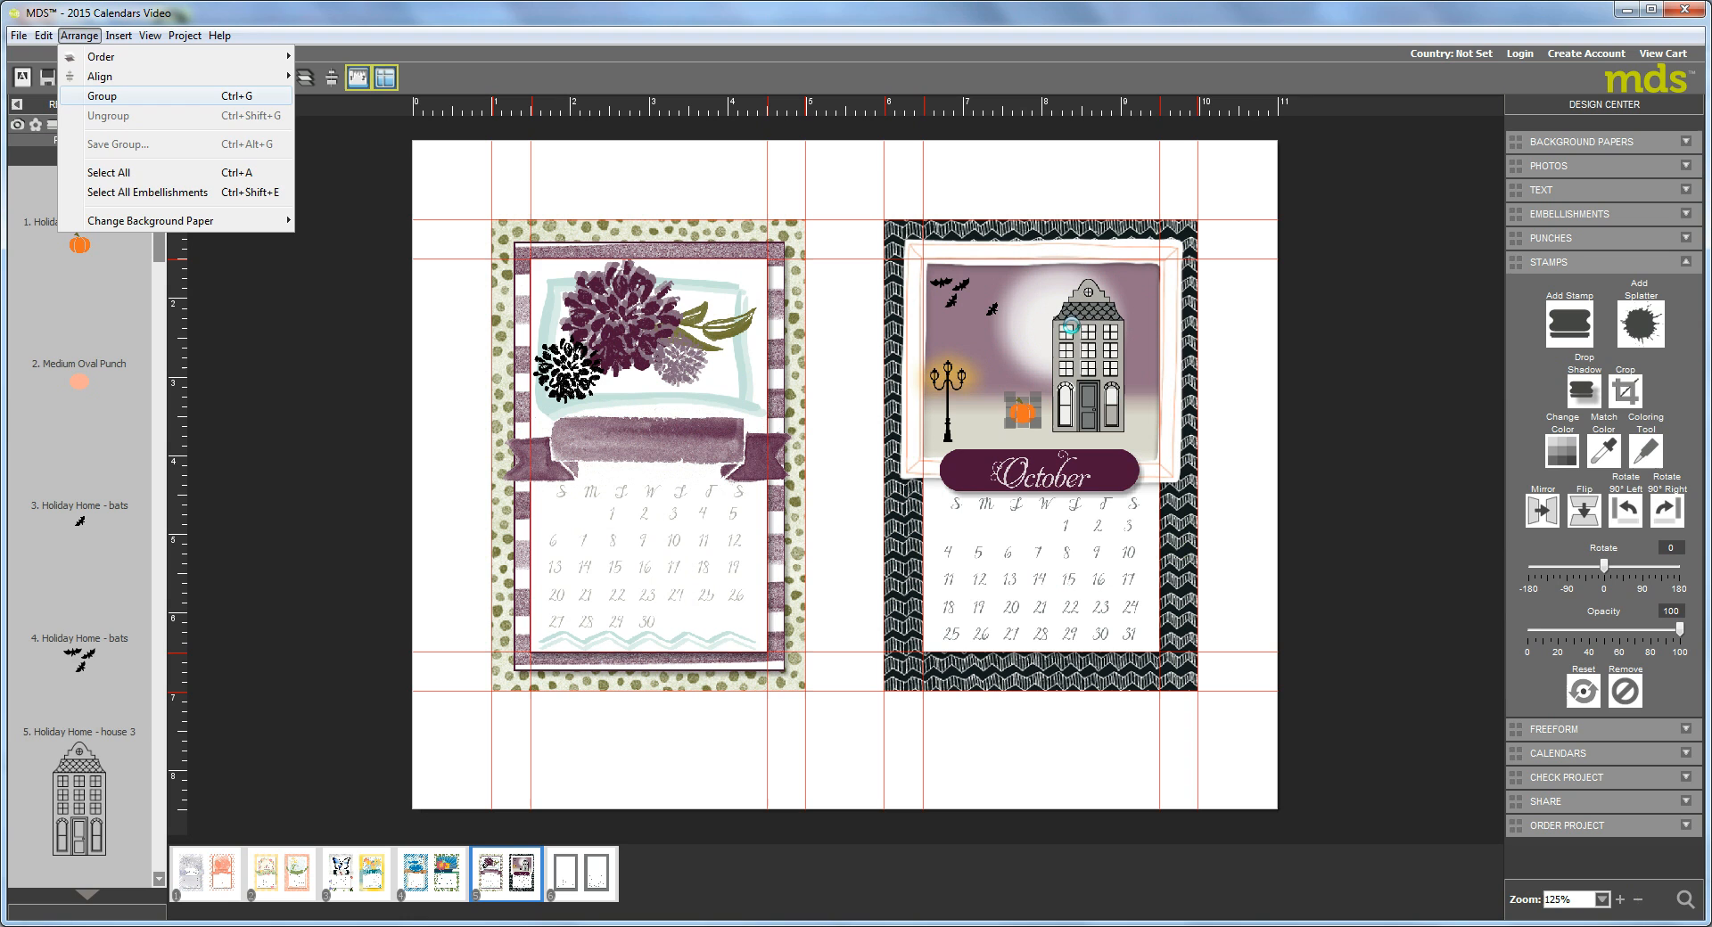
left_click(100, 95)
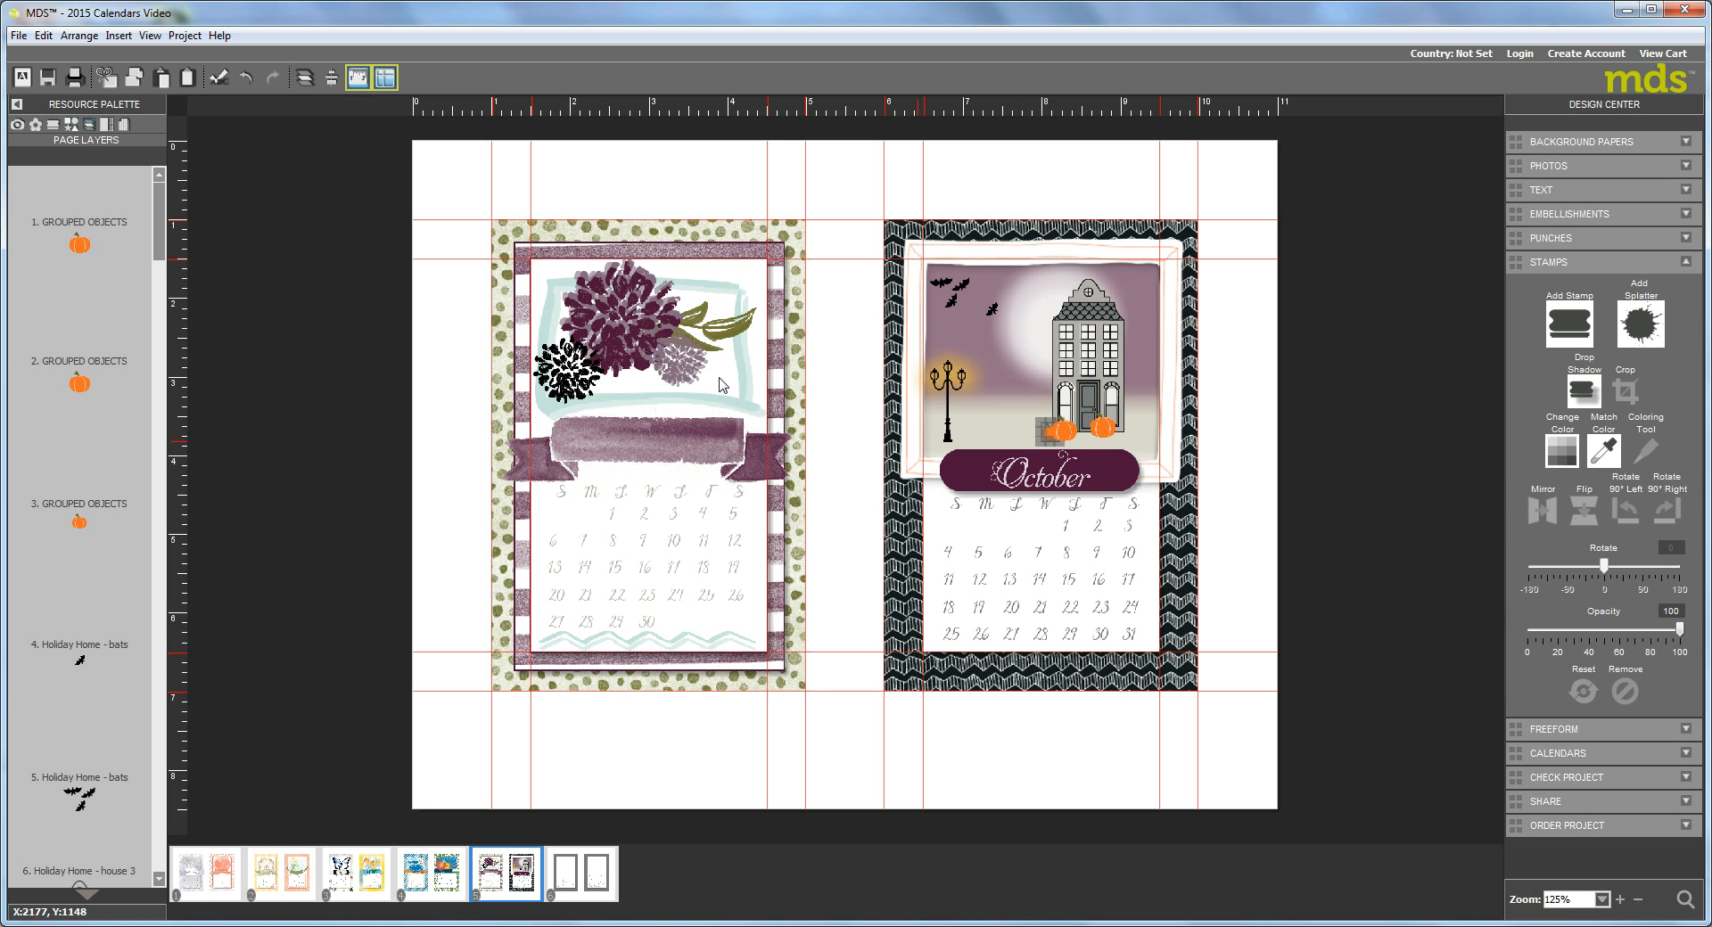
- Ungroup one pumpkin set and stack the pumpkins into a small pile by the house
left_click(307, 77)
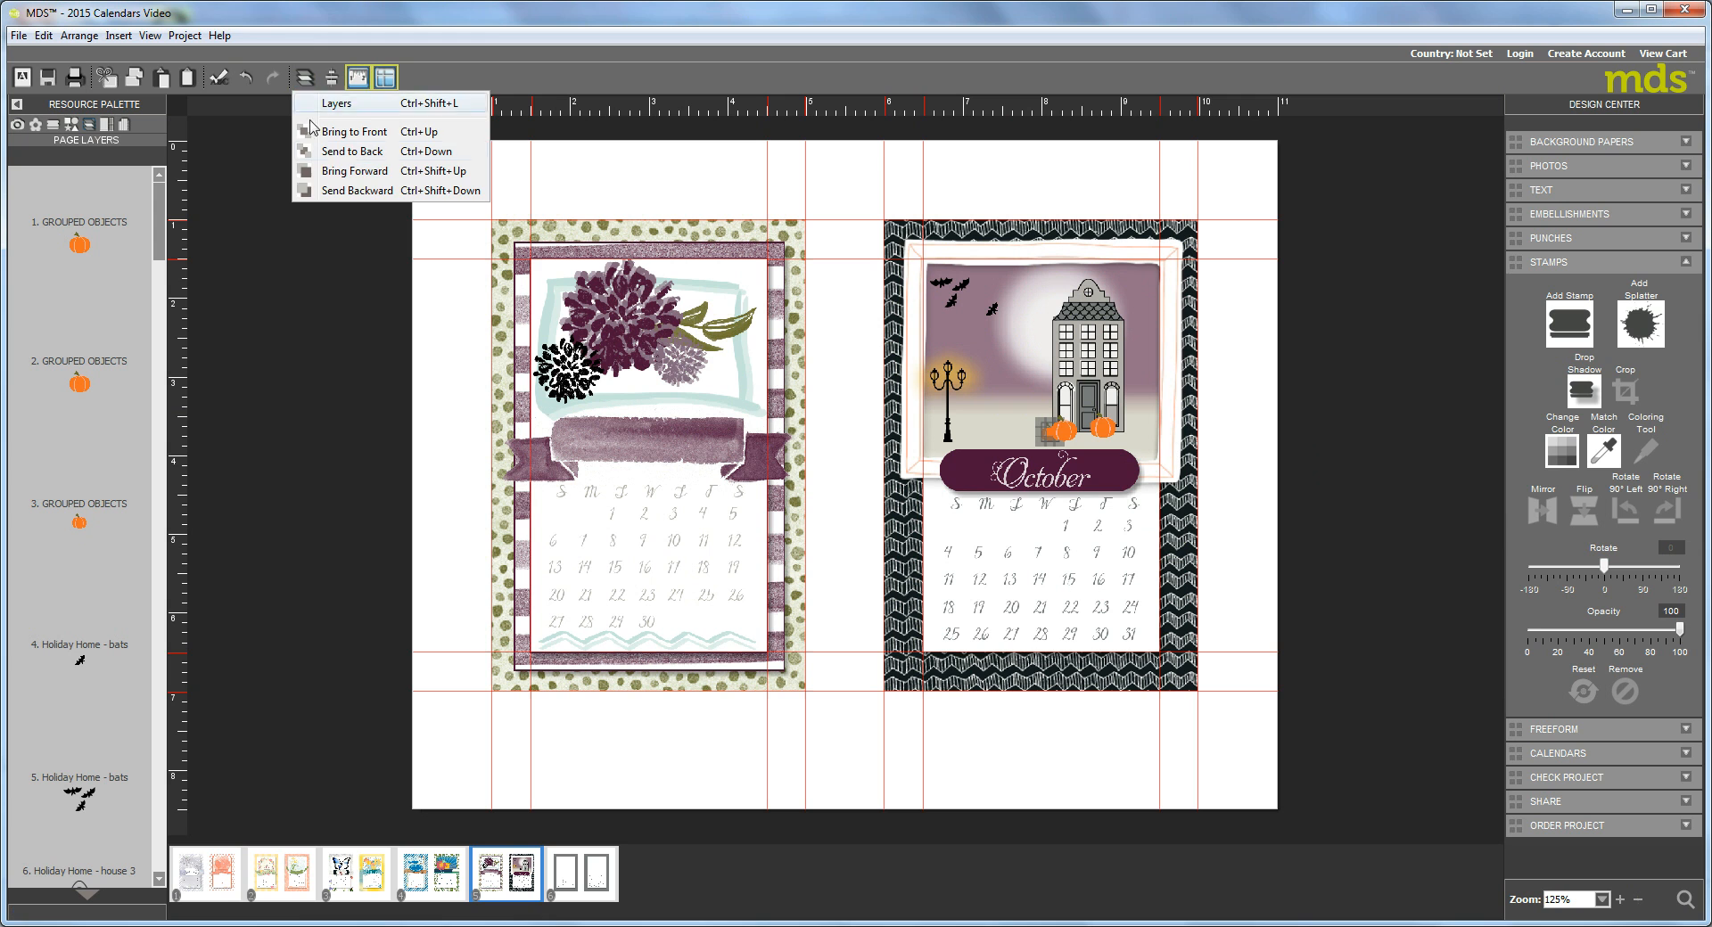
mouse_move(368, 132)
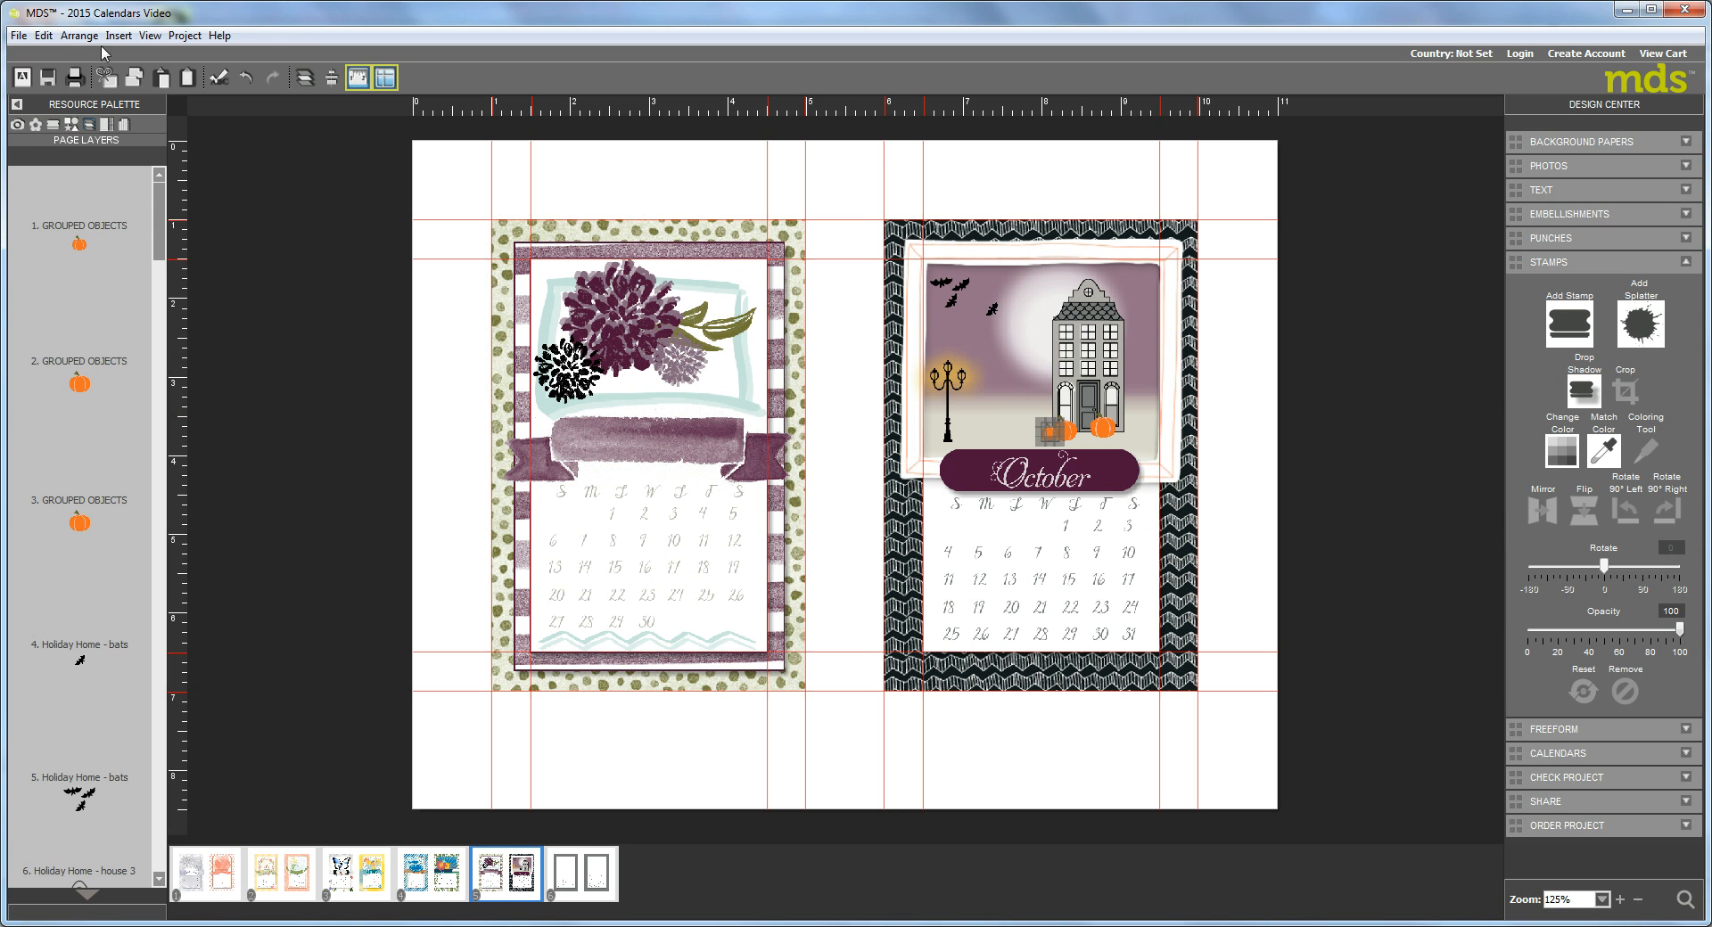
left_click(82, 38)
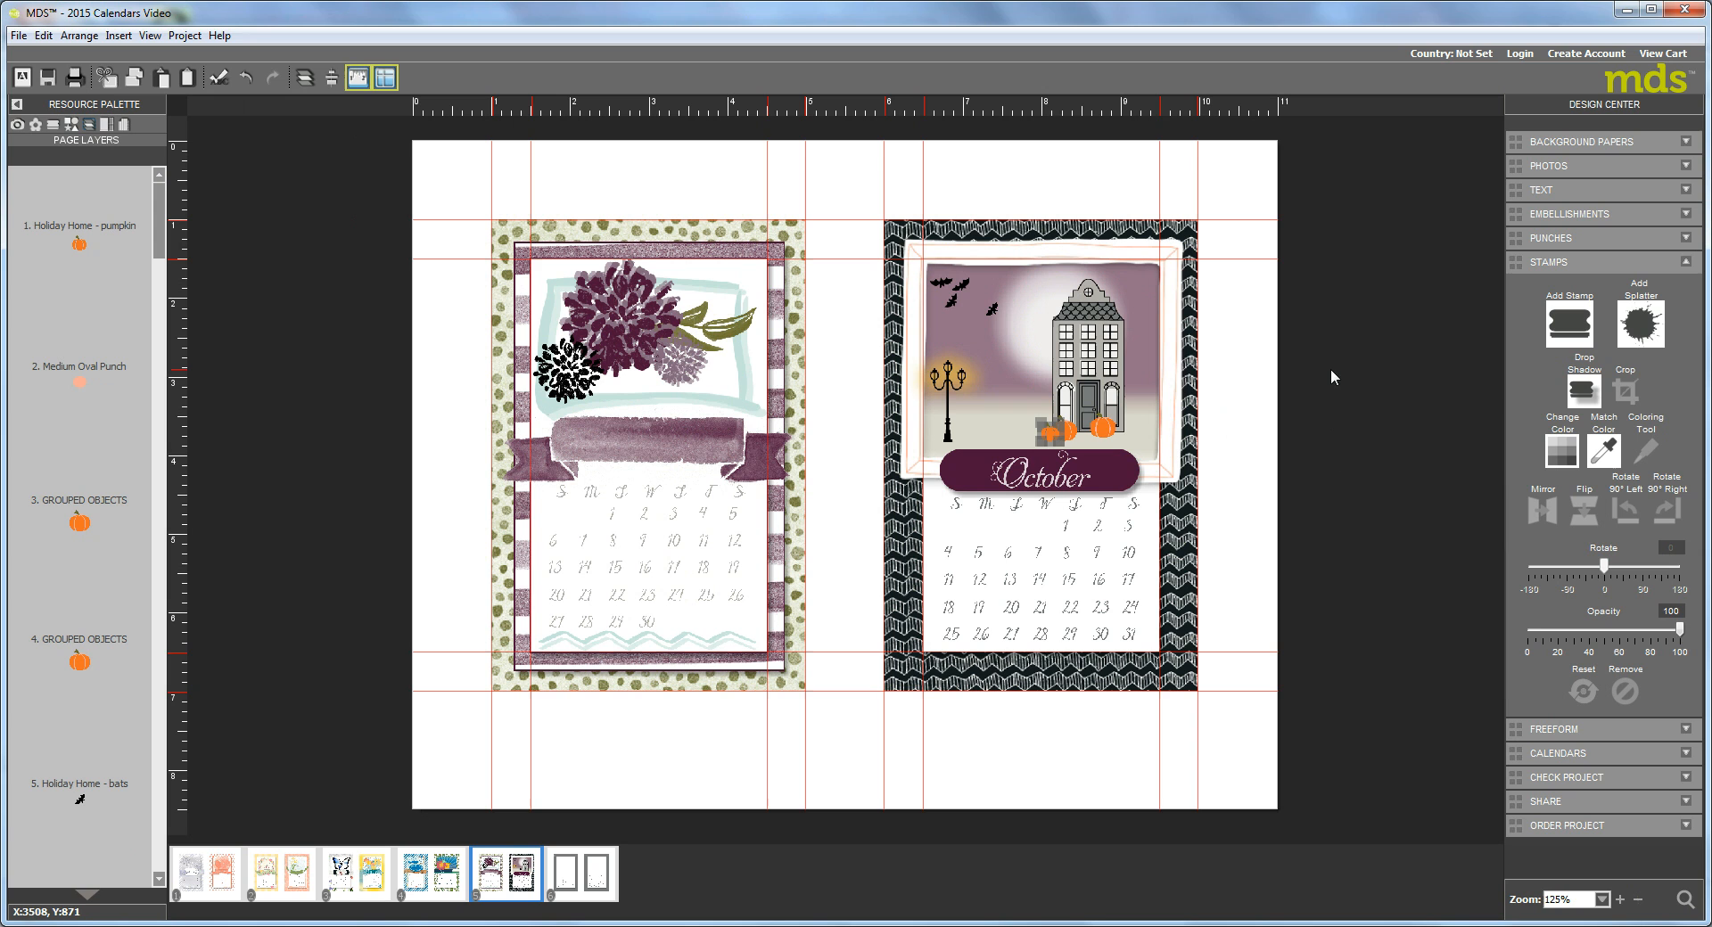
mouse_move(1051, 441)
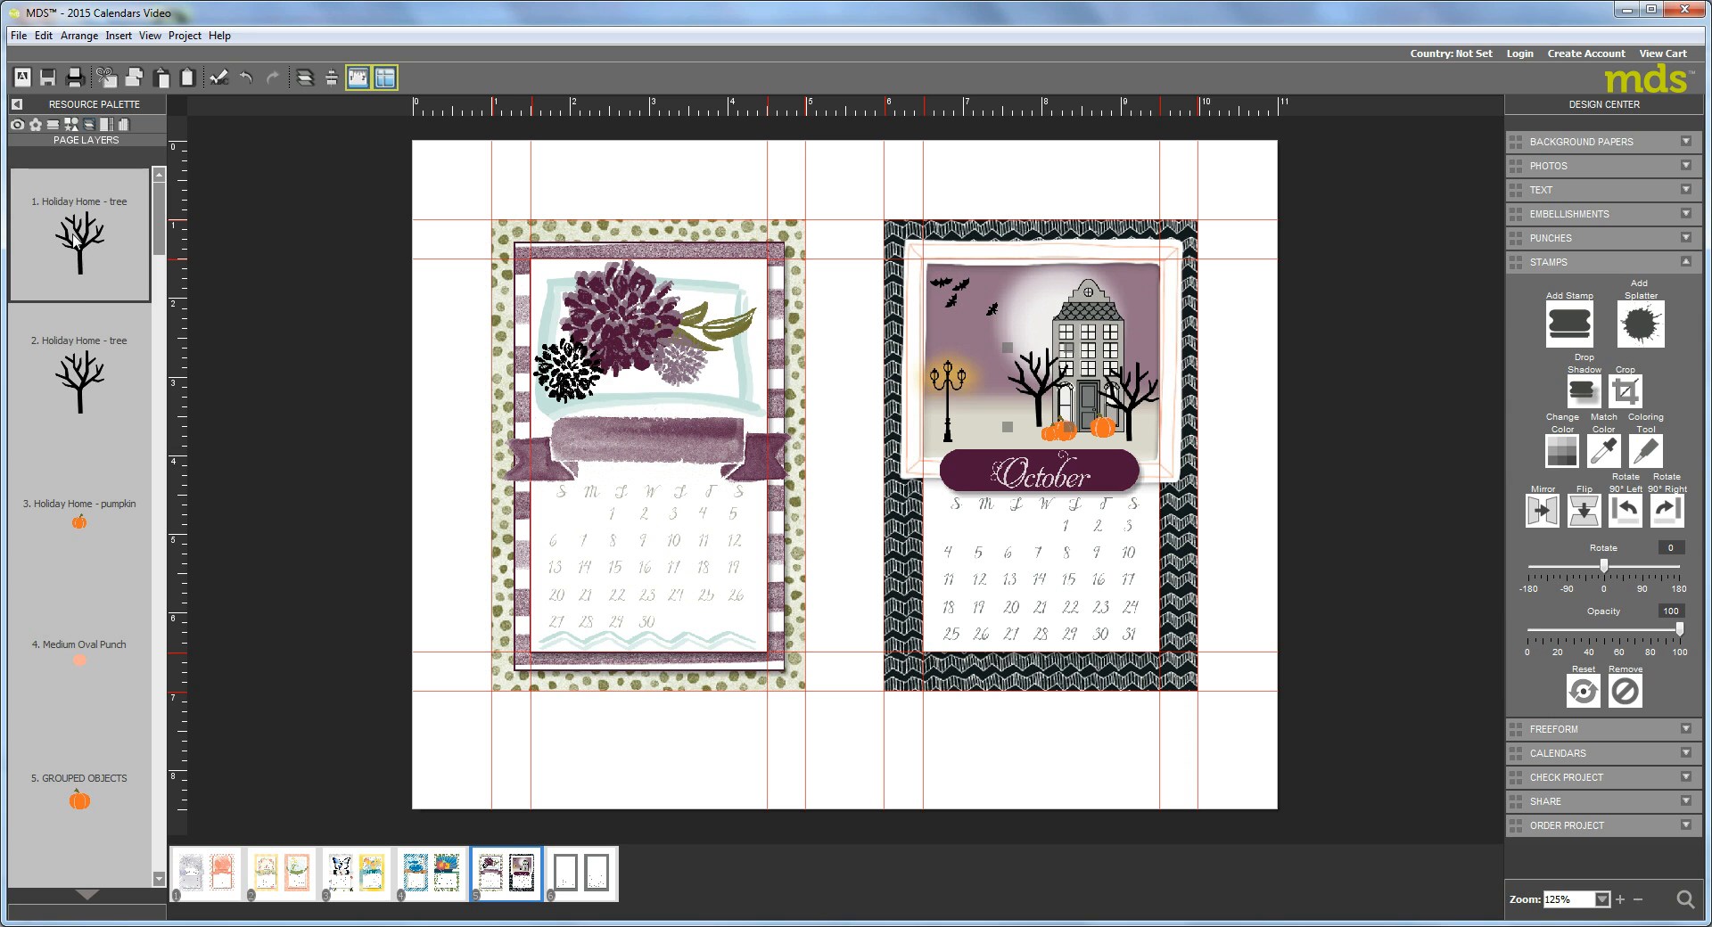
- Add the Holiday Home tree stamp twice, one tree on each side of the house
scroll("down", 3)
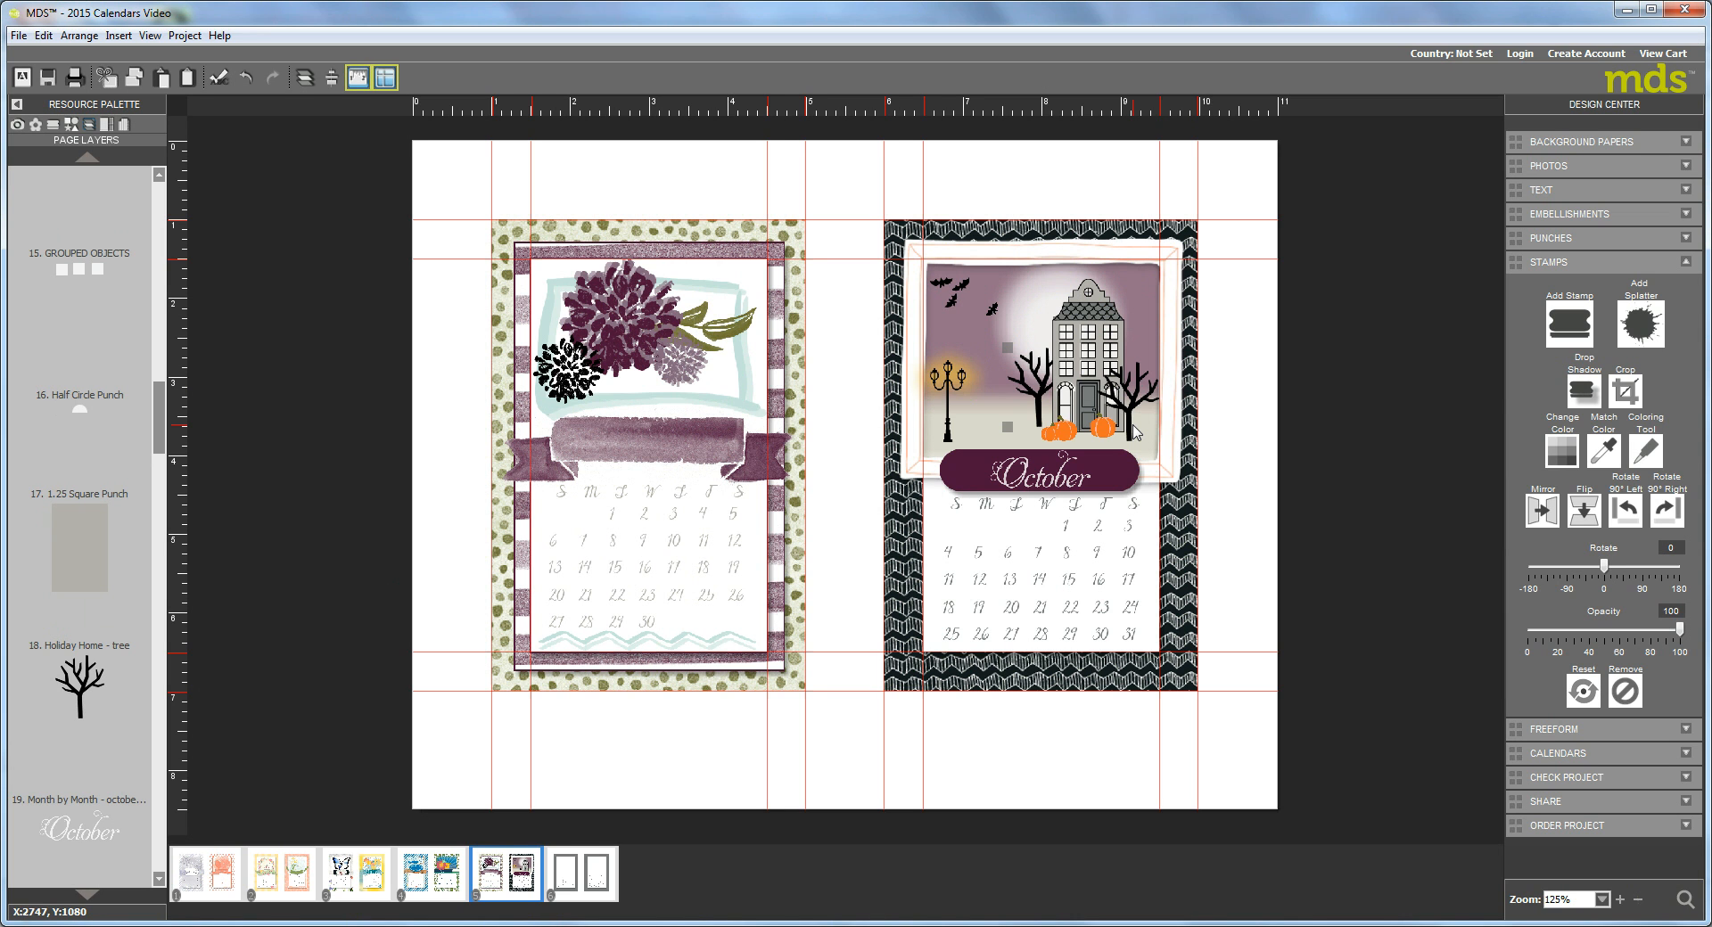
mouse_move(1134, 446)
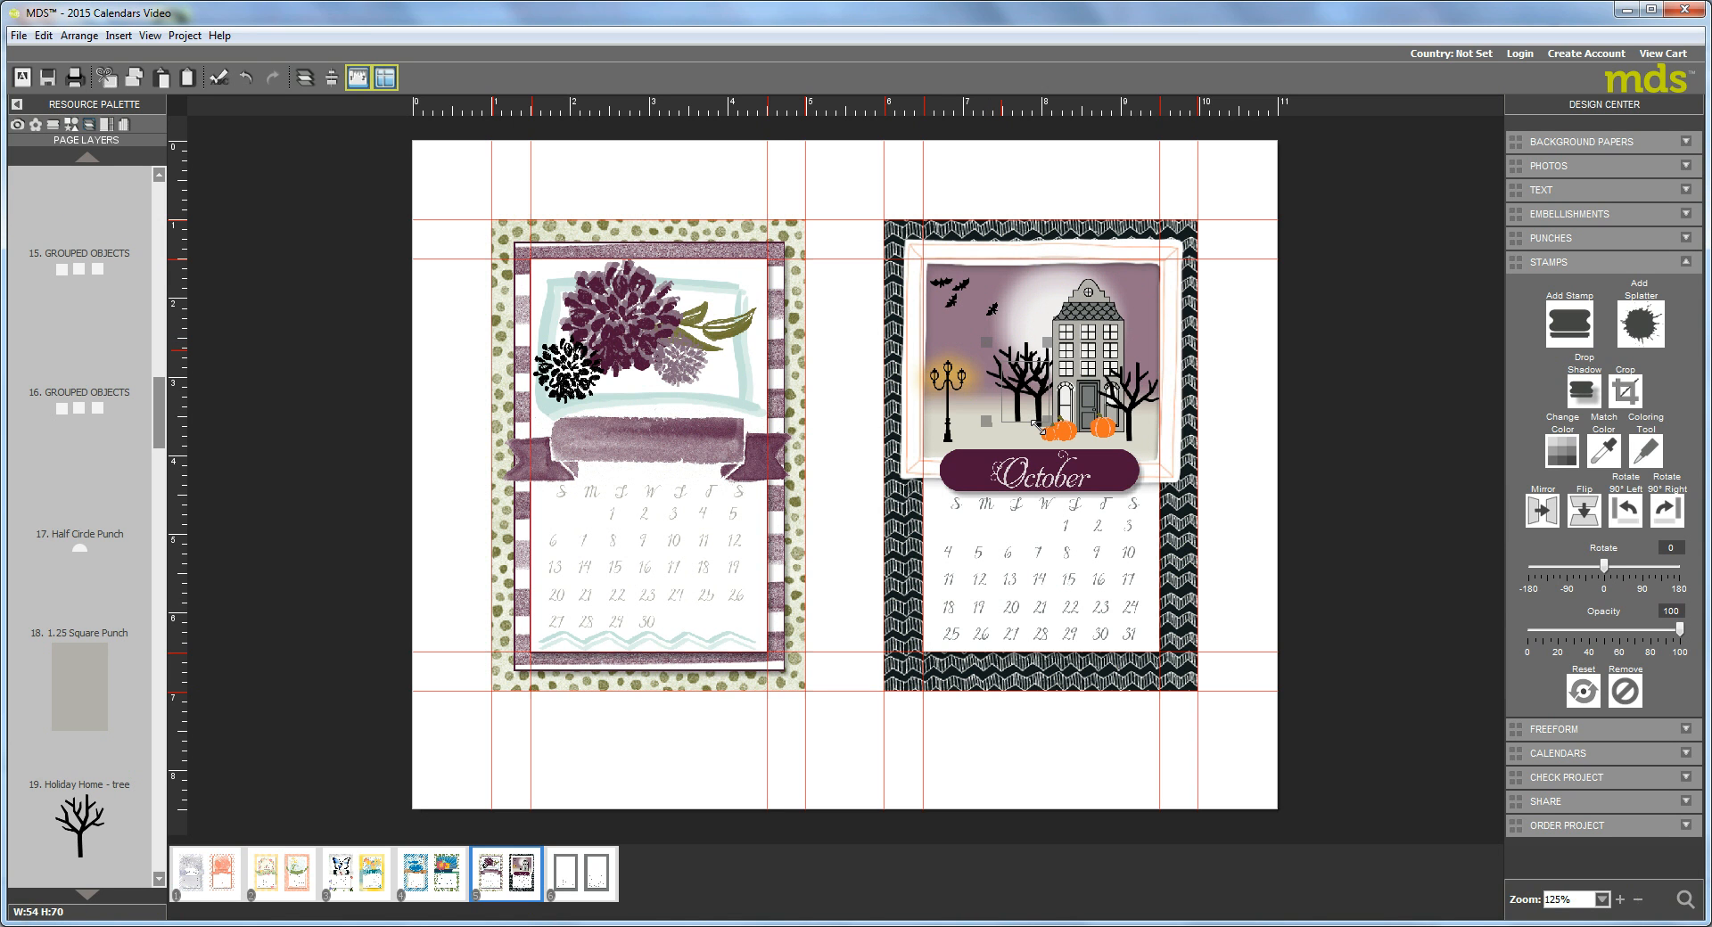
- Recolour an added tree gray with Change Color and set it behind the left black tree
left_click(1560, 451)
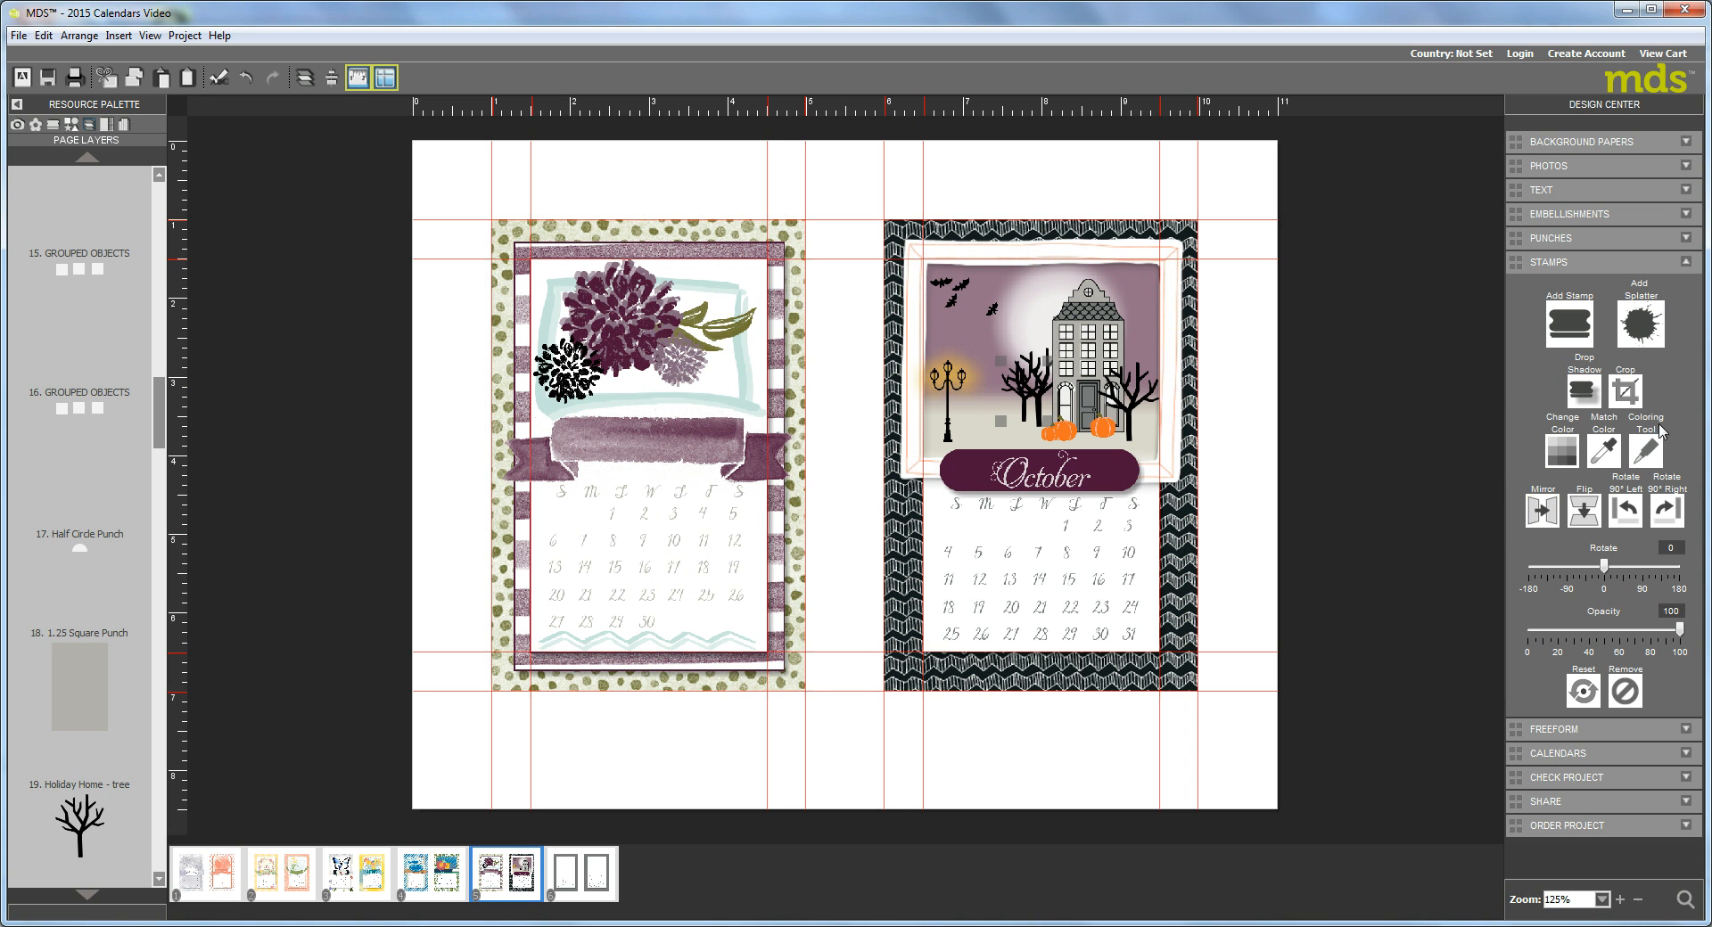
left_click(1562, 451)
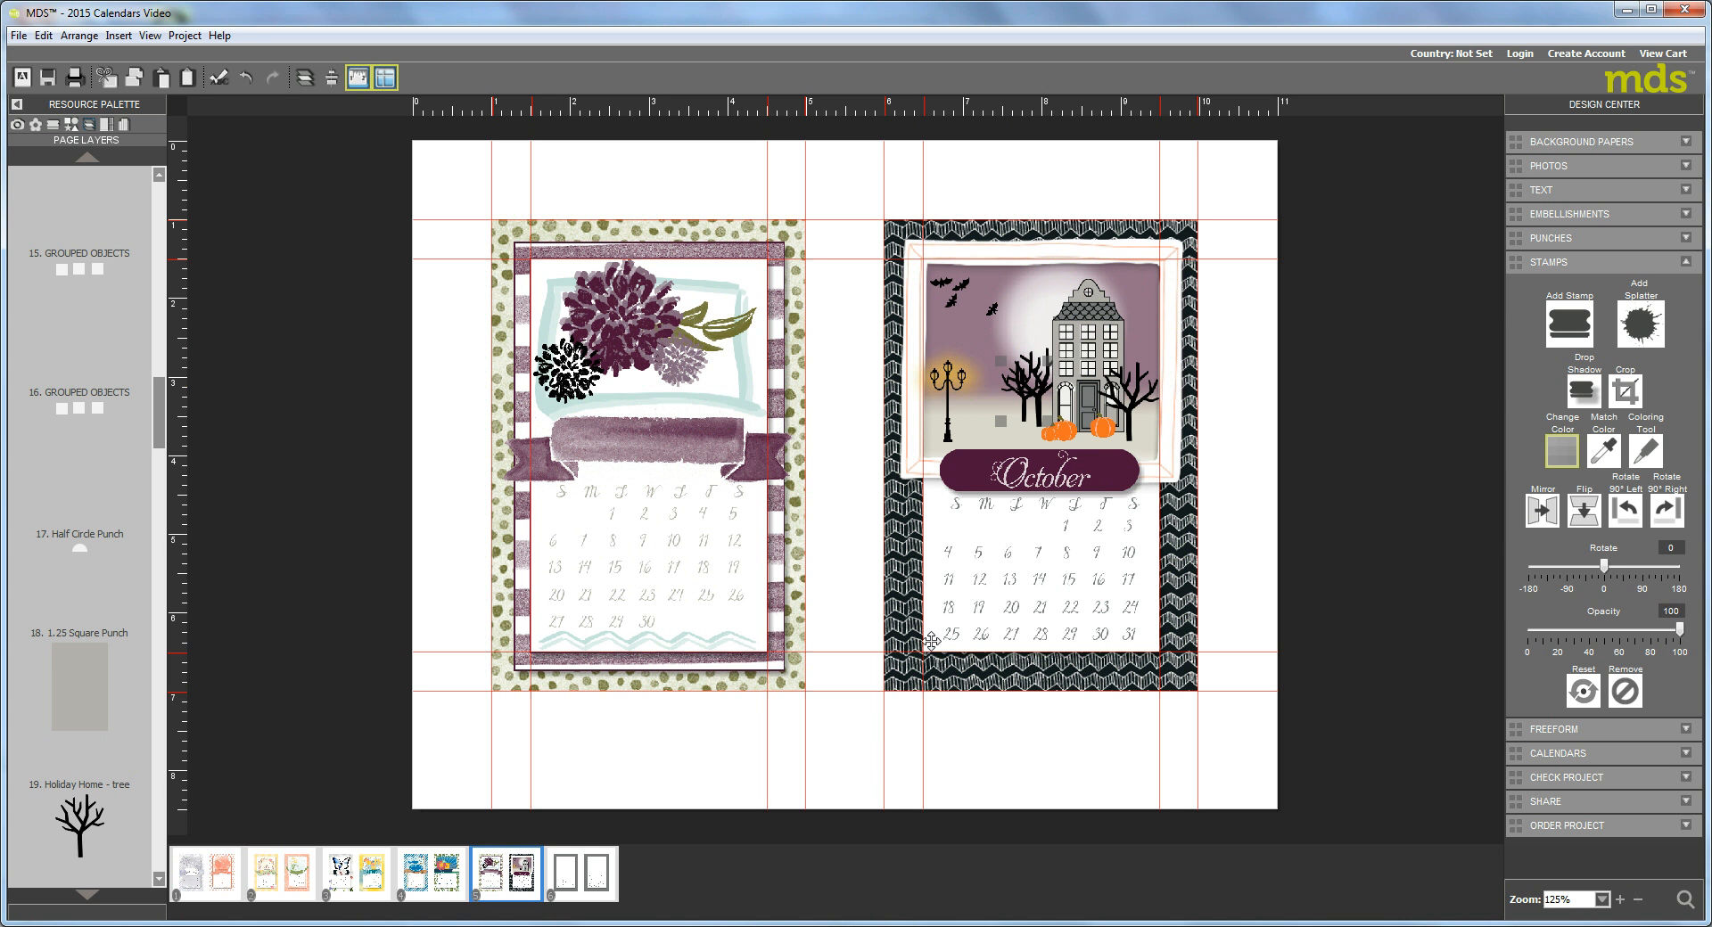
left_click(1562, 451)
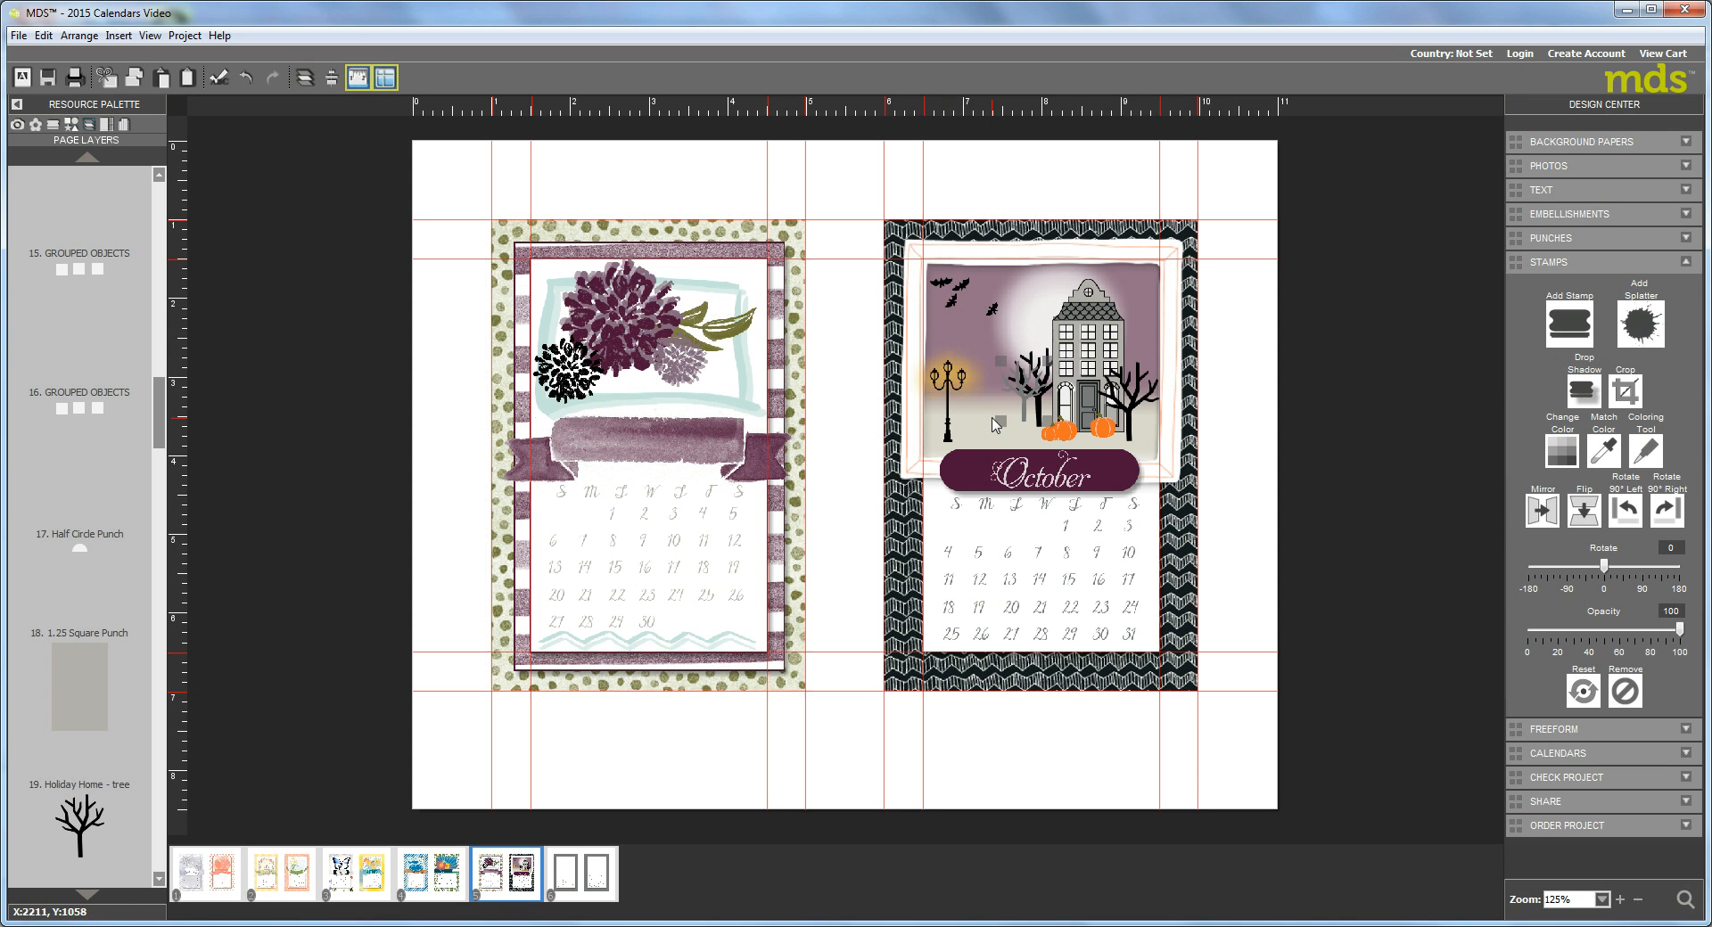
mouse_move(146, 383)
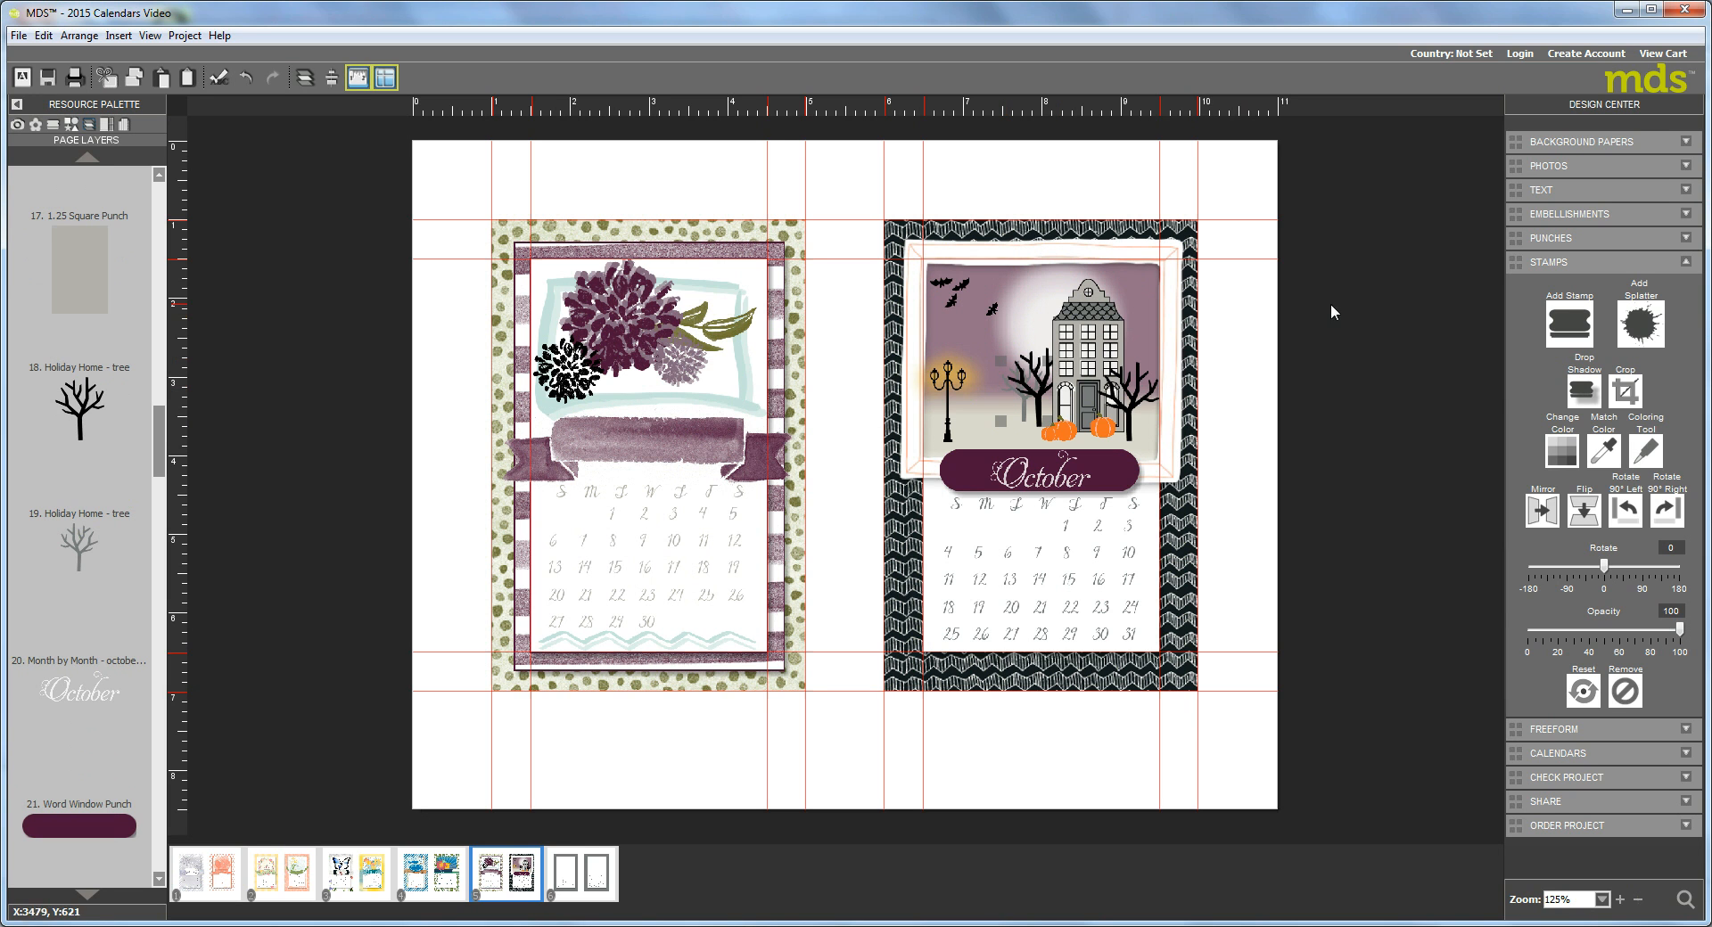
mouse_move(1132, 381)
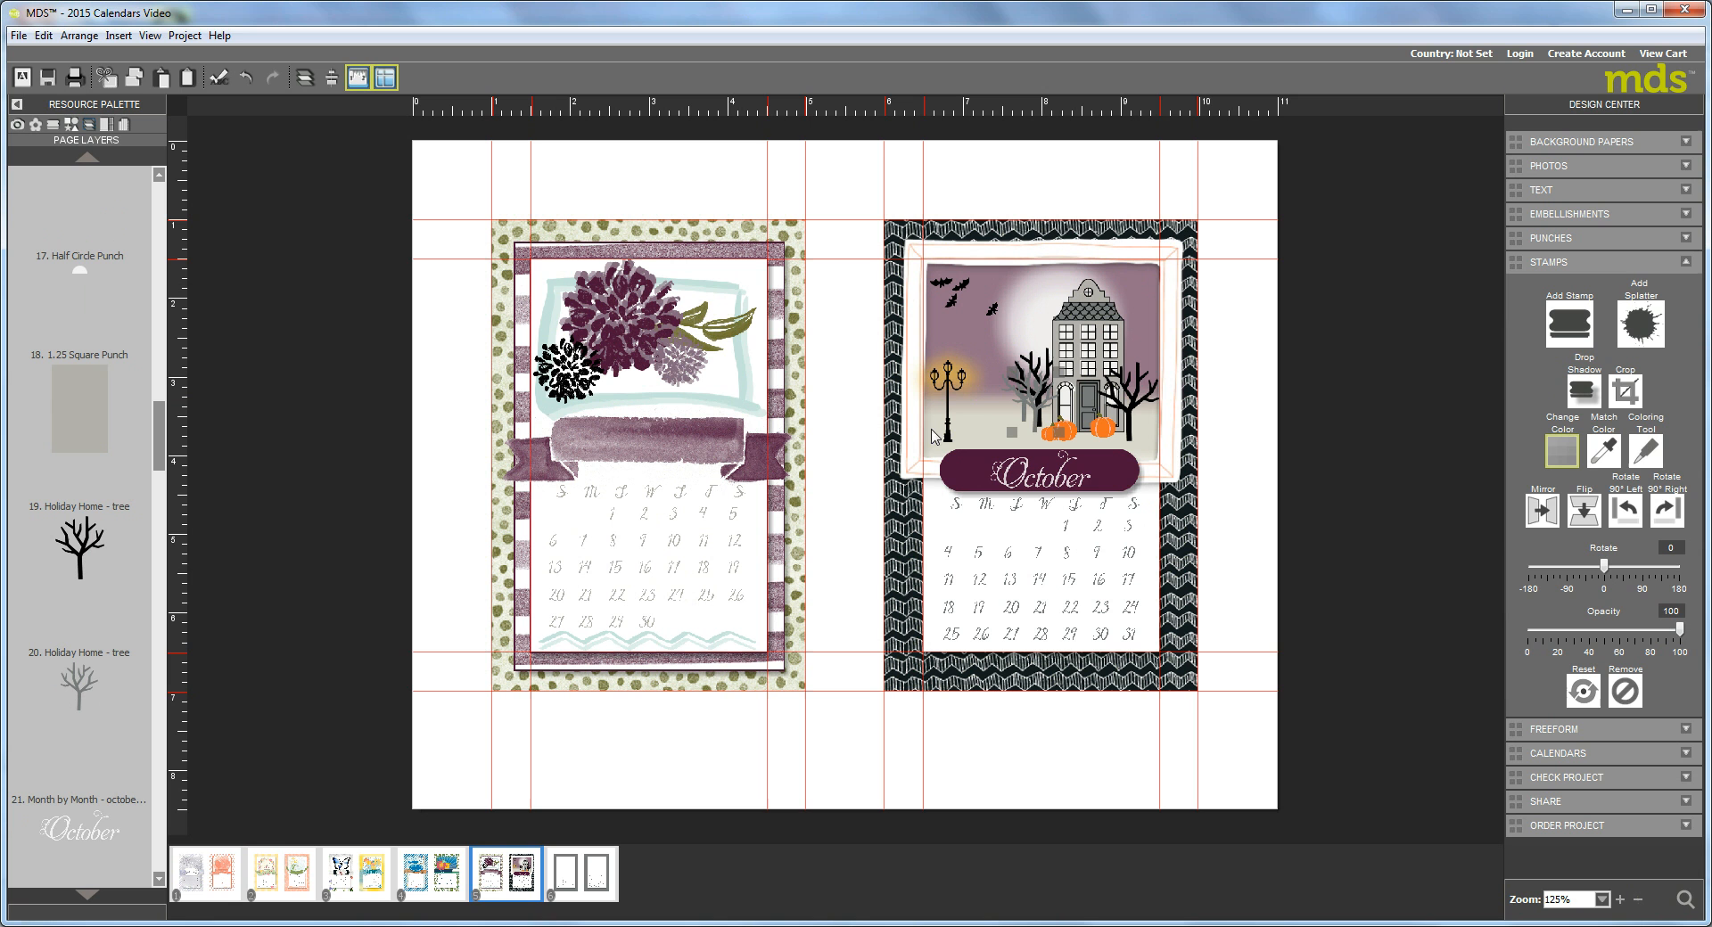
mouse_move(1002, 423)
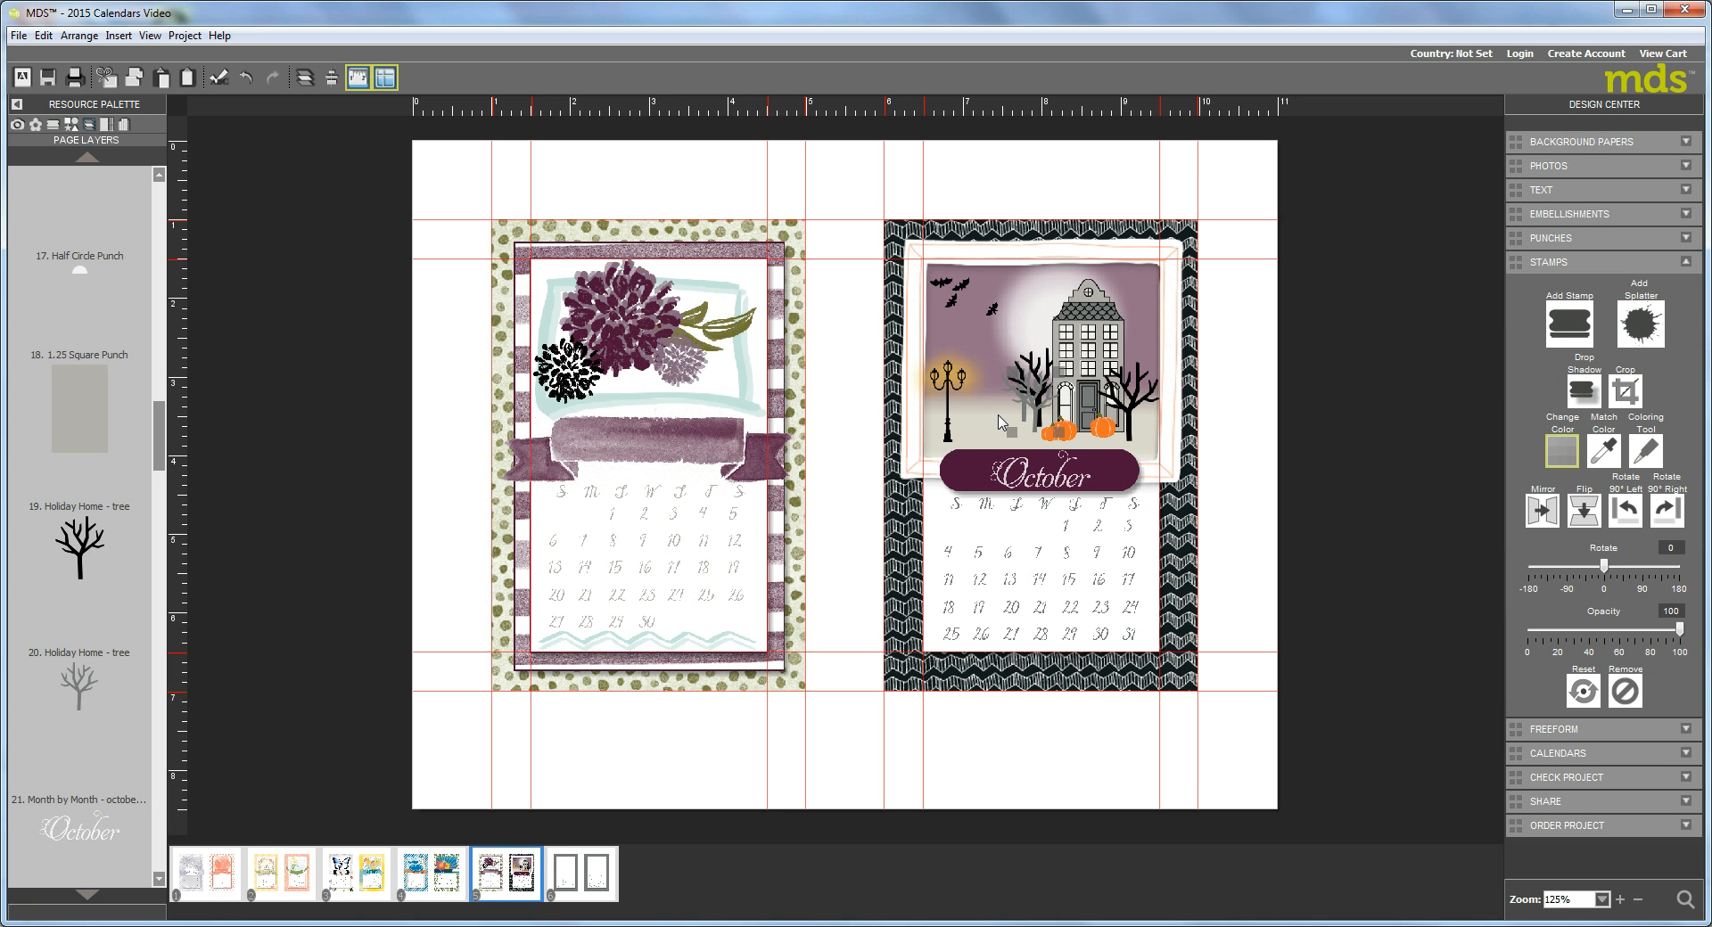
mouse_move(993, 418)
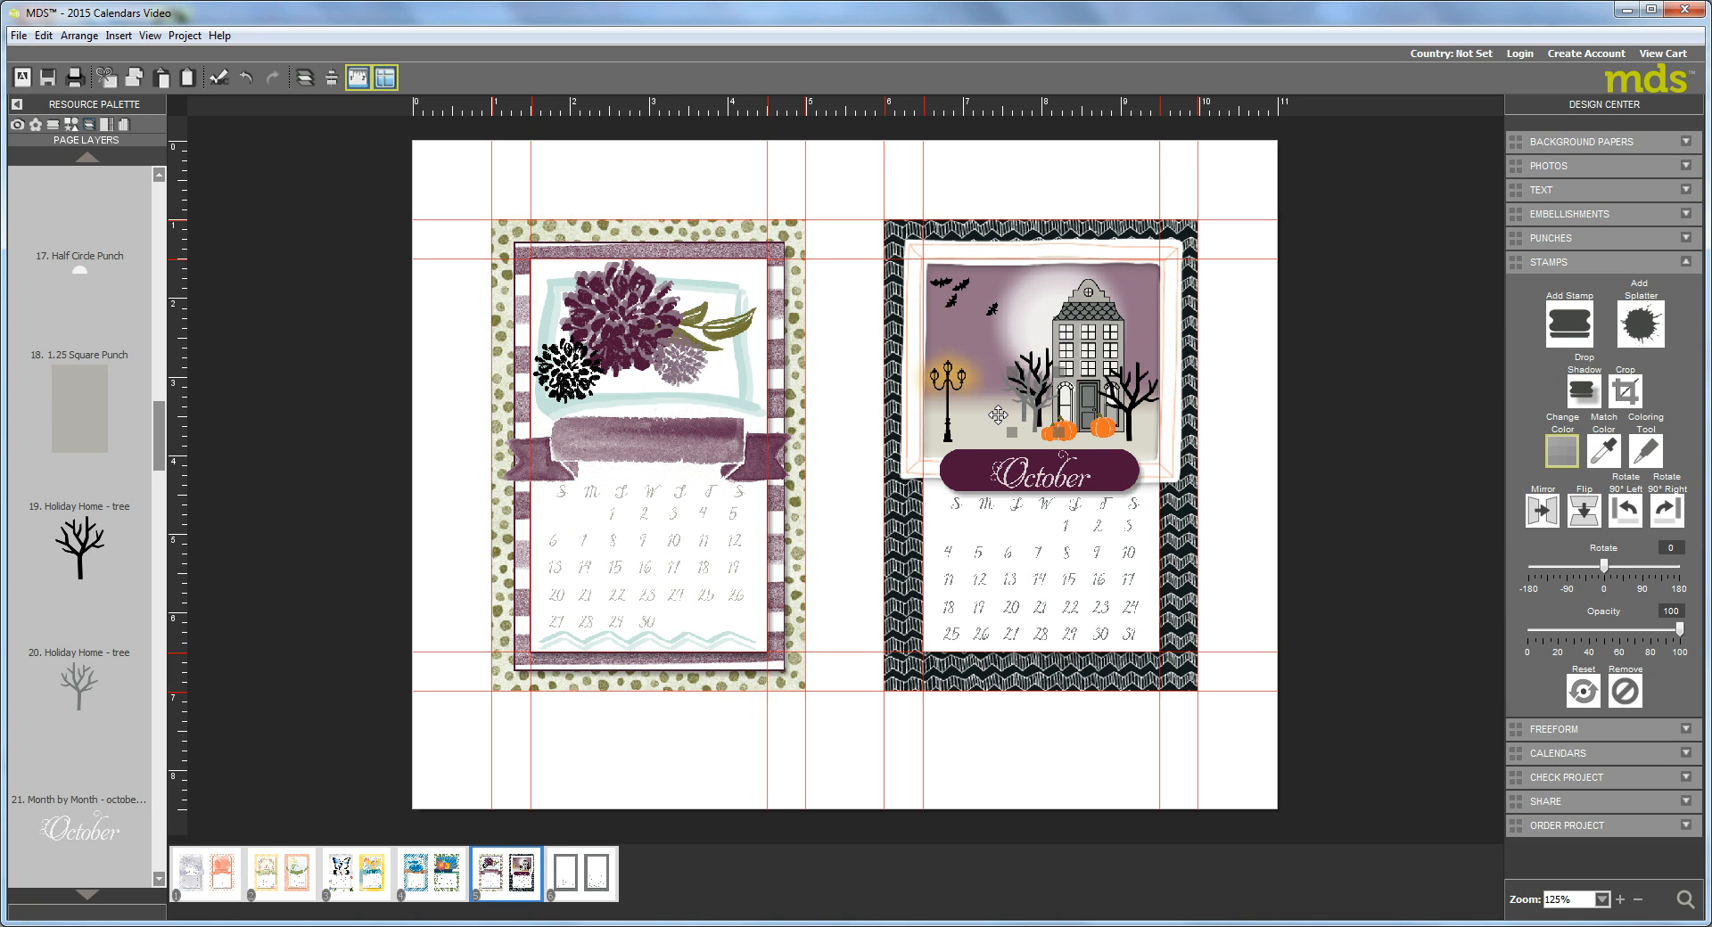
left_click(1562, 449)
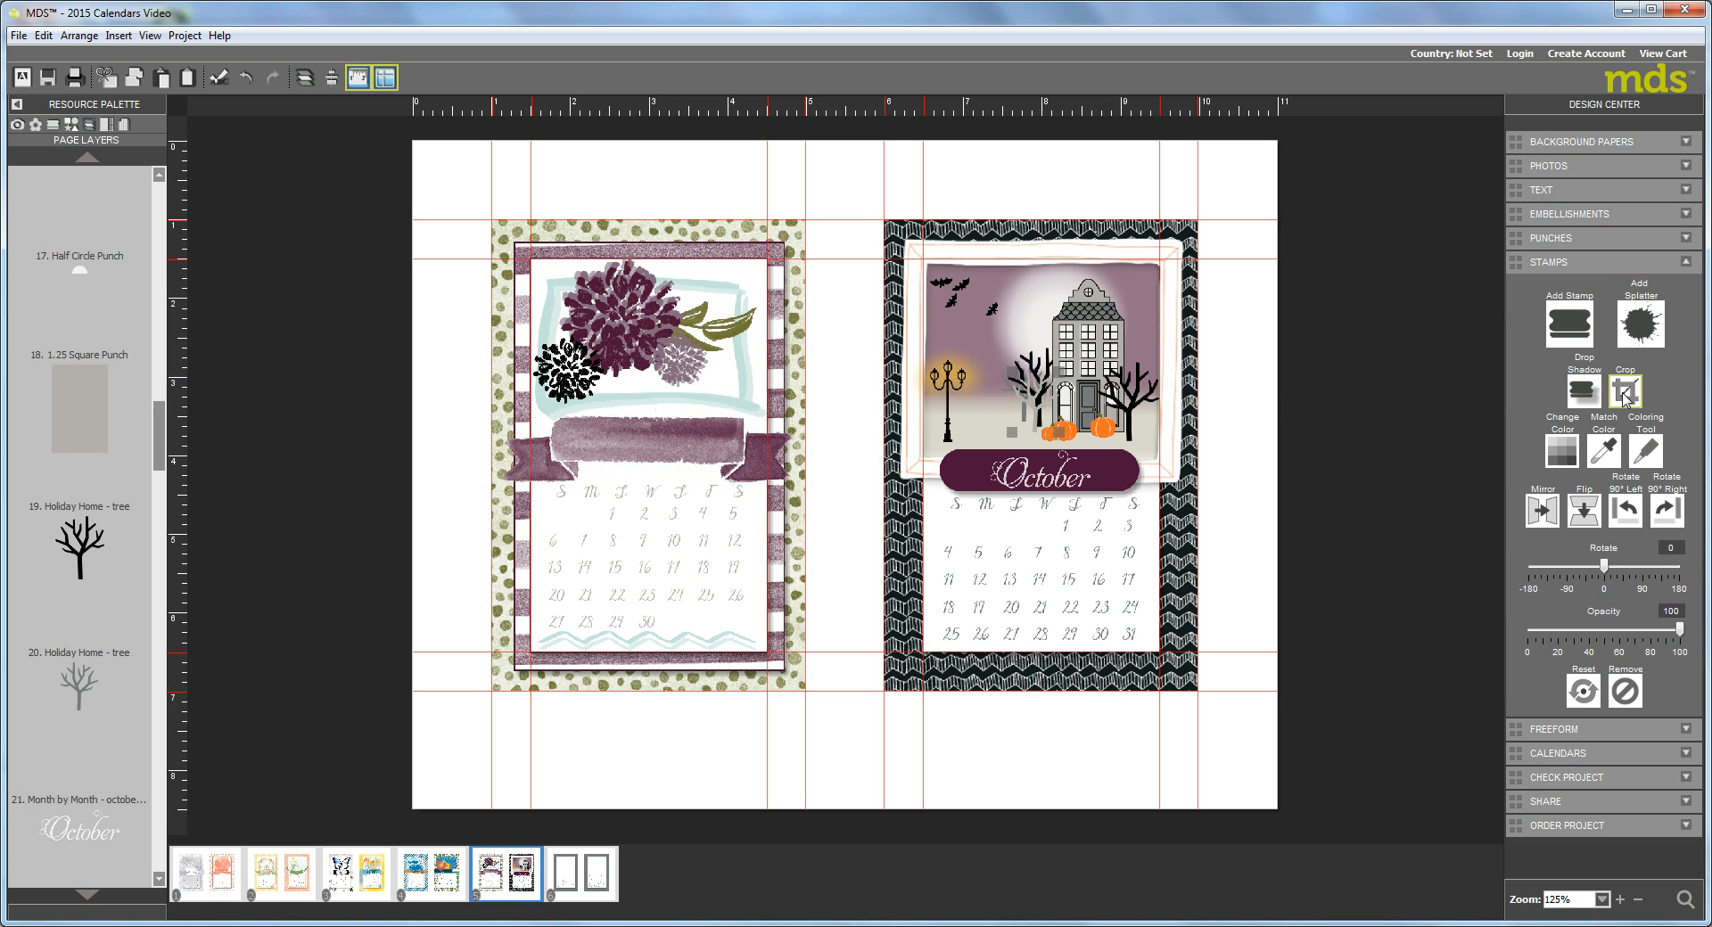
- Apply a drop shadow to the tree at 35% opacity and blur 5
left_click(1583, 390)
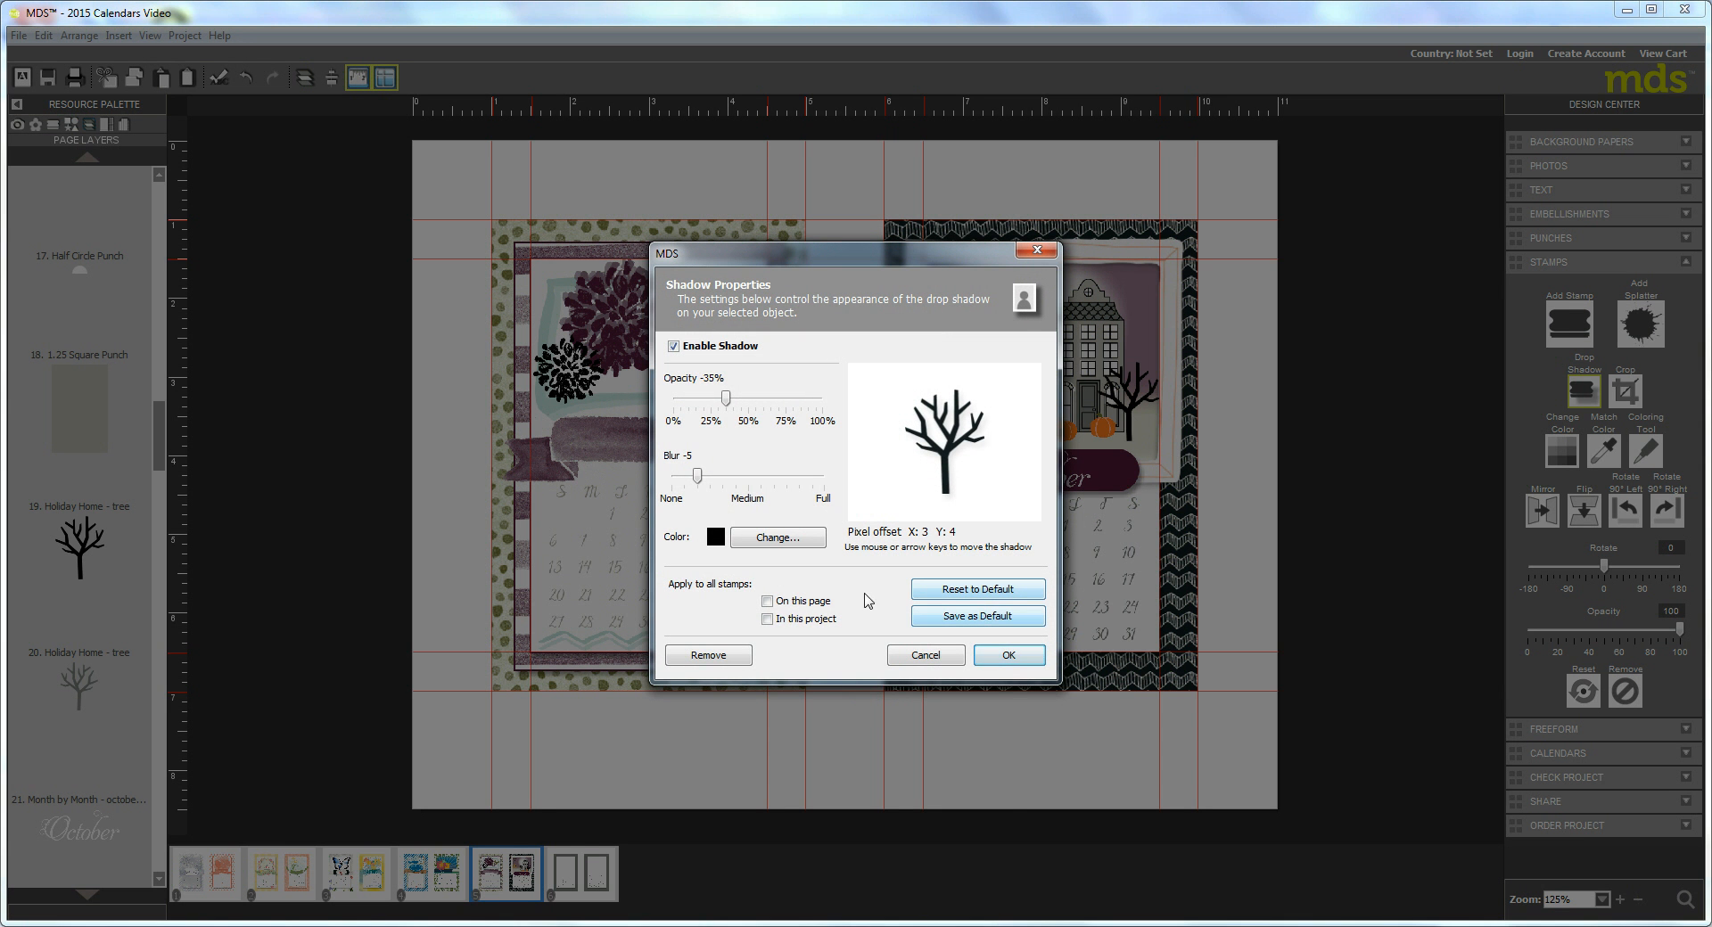
left_click(1008, 655)
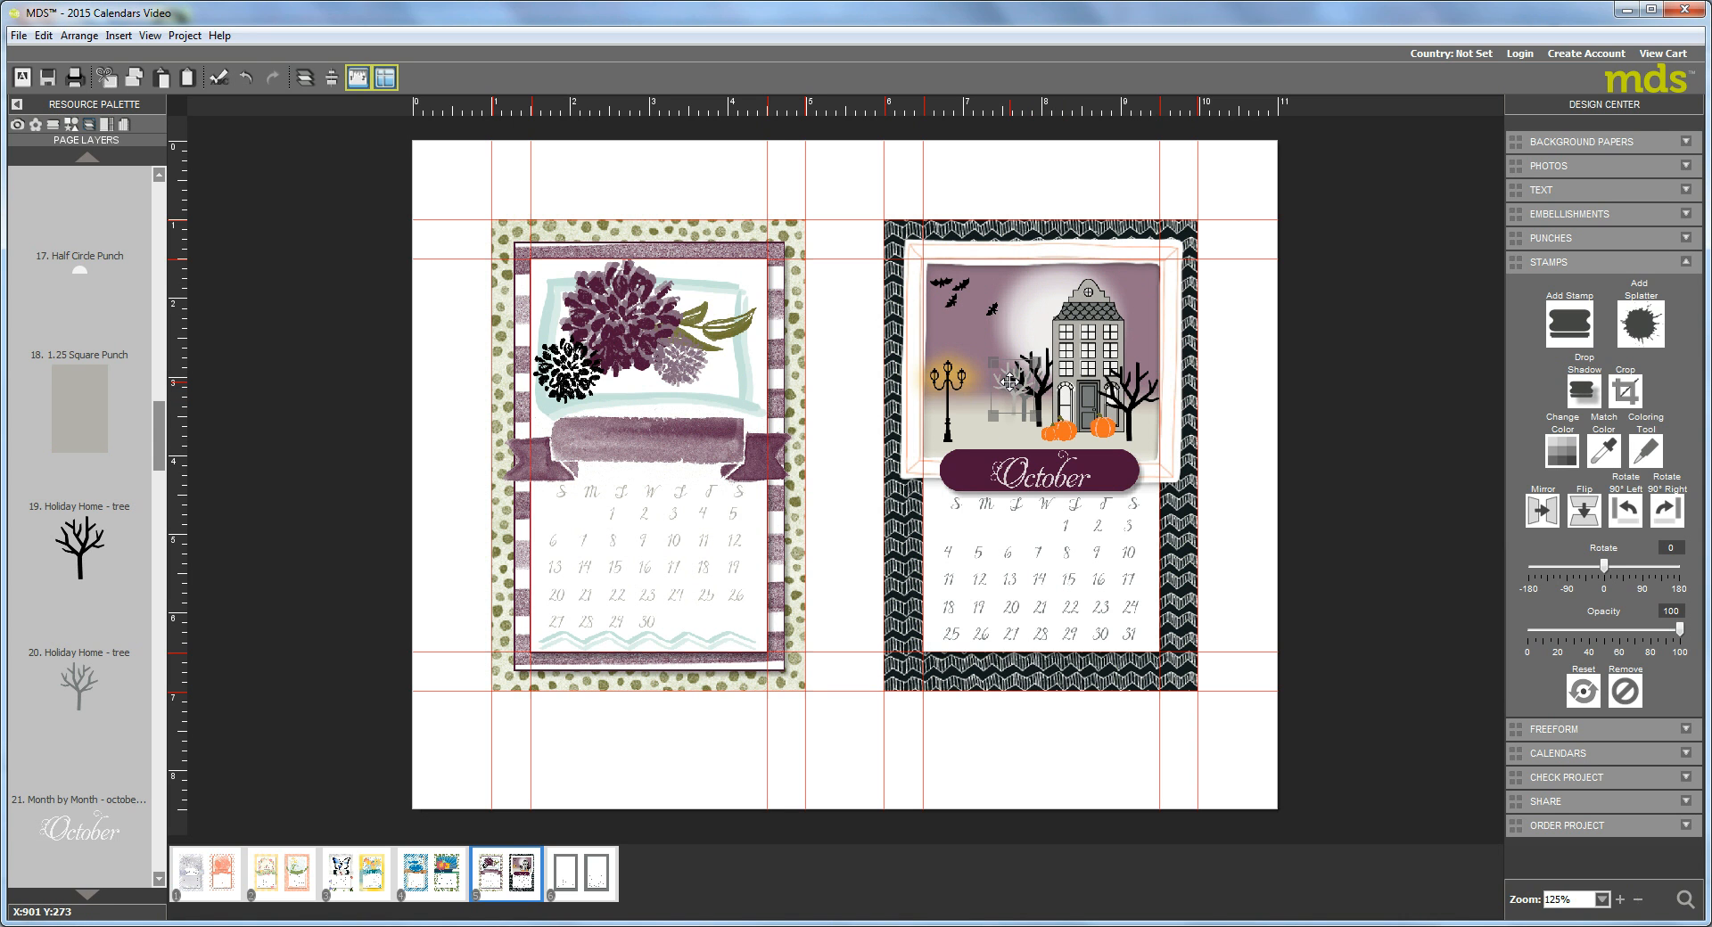
left_click(1541, 510)
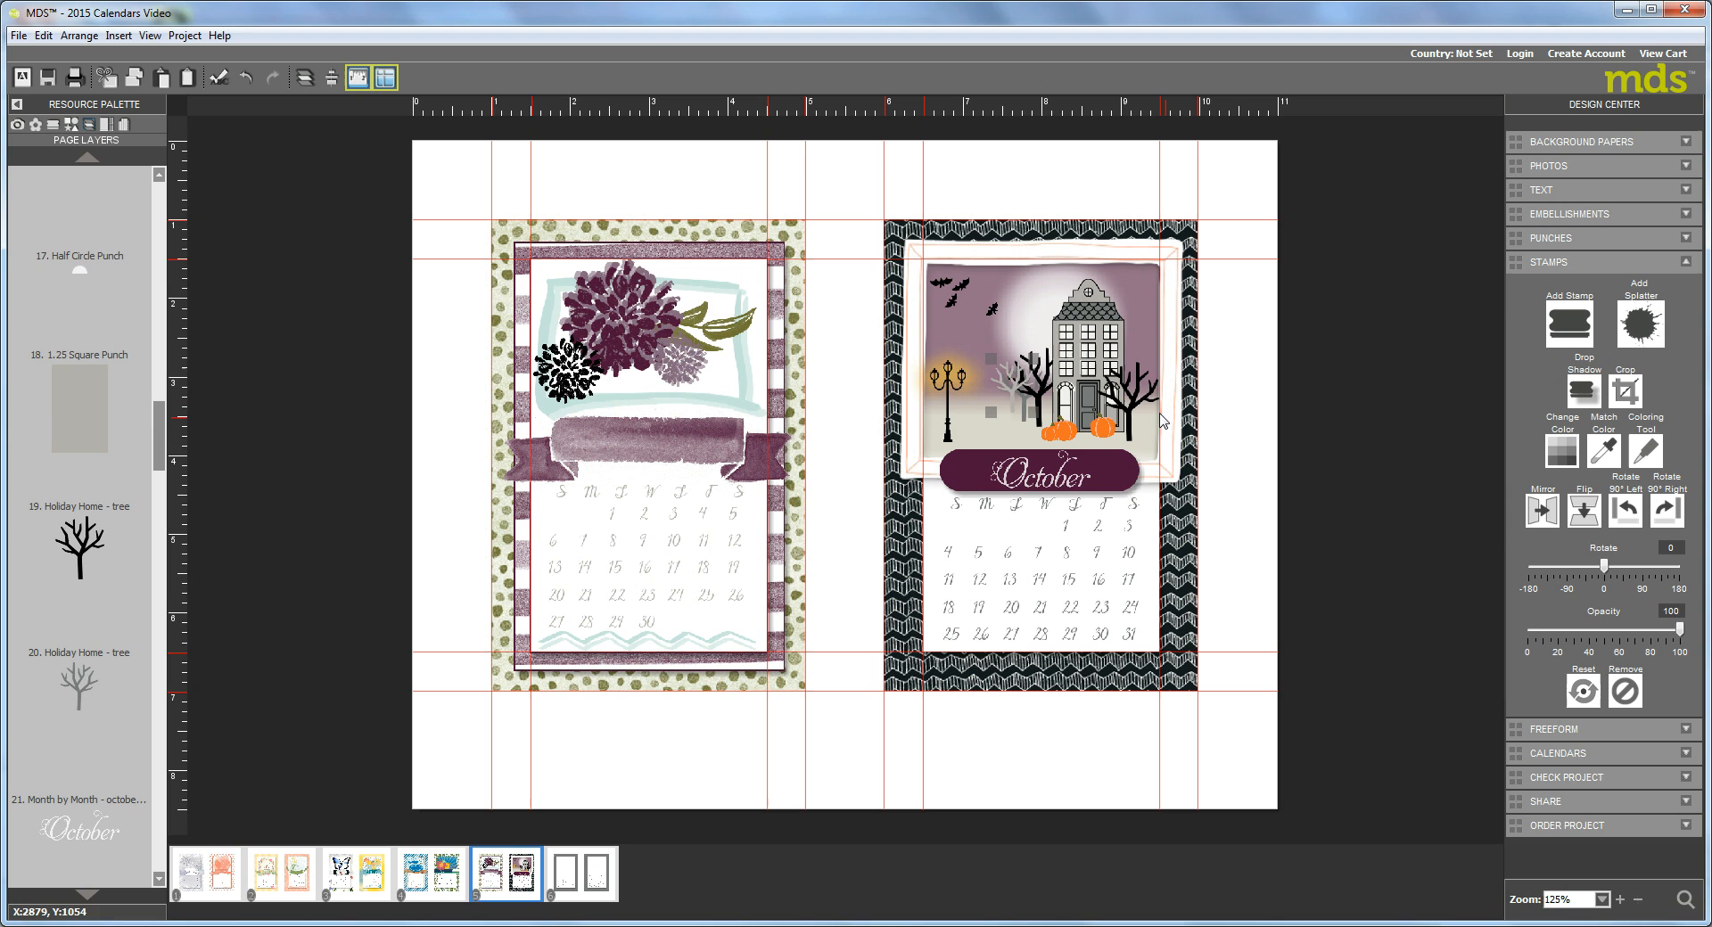
mouse_move(1169, 359)
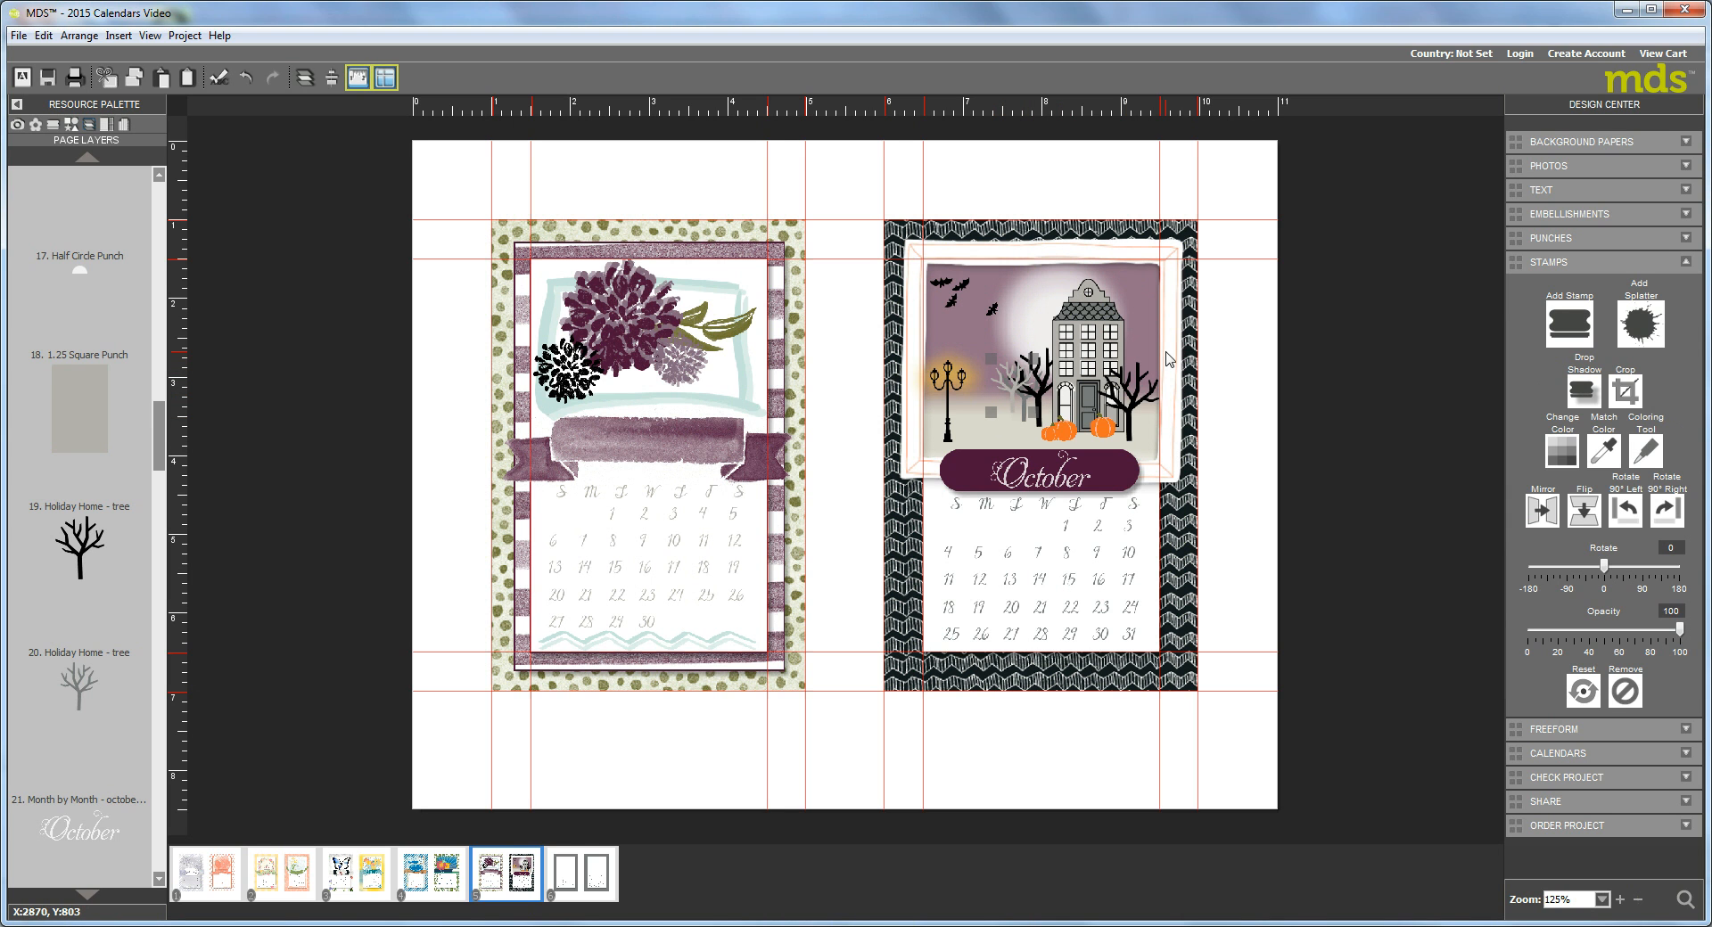
mouse_move(989, 397)
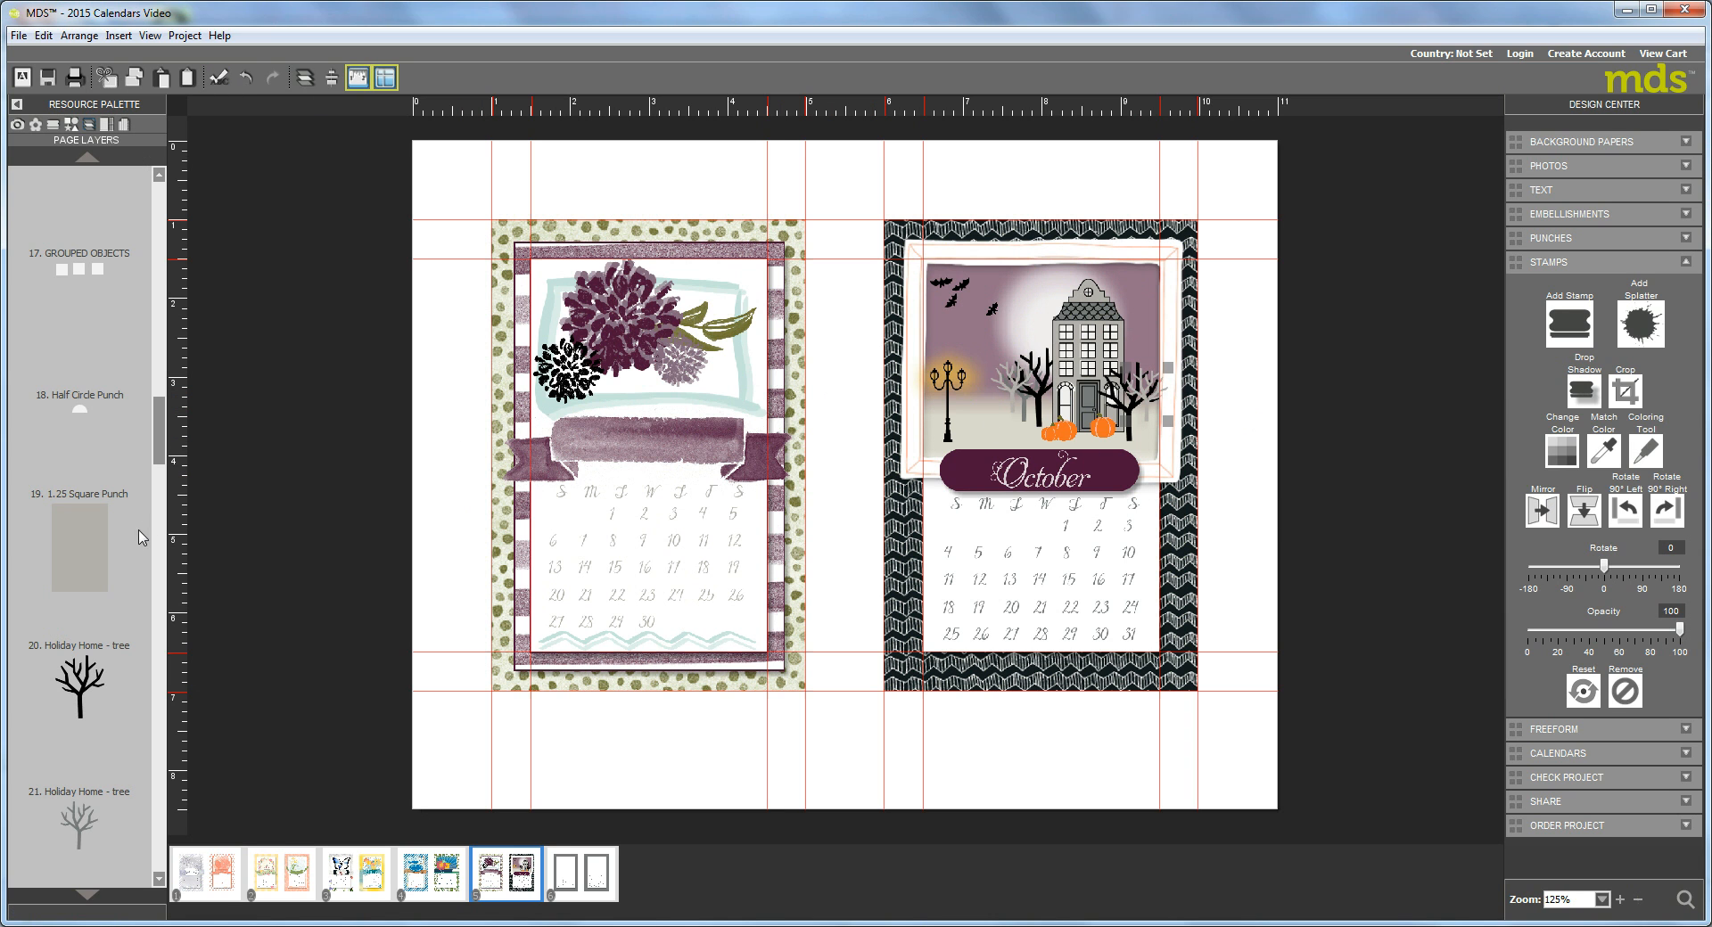
scroll("down", 3)
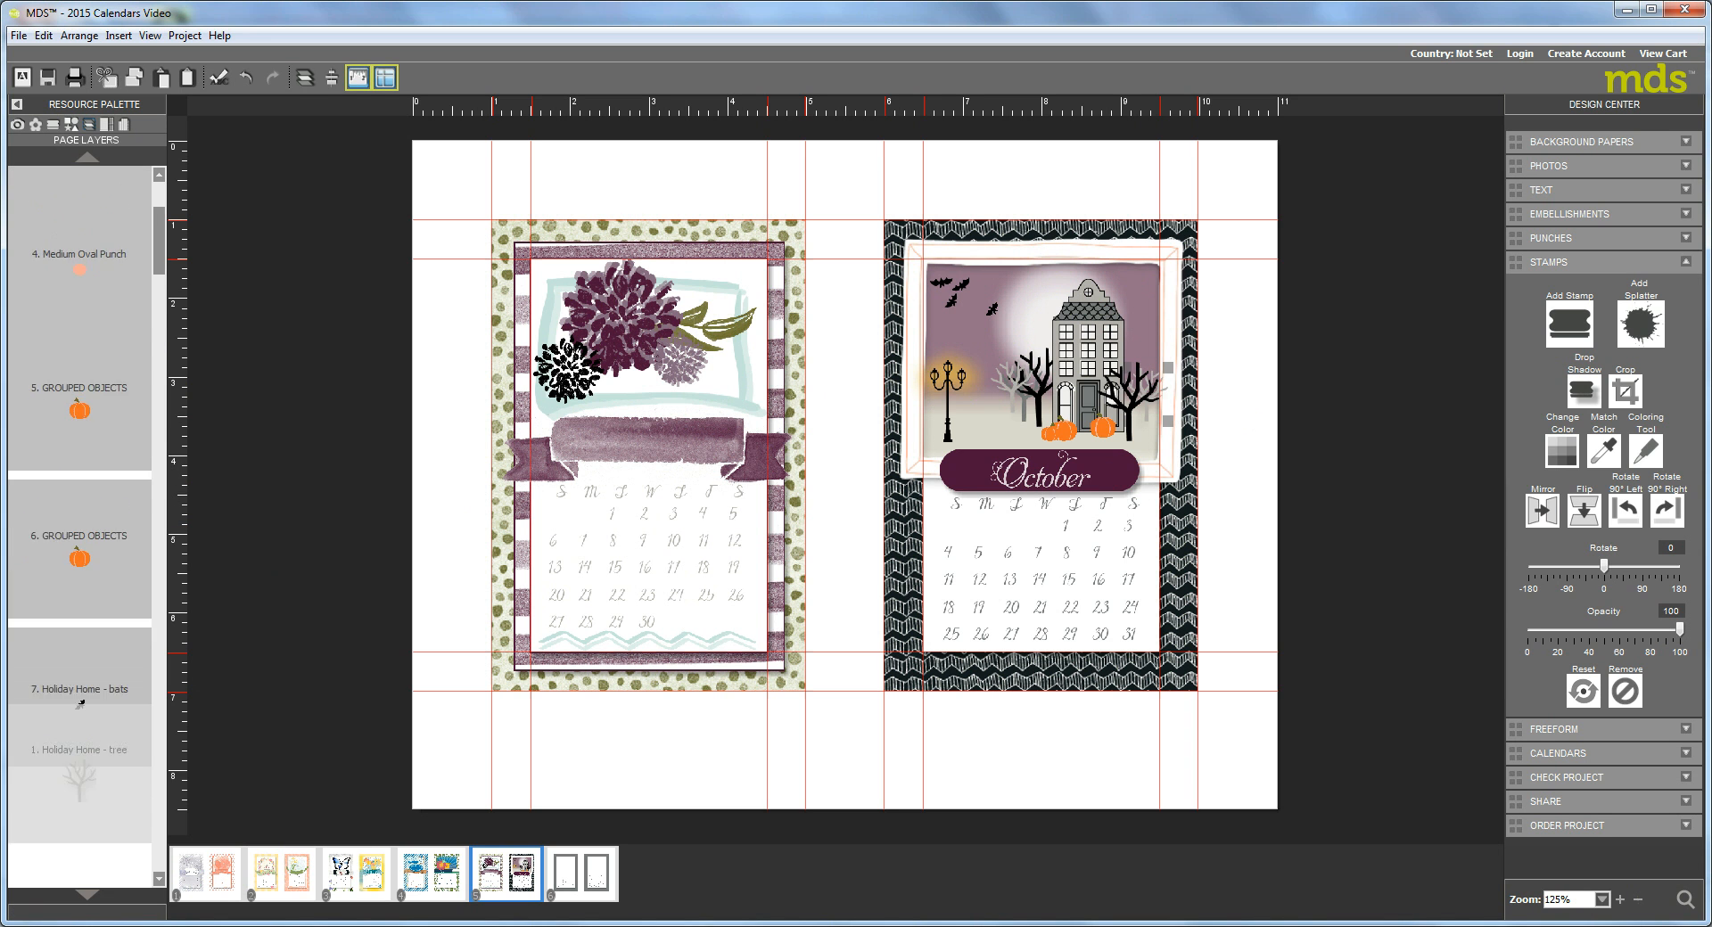
- Reorder the tree layer in Page Layers so the black tree sits before the gray one
left_click(86, 895)
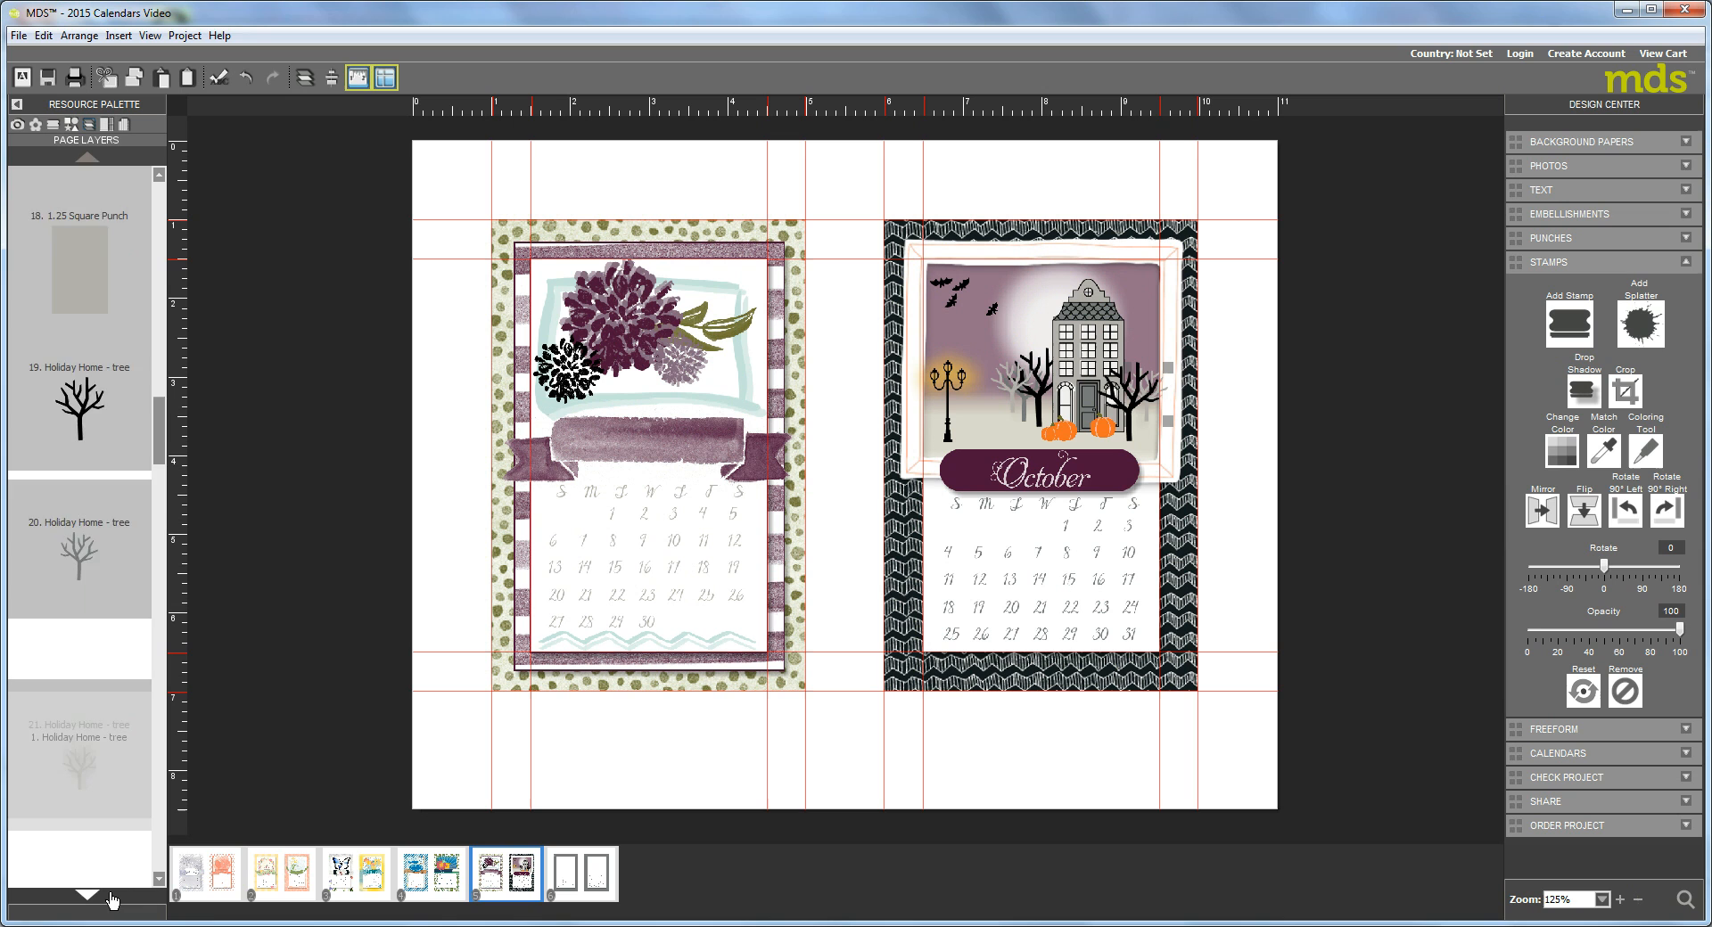
scroll("down", 3)
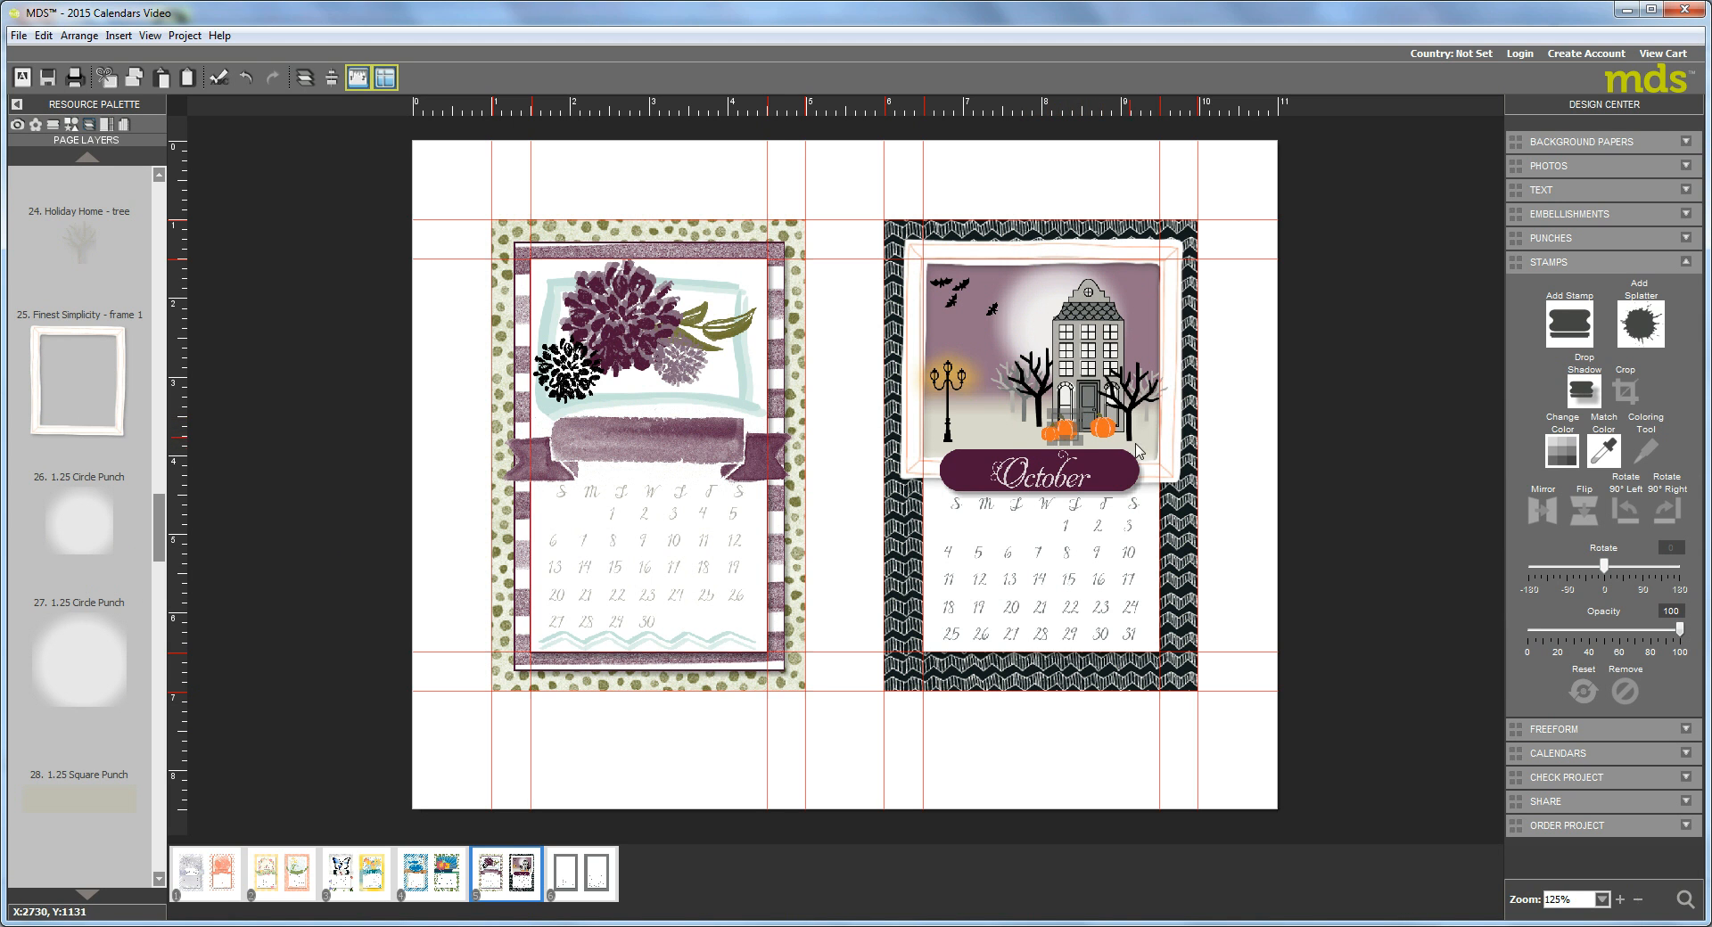
mouse_move(1102, 418)
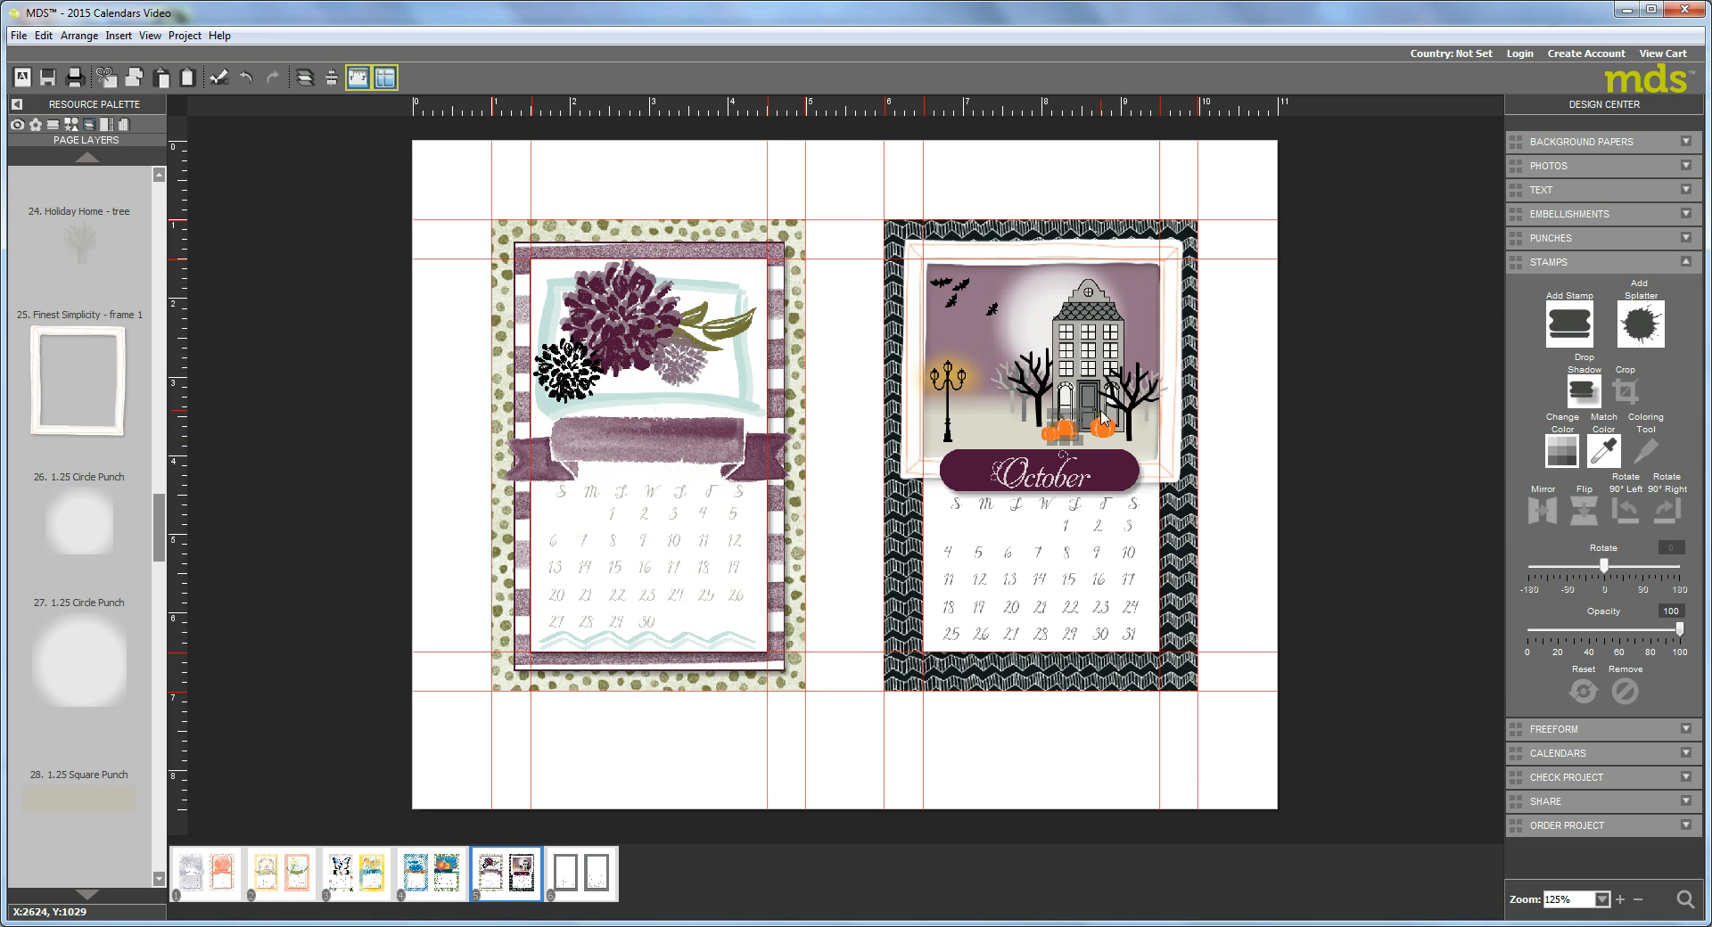
mouse_move(958, 469)
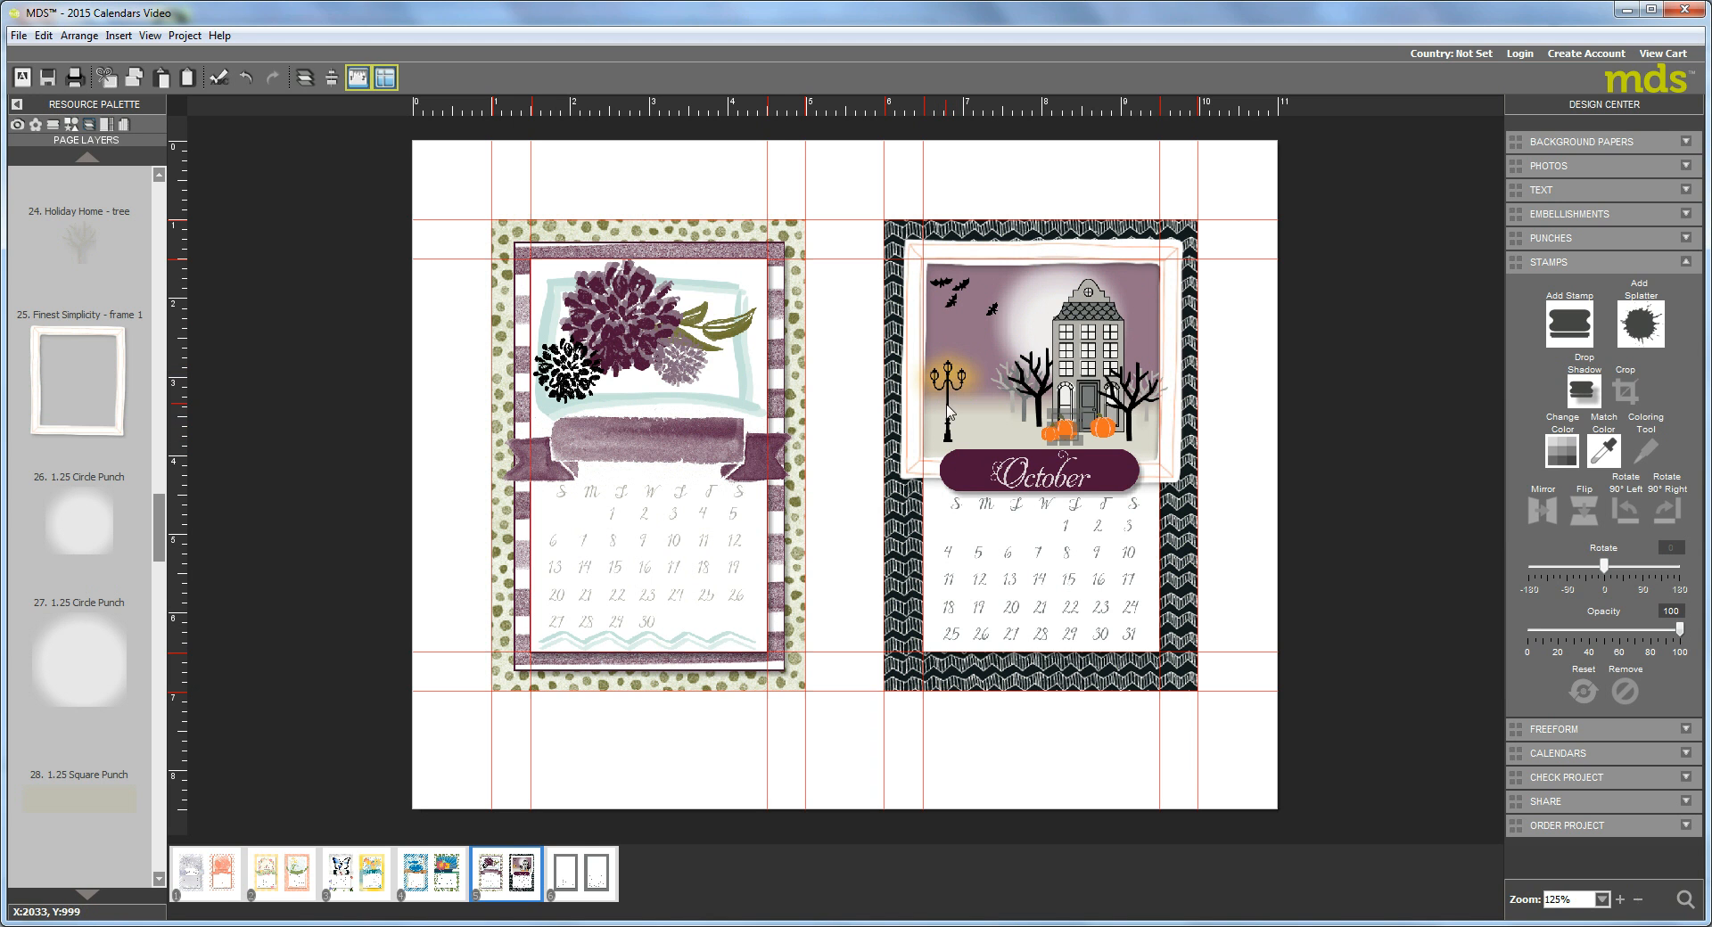
mouse_move(993, 476)
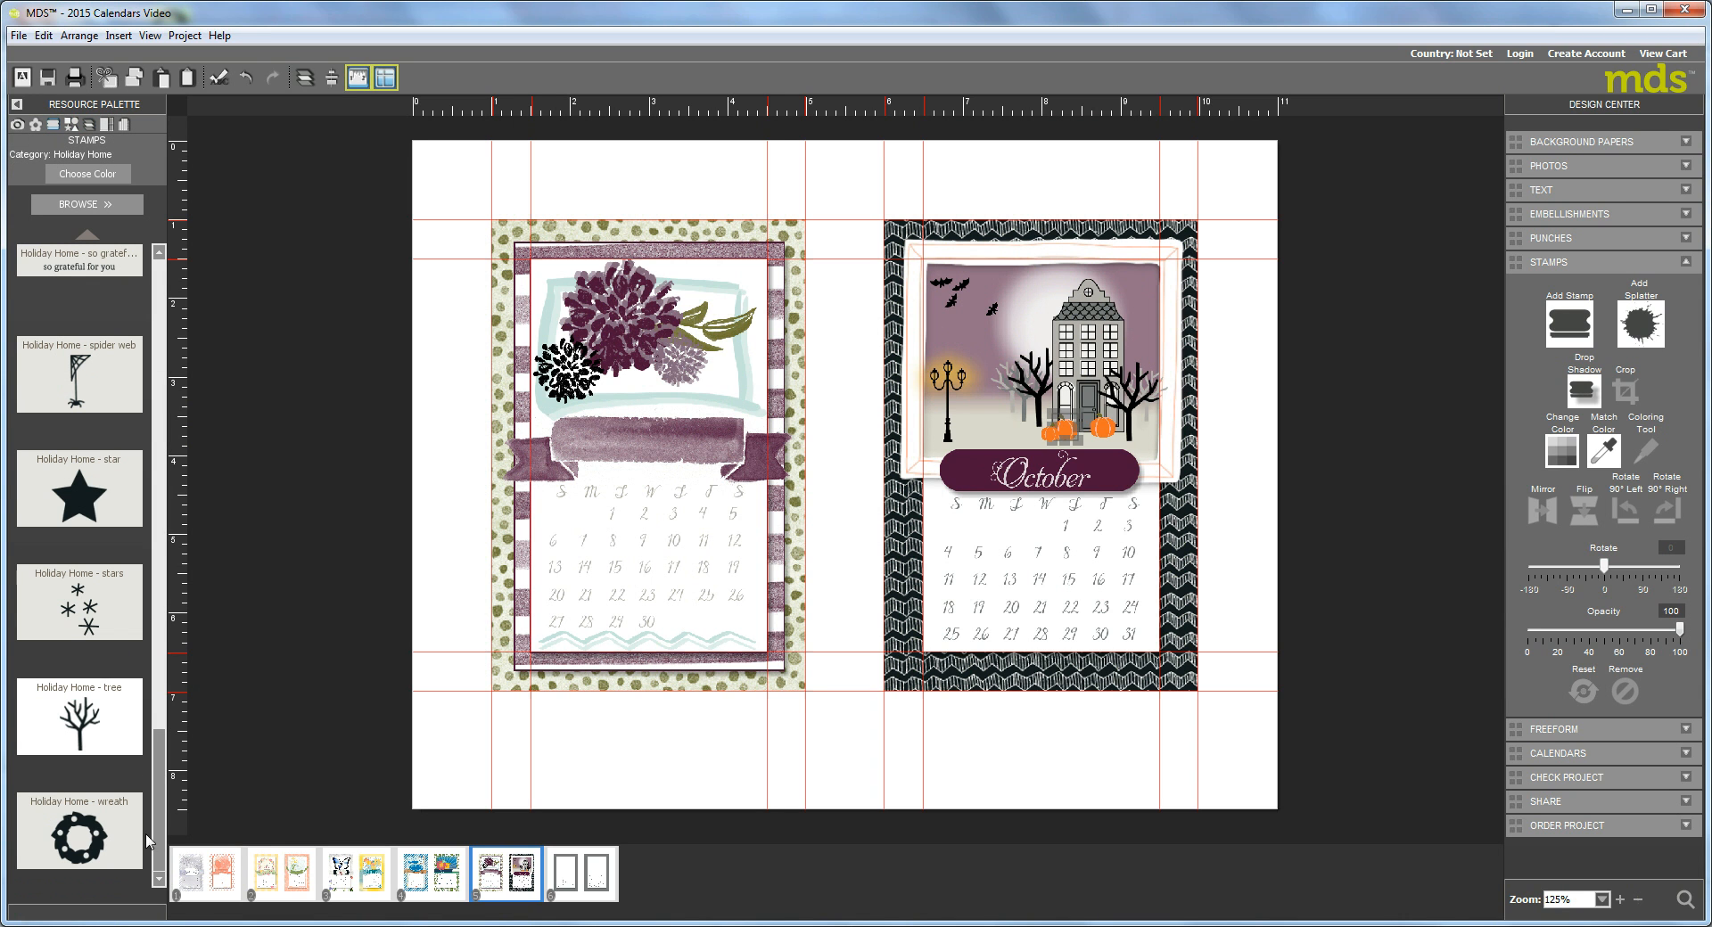
mouse_move(73, 393)
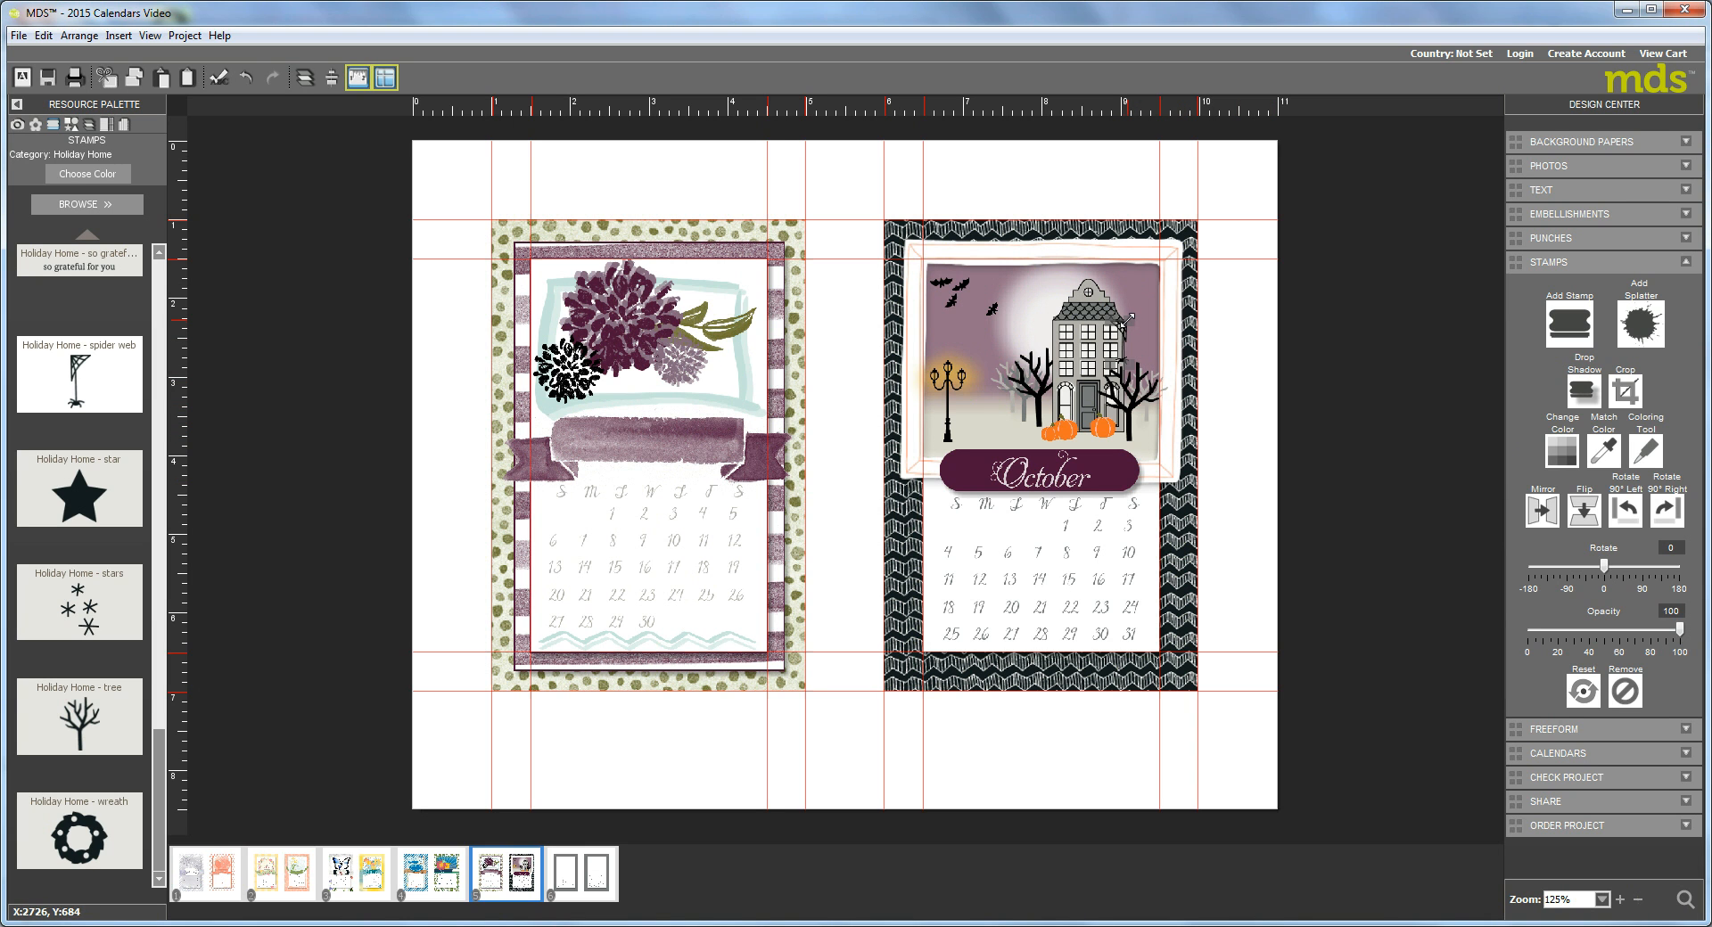
mouse_move(1209, 358)
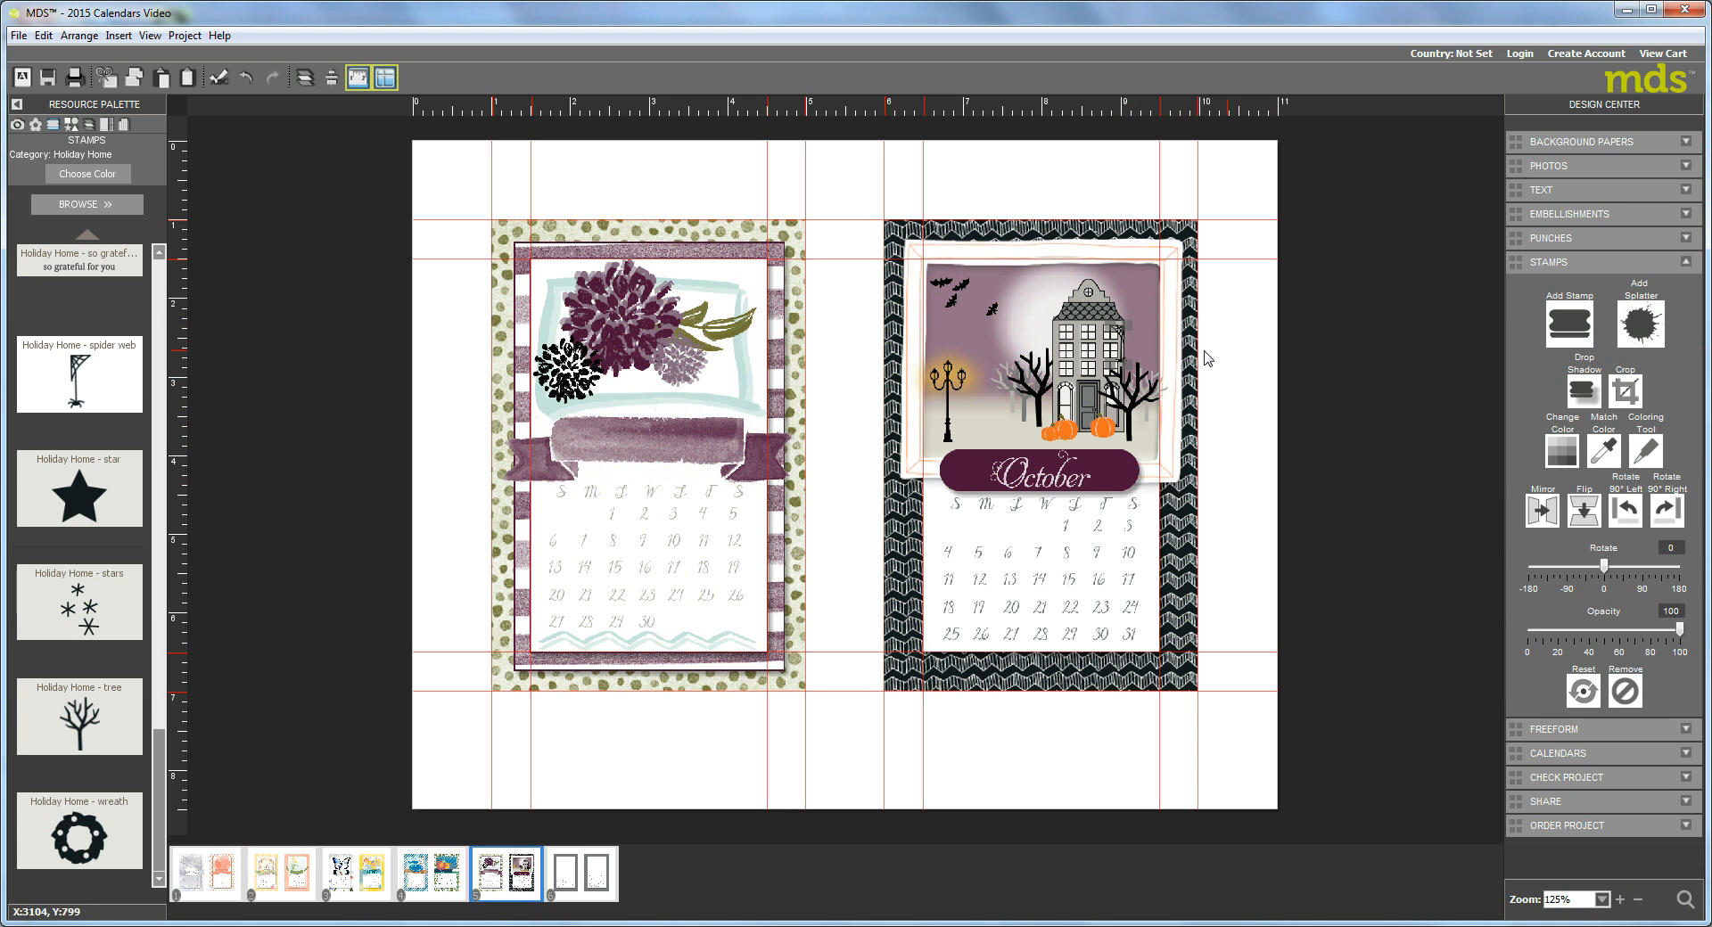
mouse_move(1143, 325)
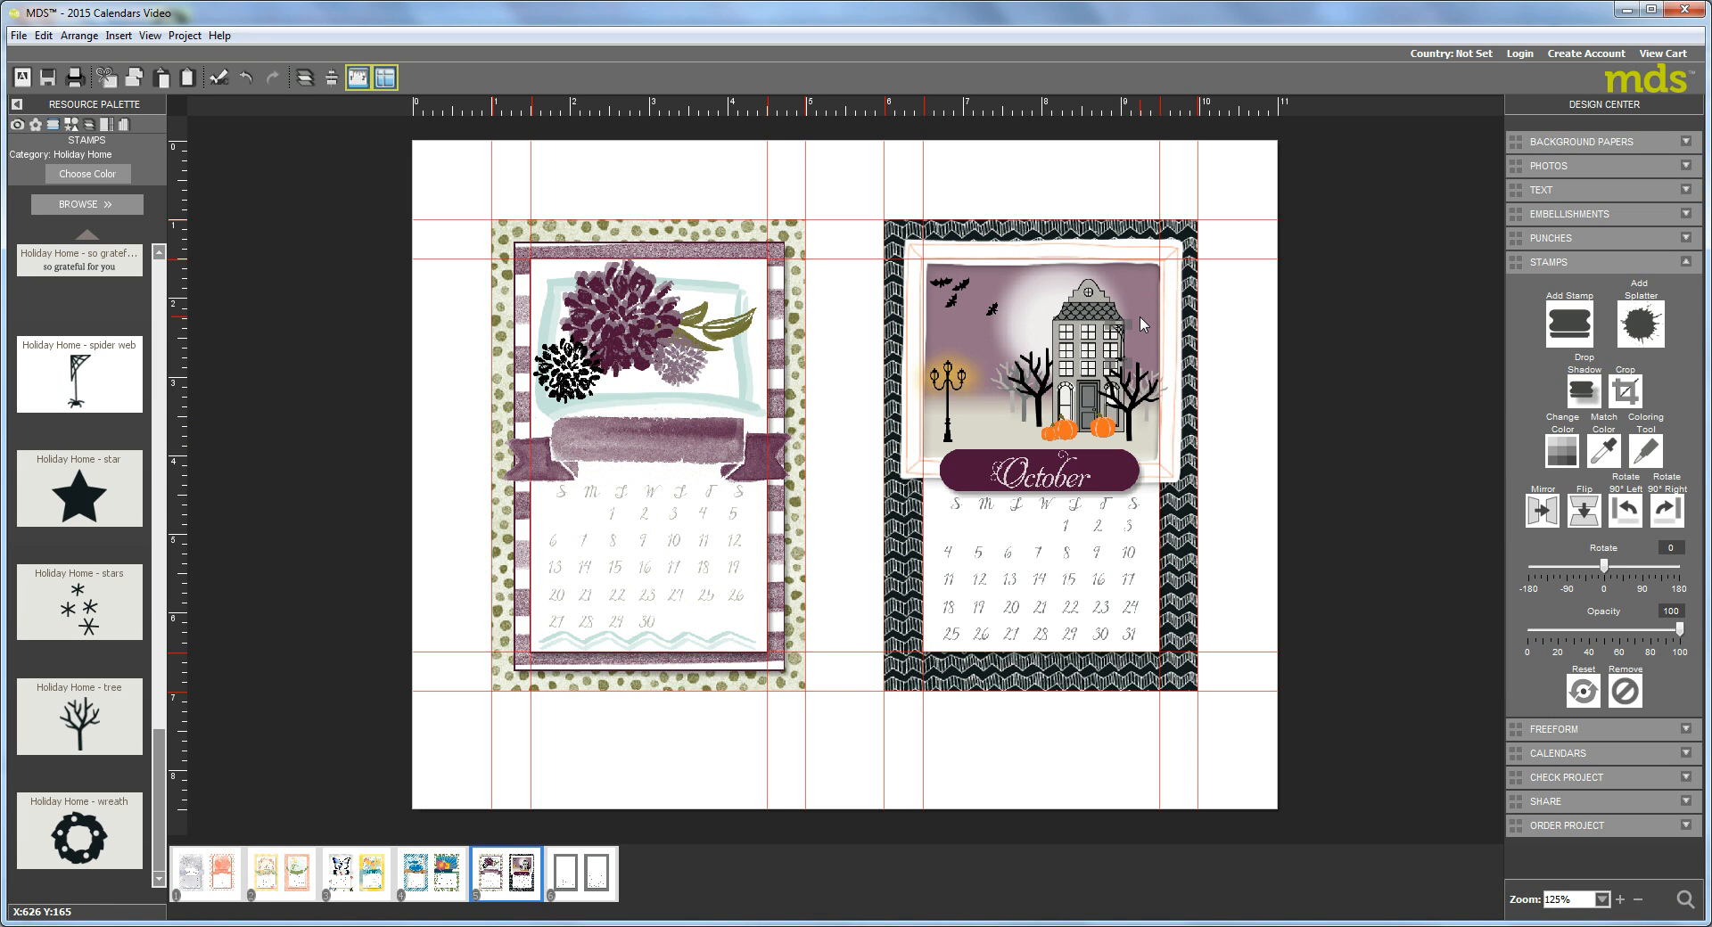
mouse_move(1143, 325)
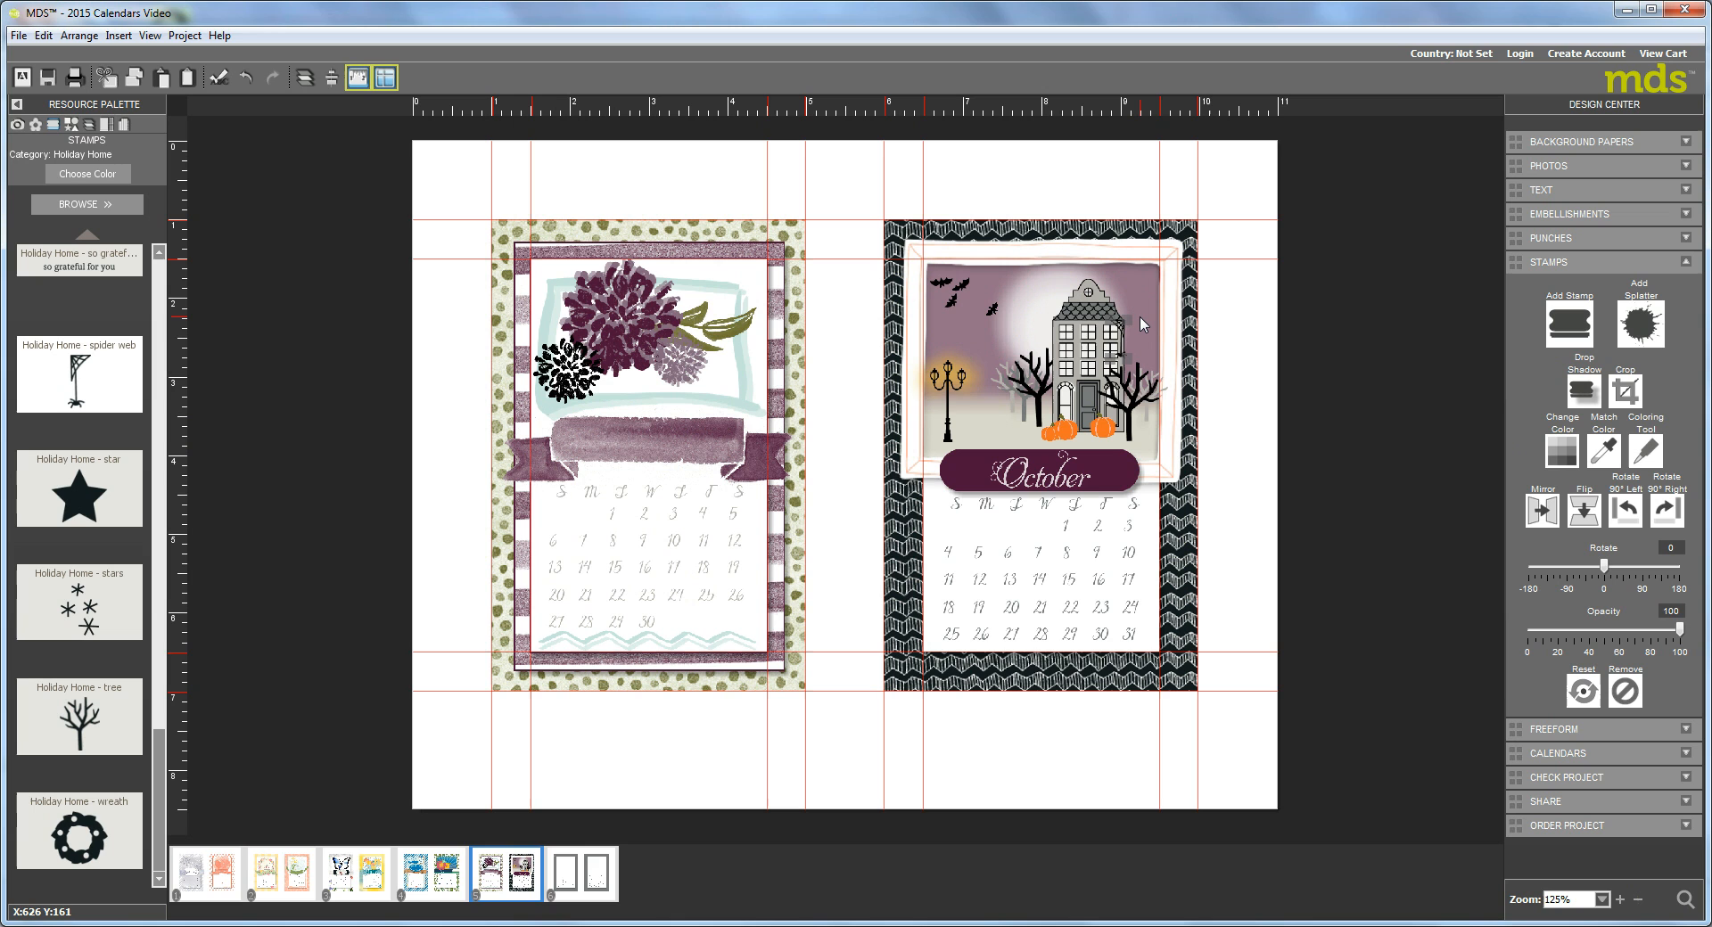
mouse_move(1332, 351)
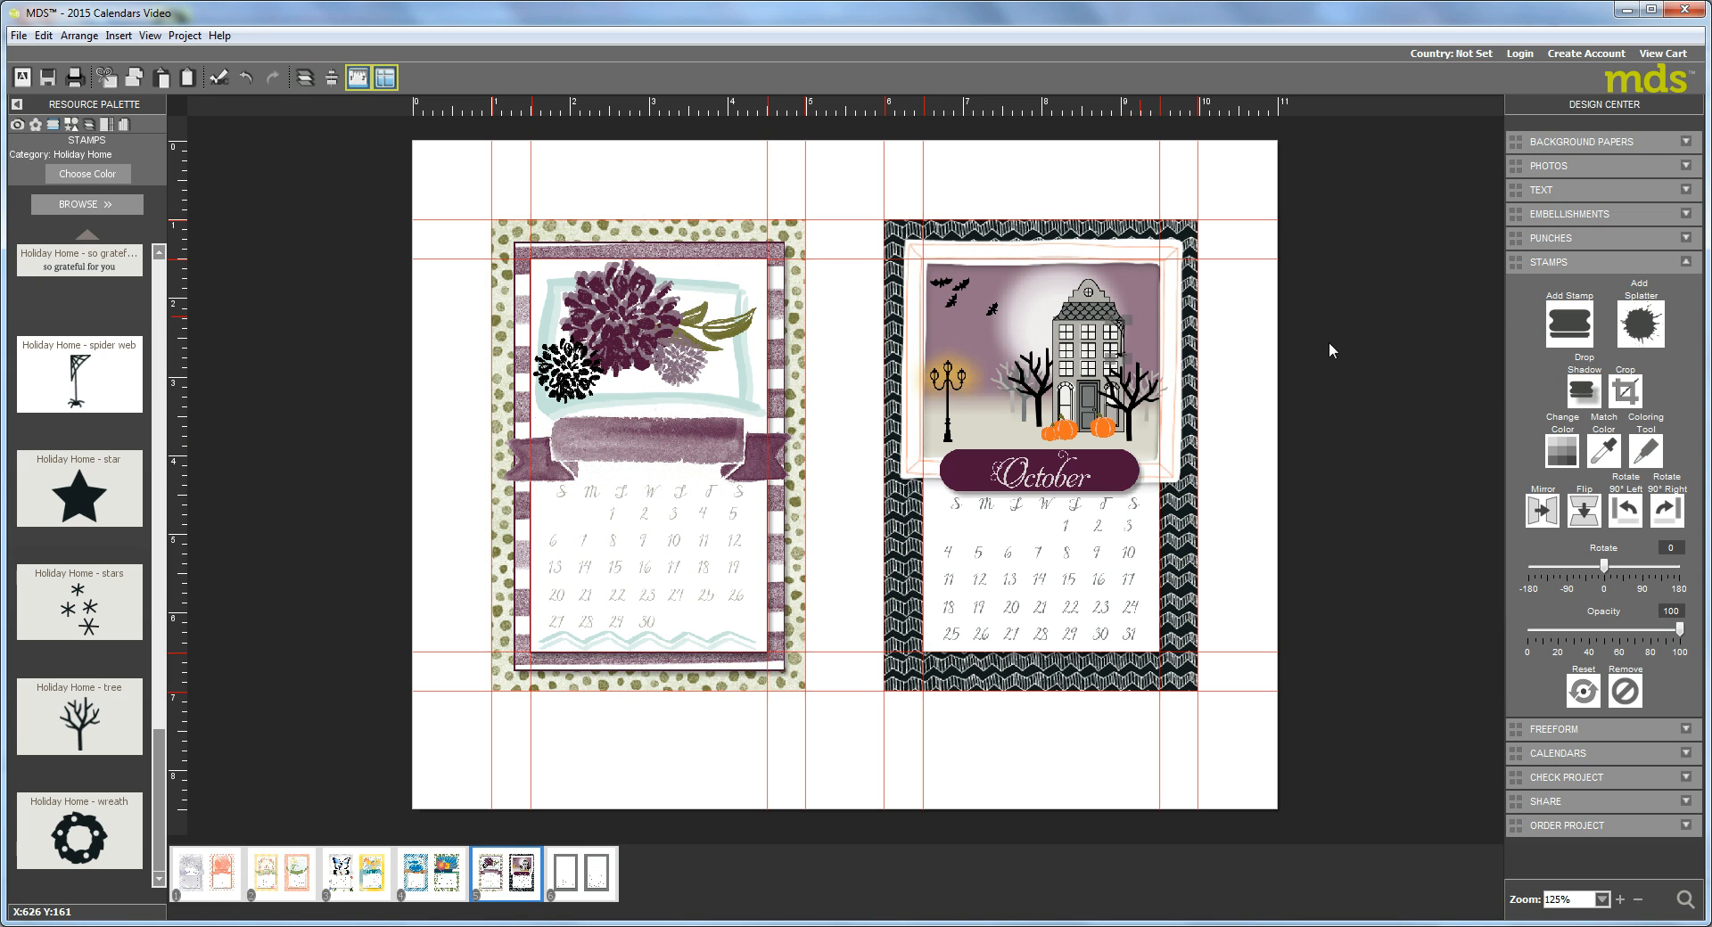
mouse_move(1136, 348)
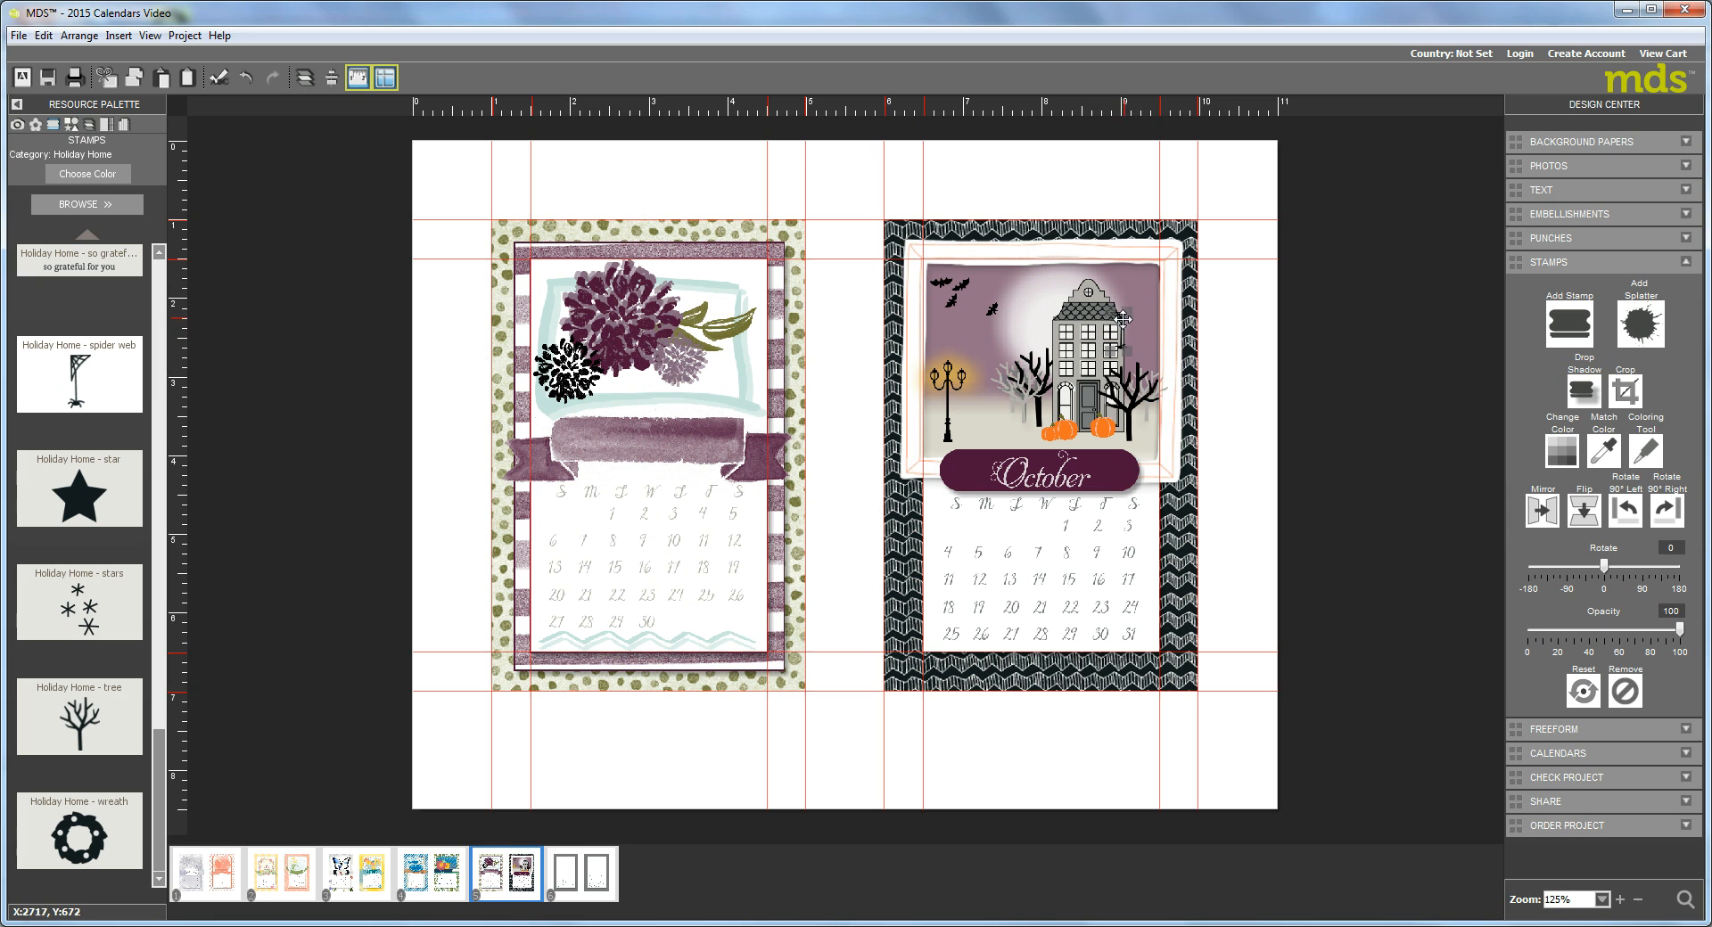
mouse_move(1138, 360)
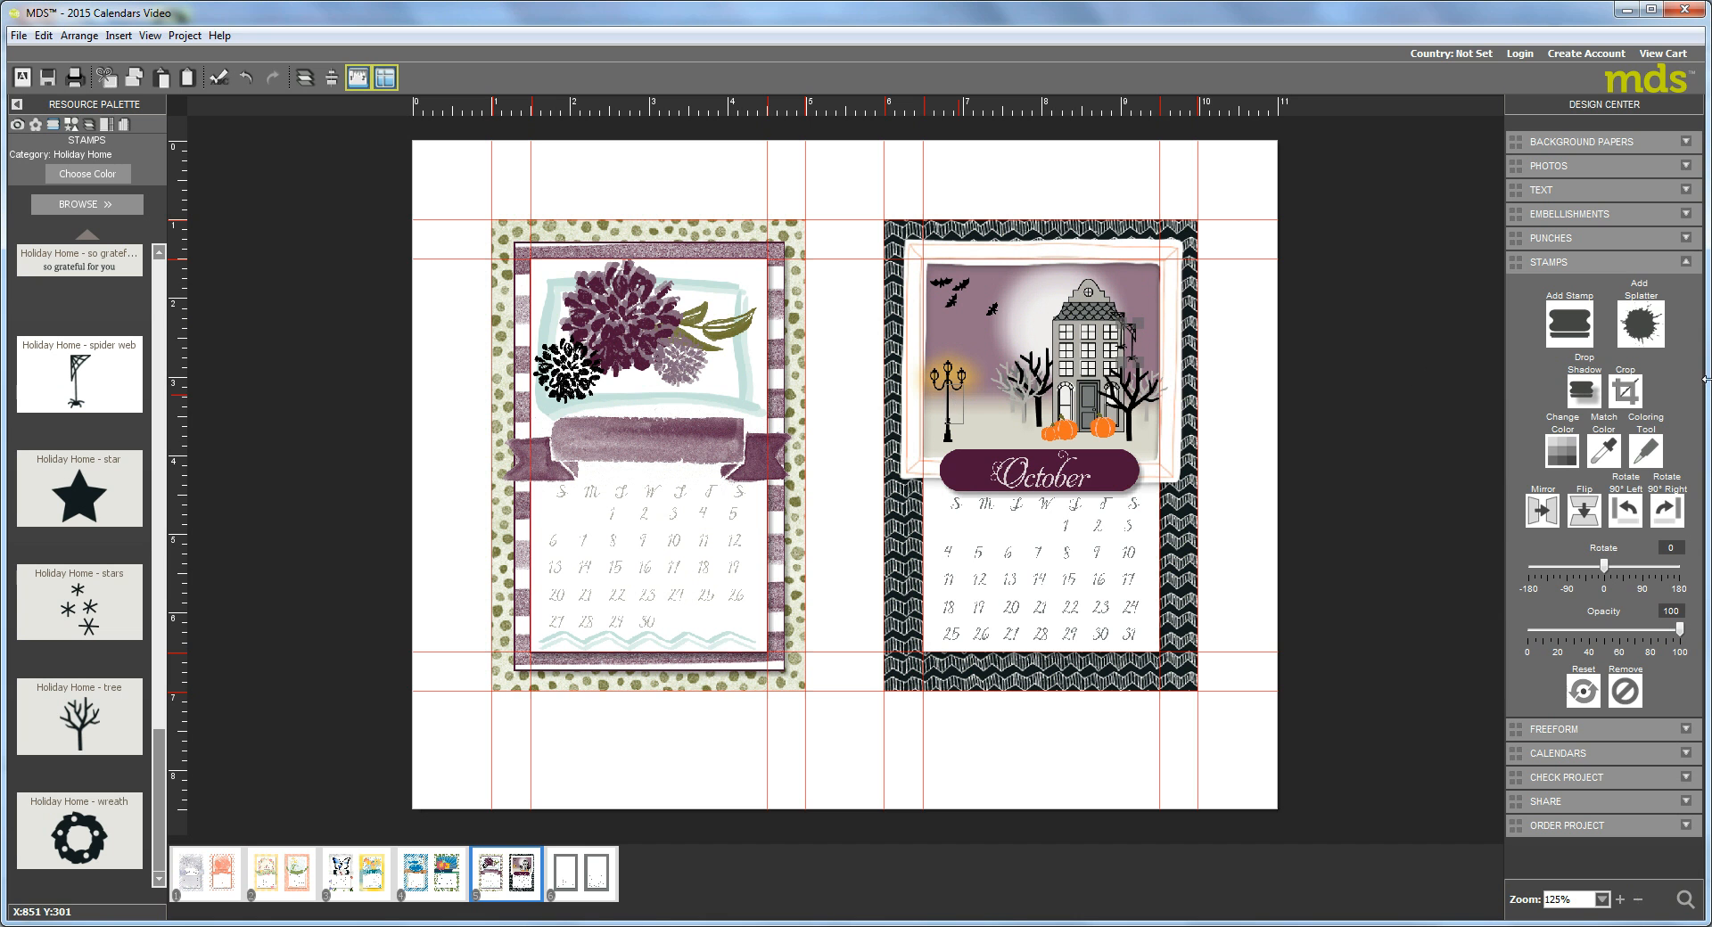
left_click(1635, 391)
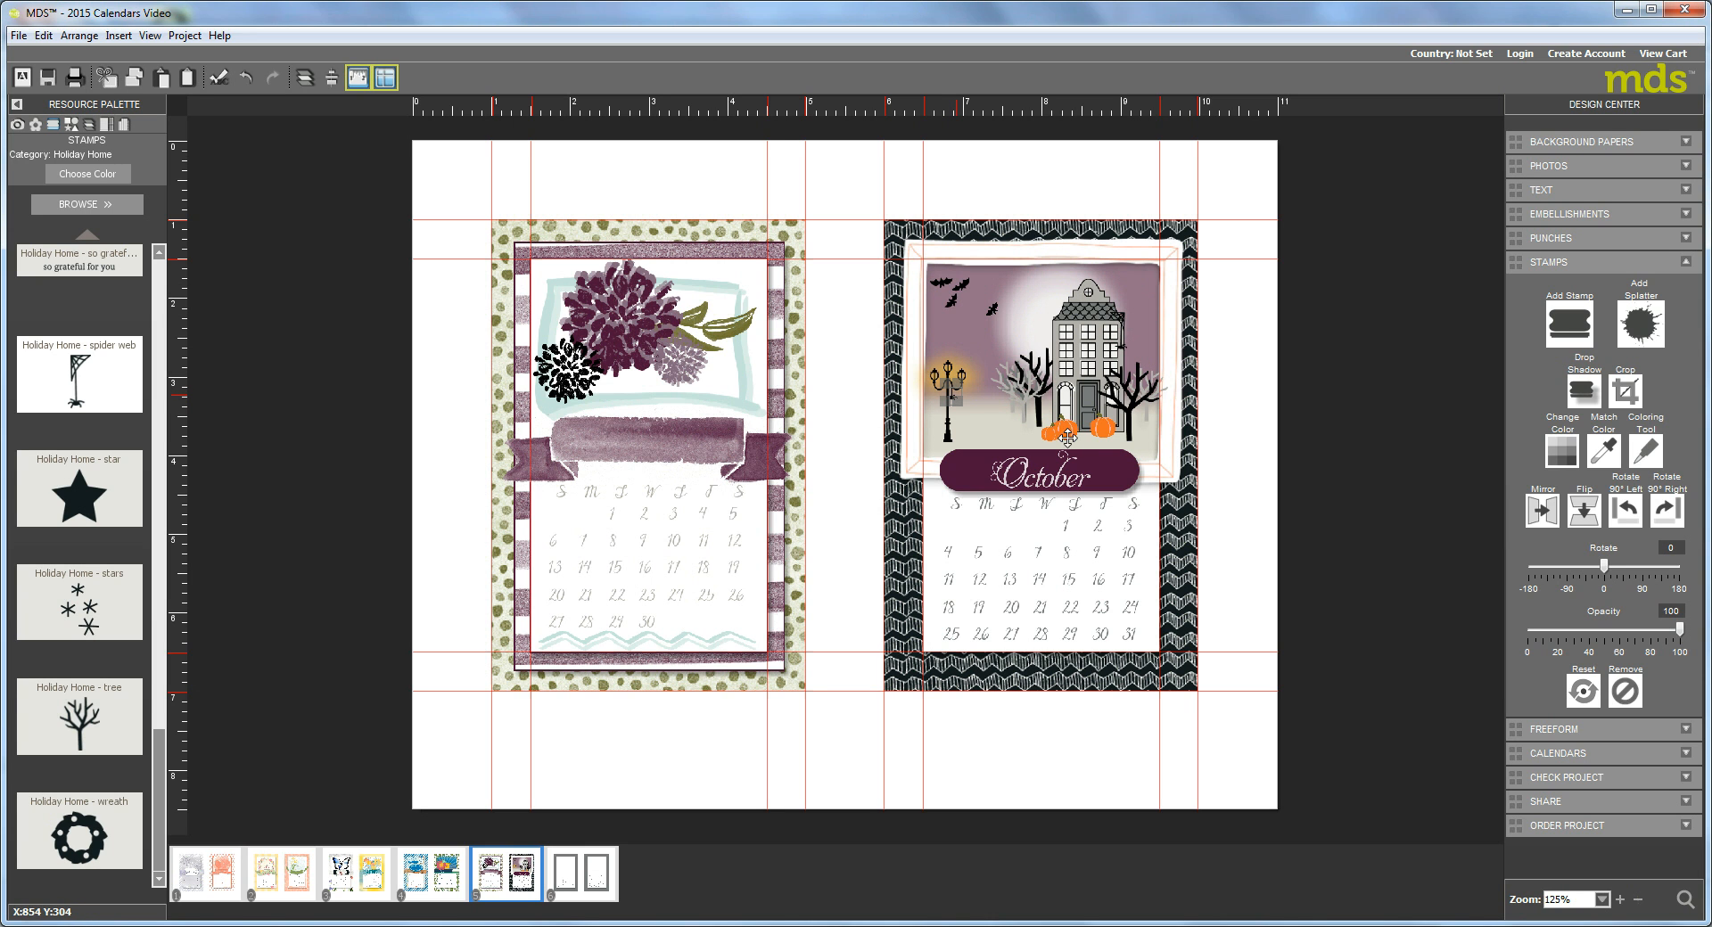
mouse_move(980, 449)
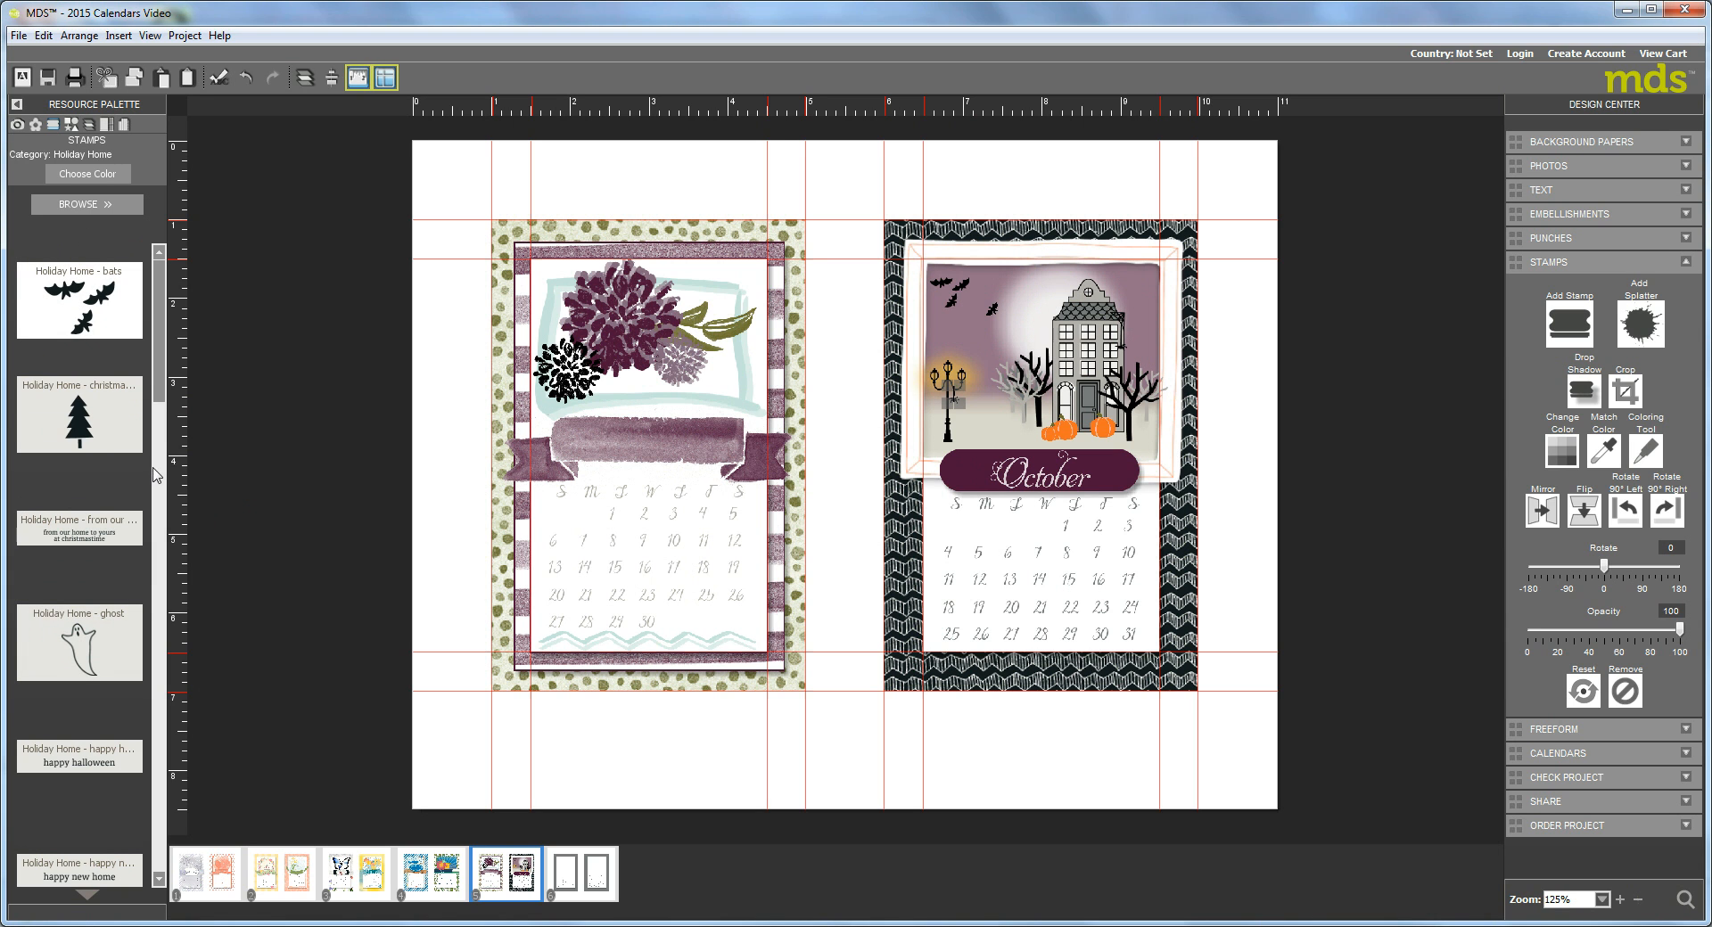
- Scroll the Resource Palette down to the Holiday Home ghost stamp
scroll("down", 3)
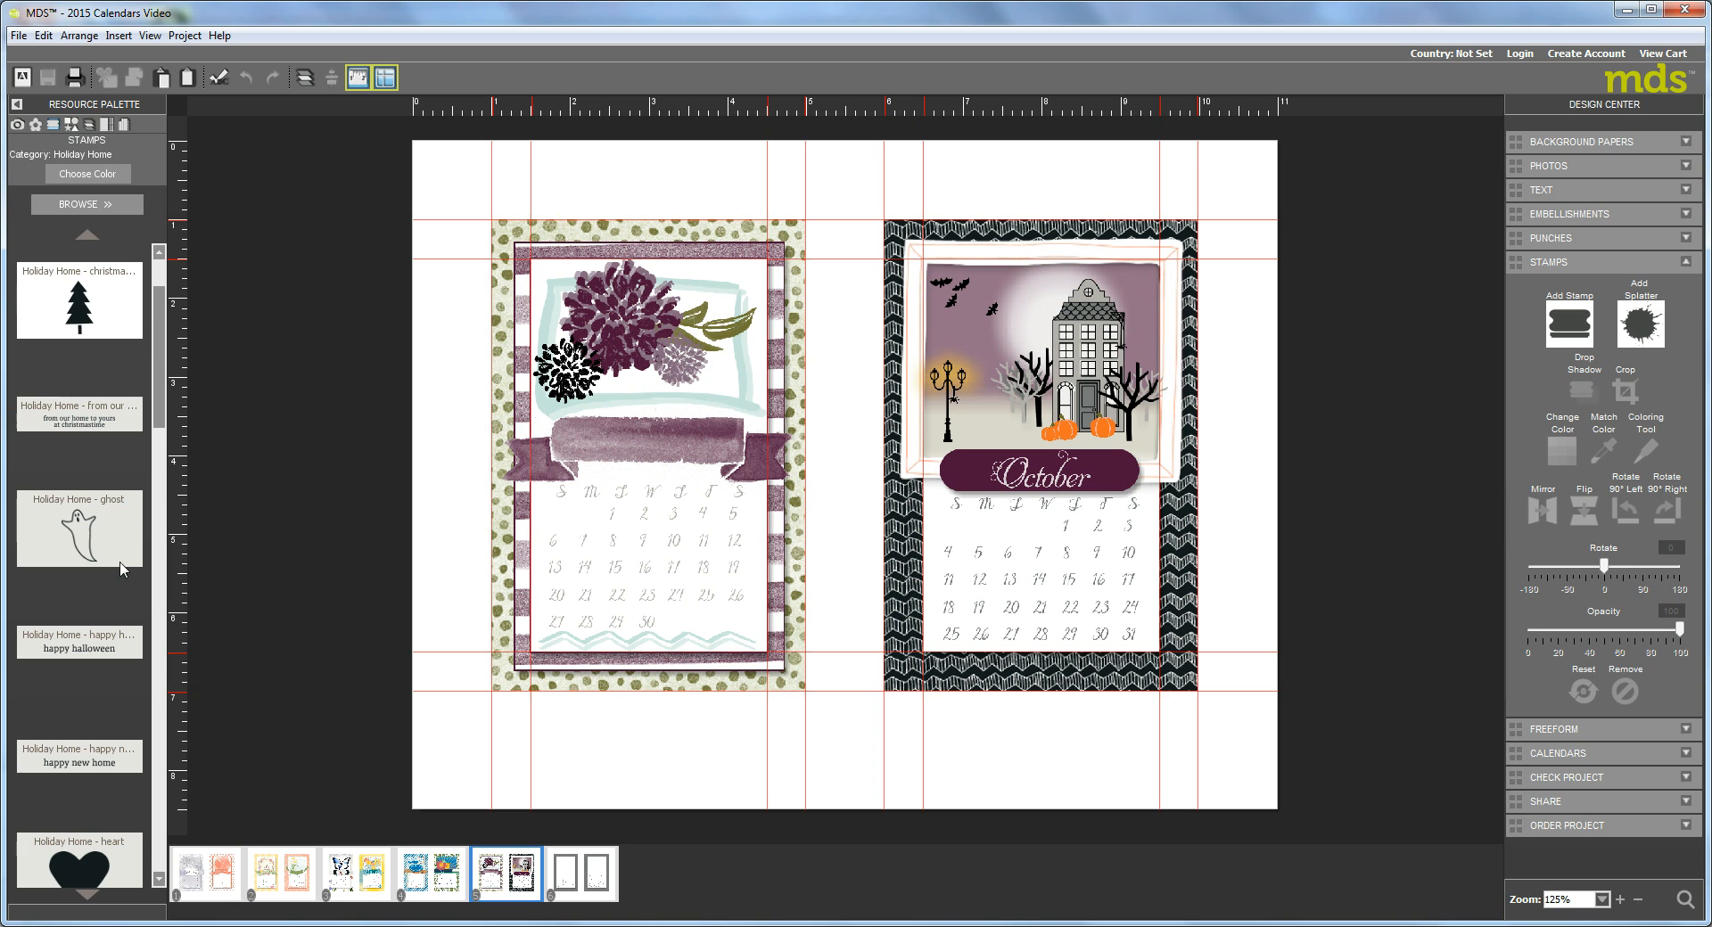
mouse_move(57, 373)
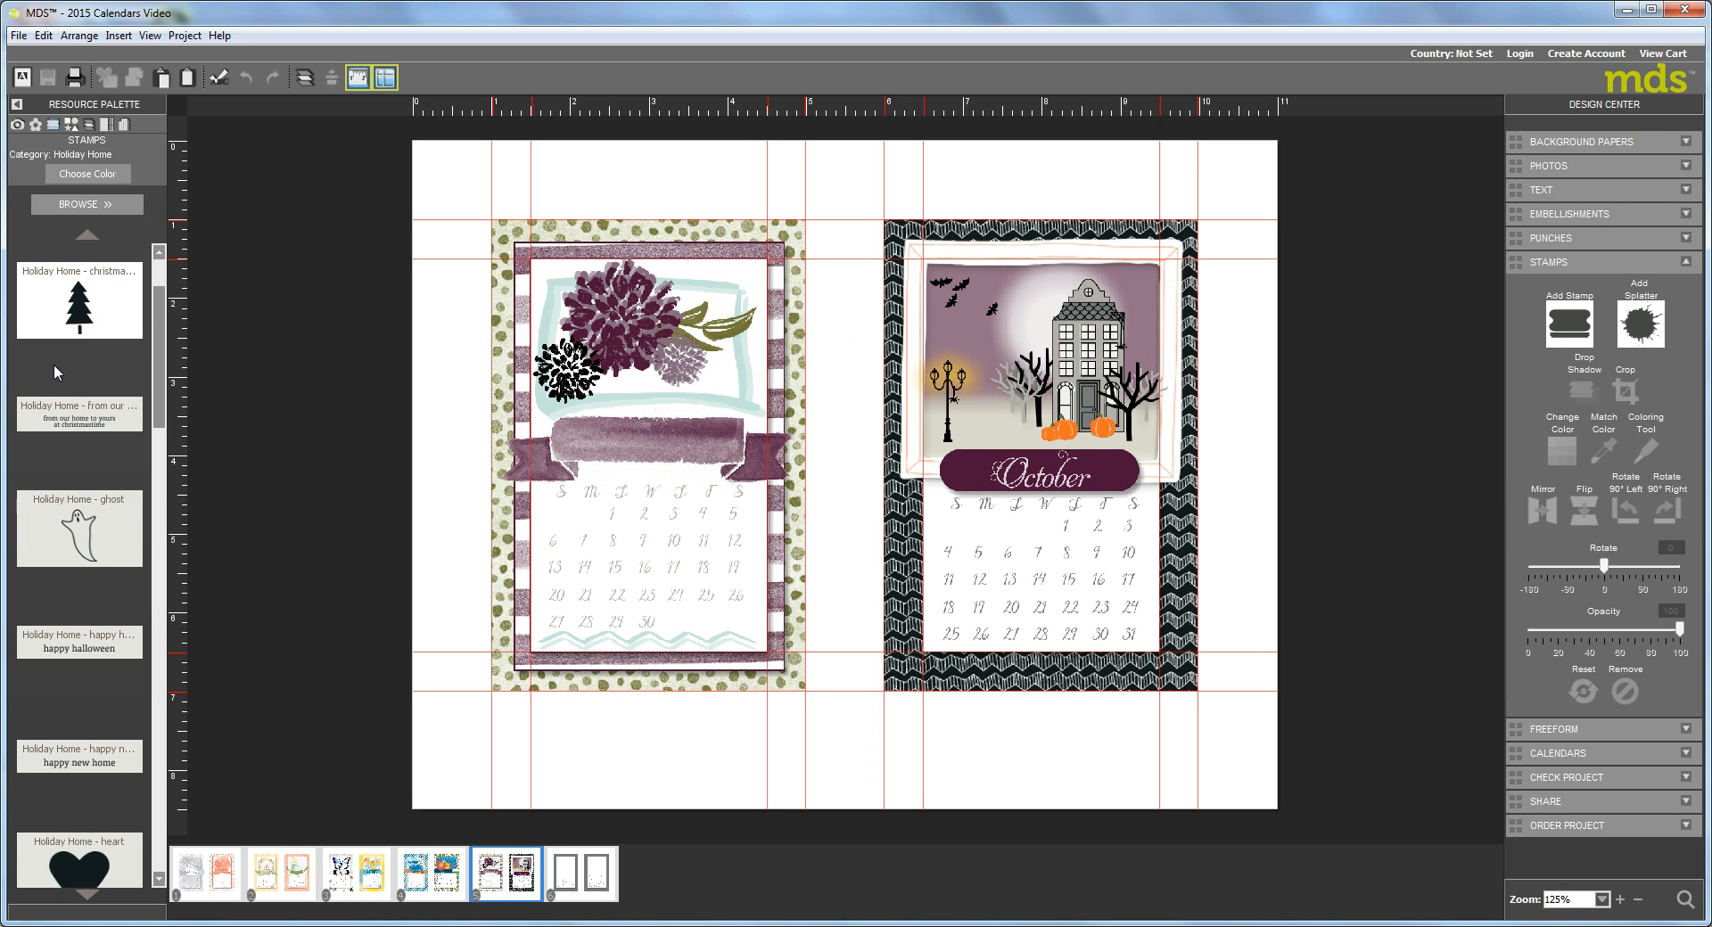
mouse_move(157, 503)
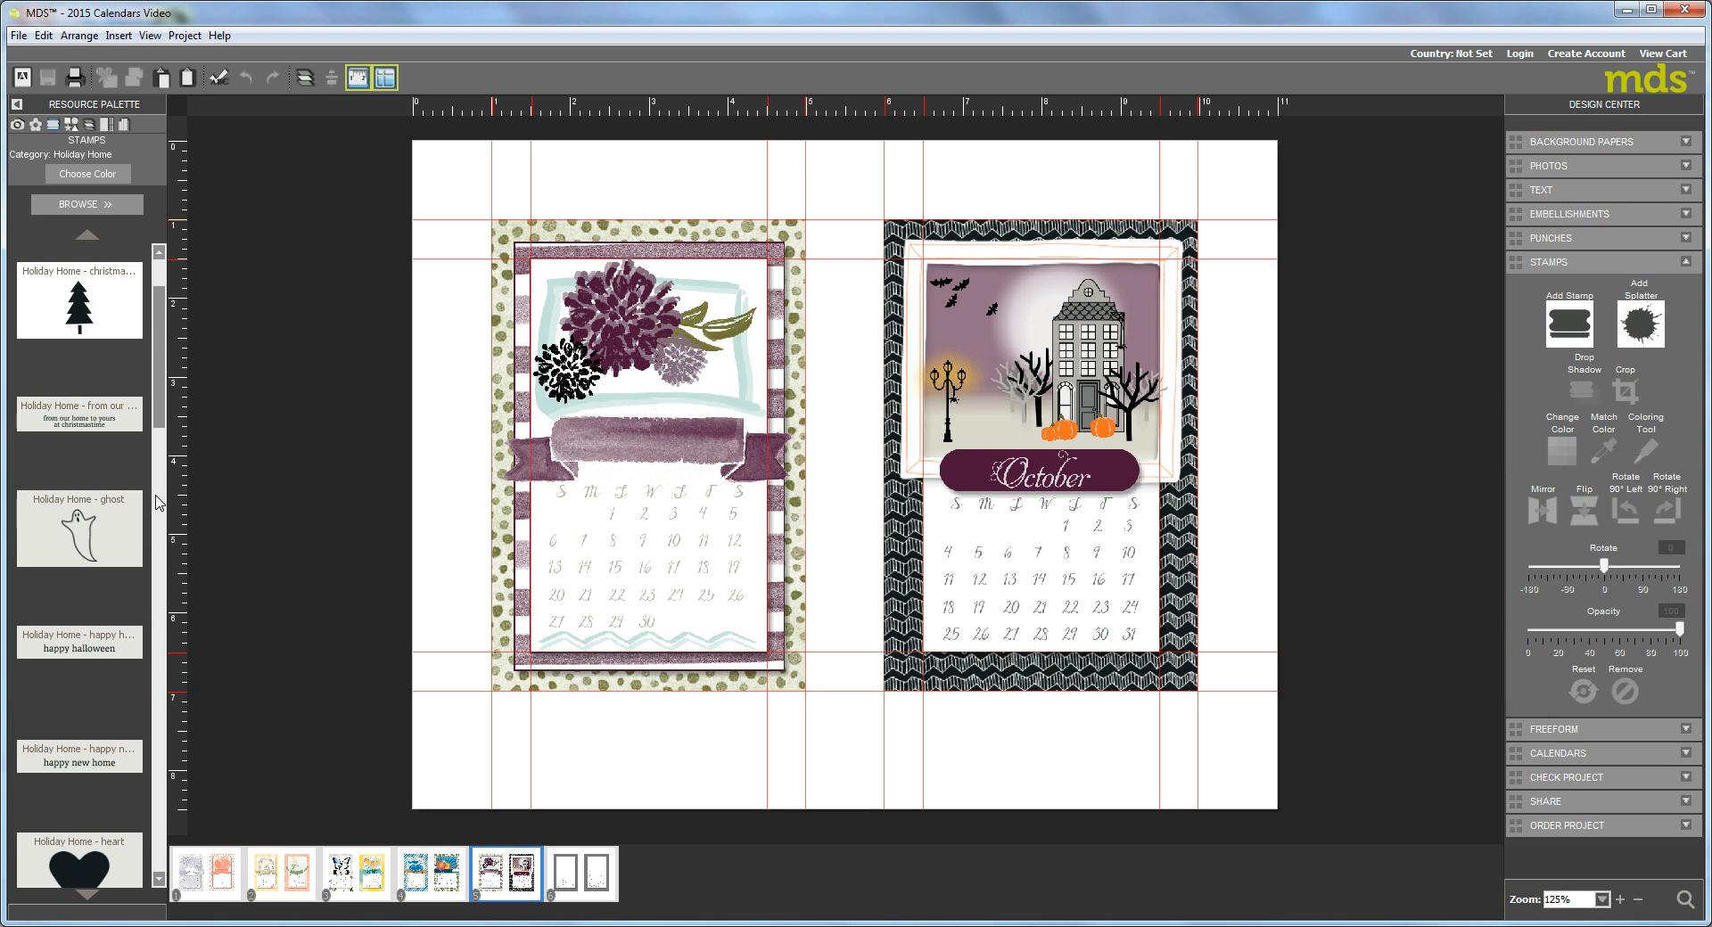
mouse_move(79, 540)
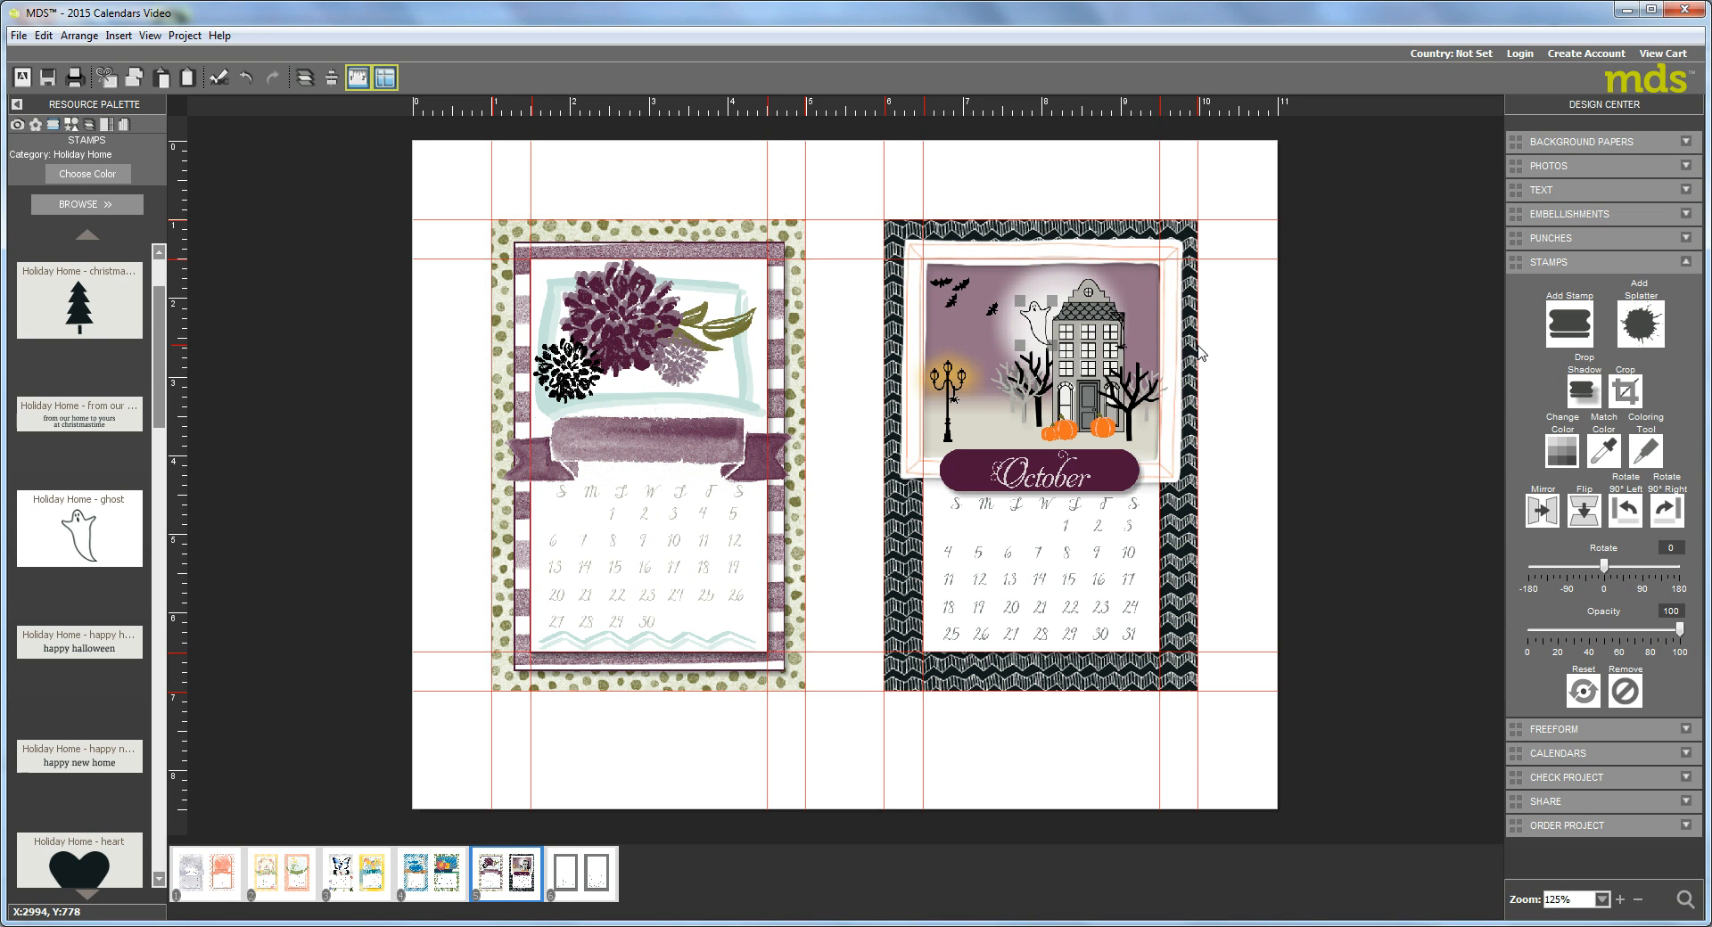
mouse_move(1155, 298)
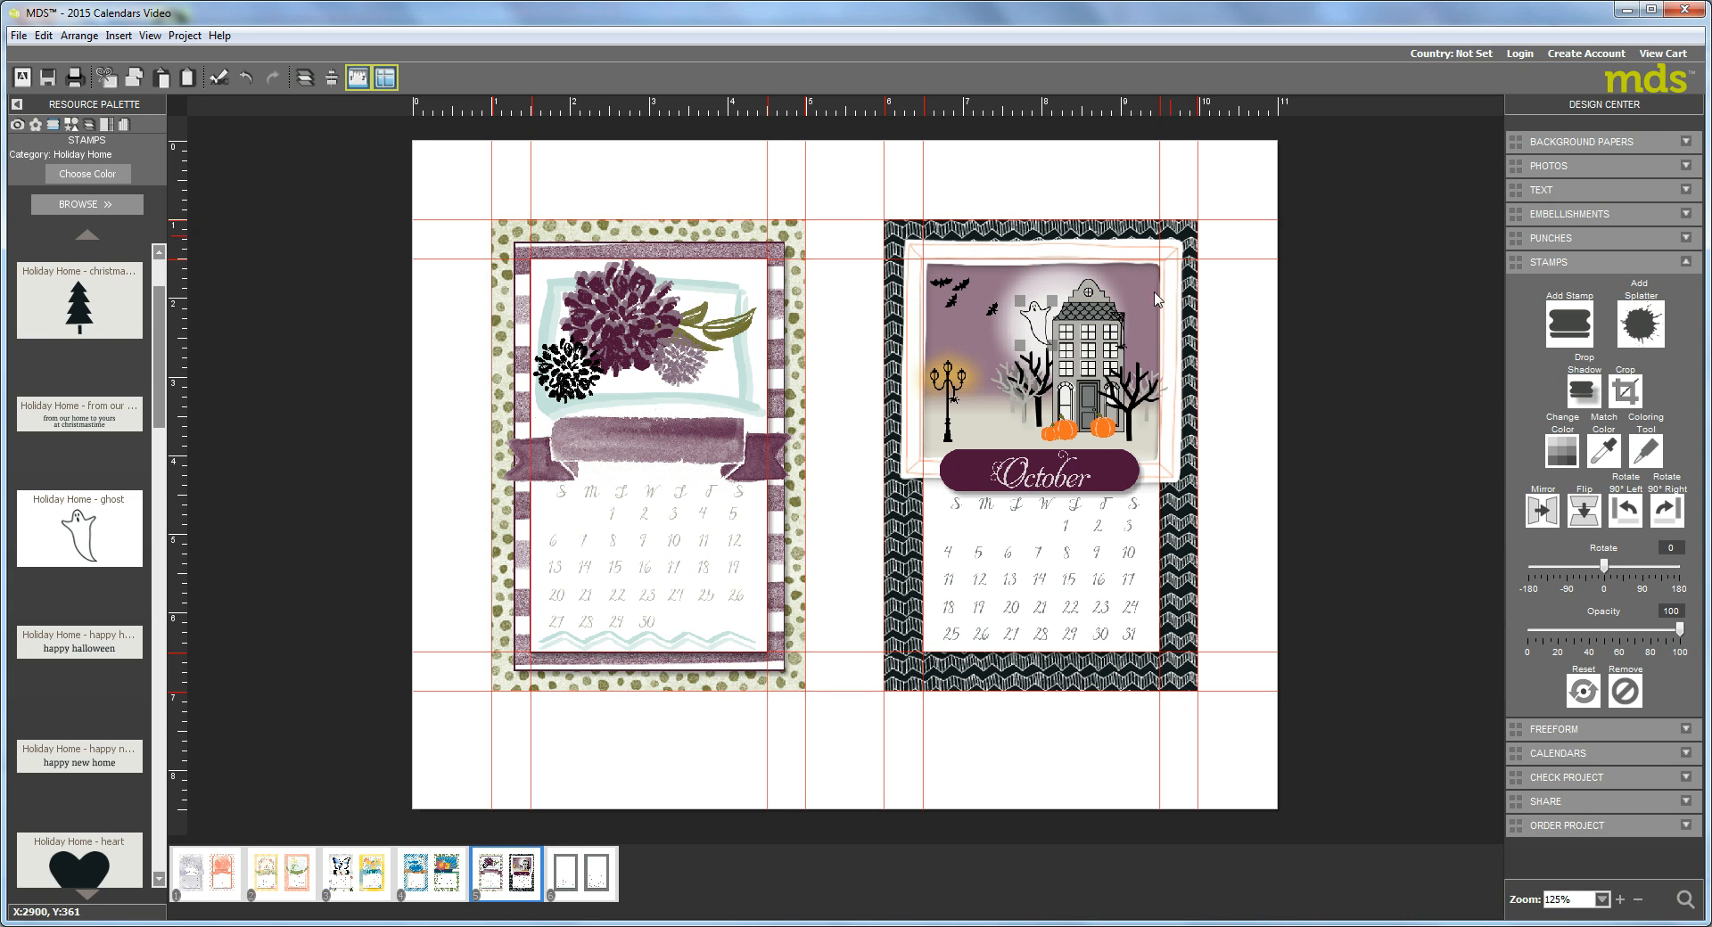